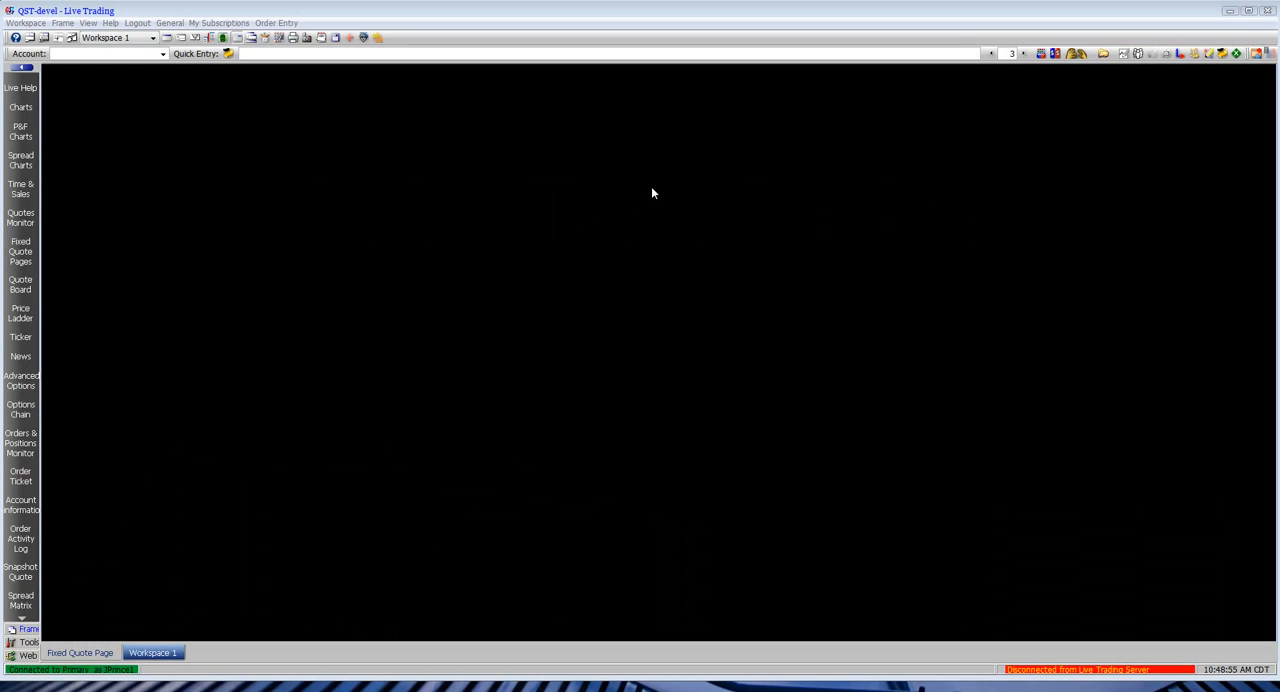
mouse_move(590, 162)
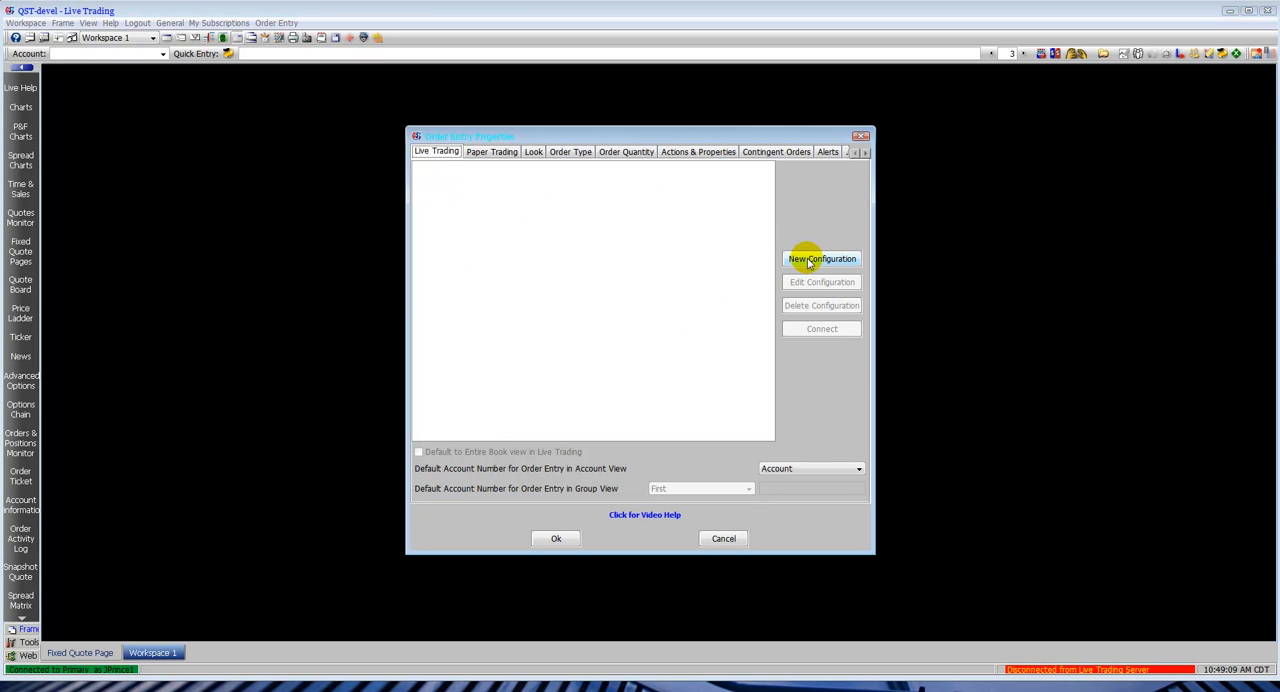
Step: Add a new CQG order entry configuration with Connect at startup enabled
click(821, 258)
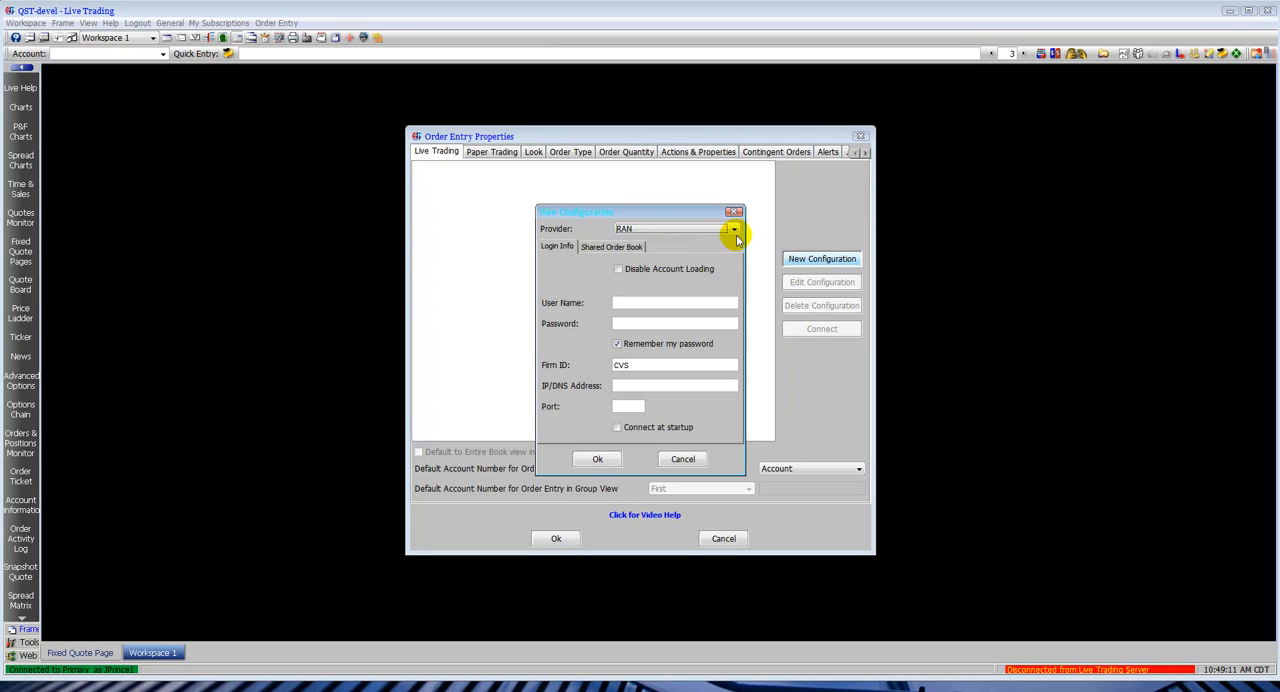
click(735, 228)
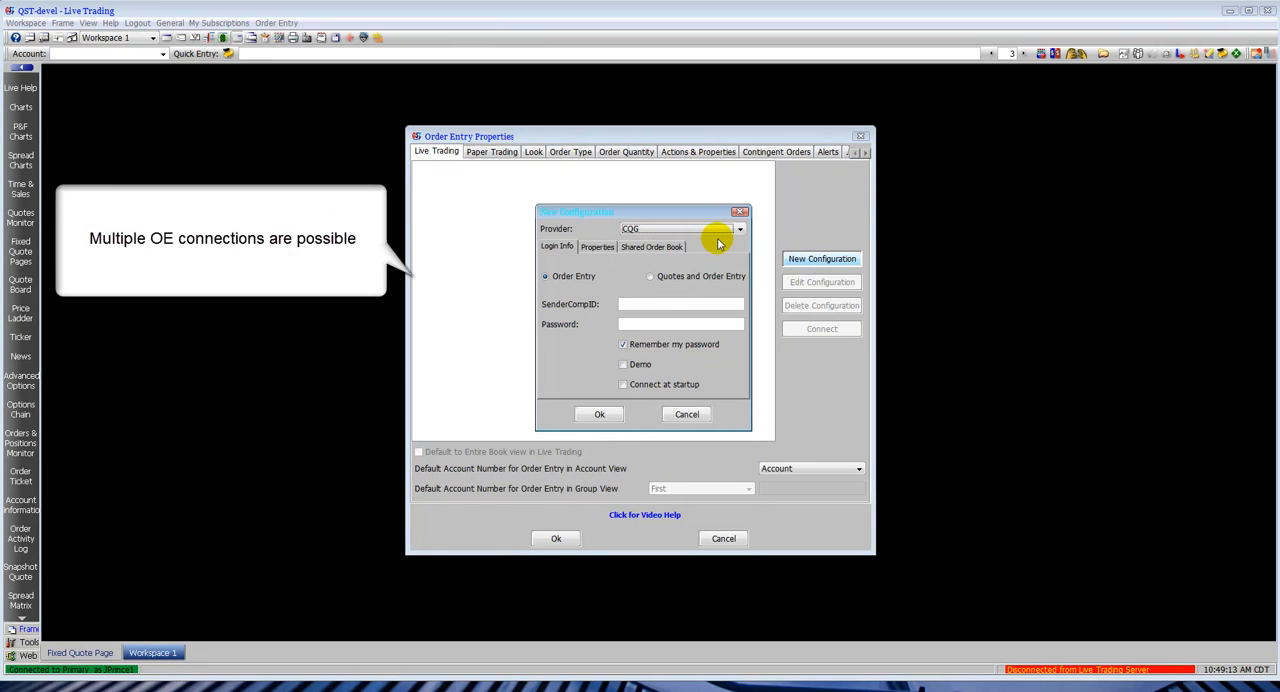
click(739, 229)
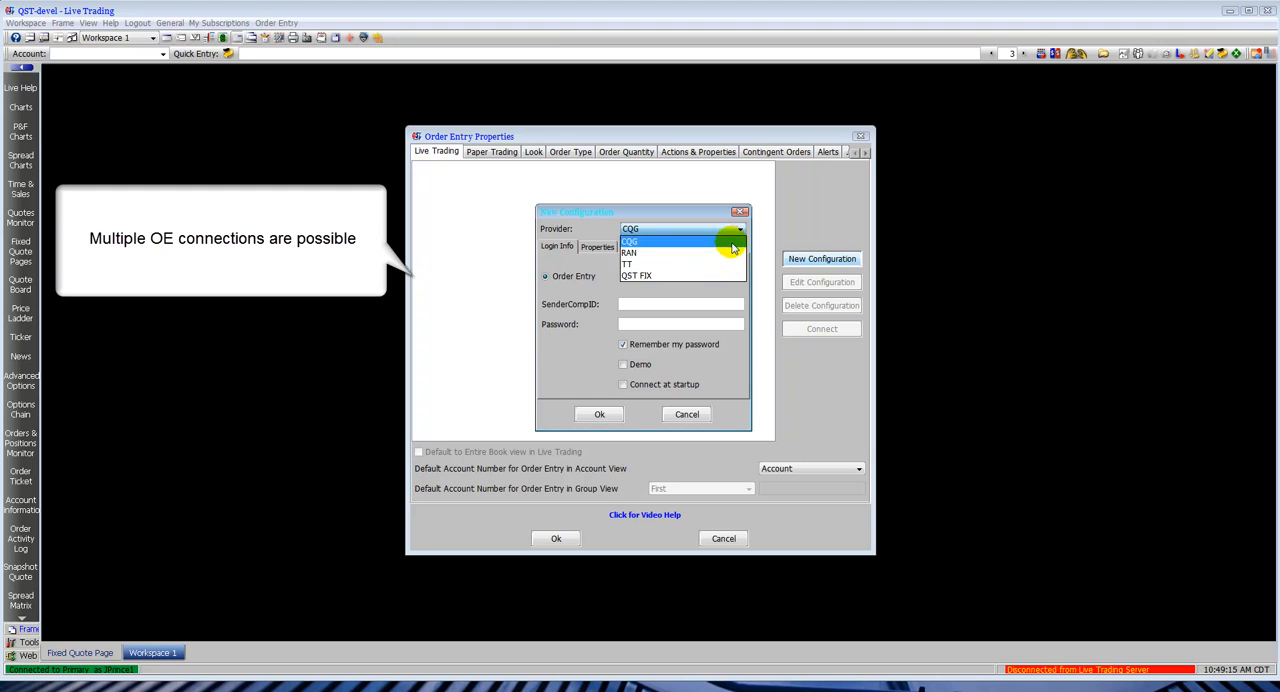
click(630, 241)
text(jayp)
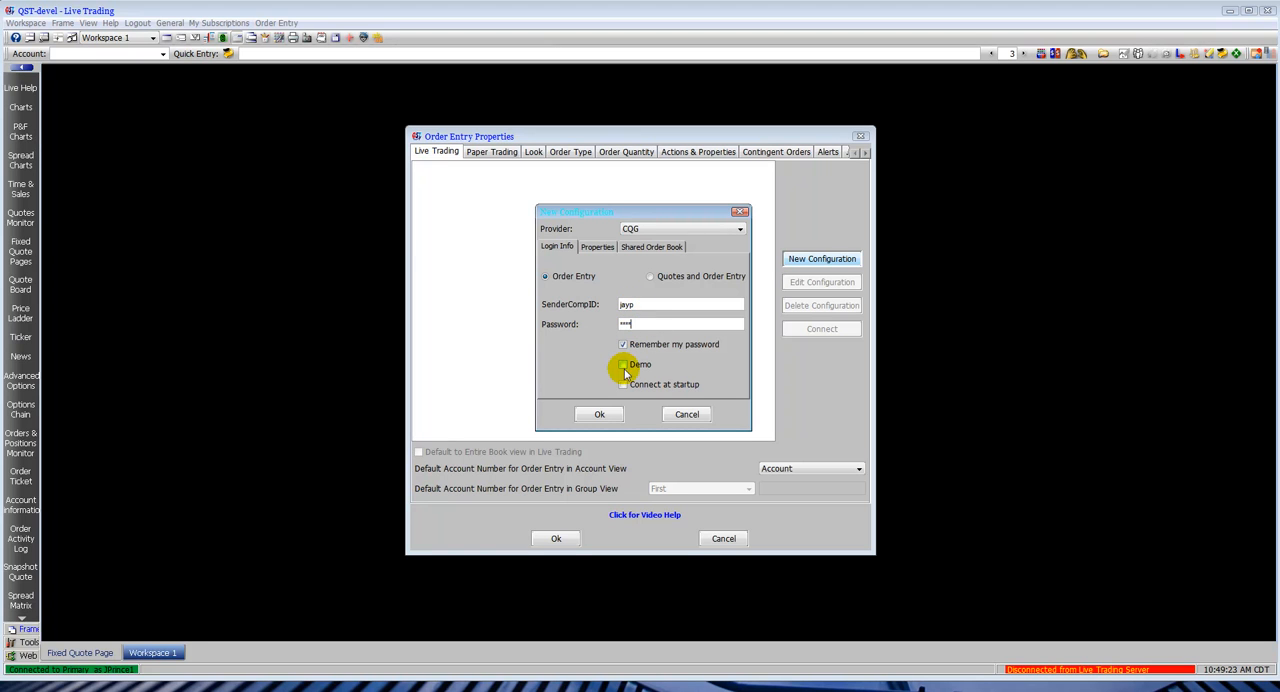
click(623, 384)
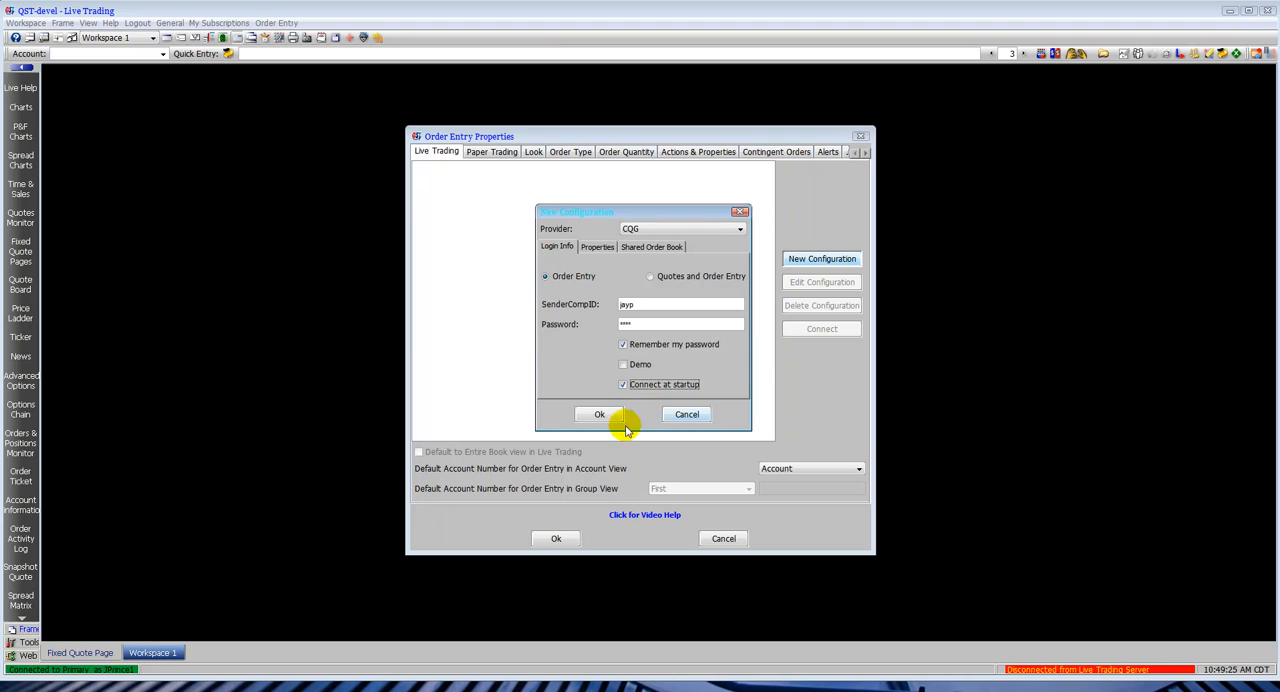
click(599, 414)
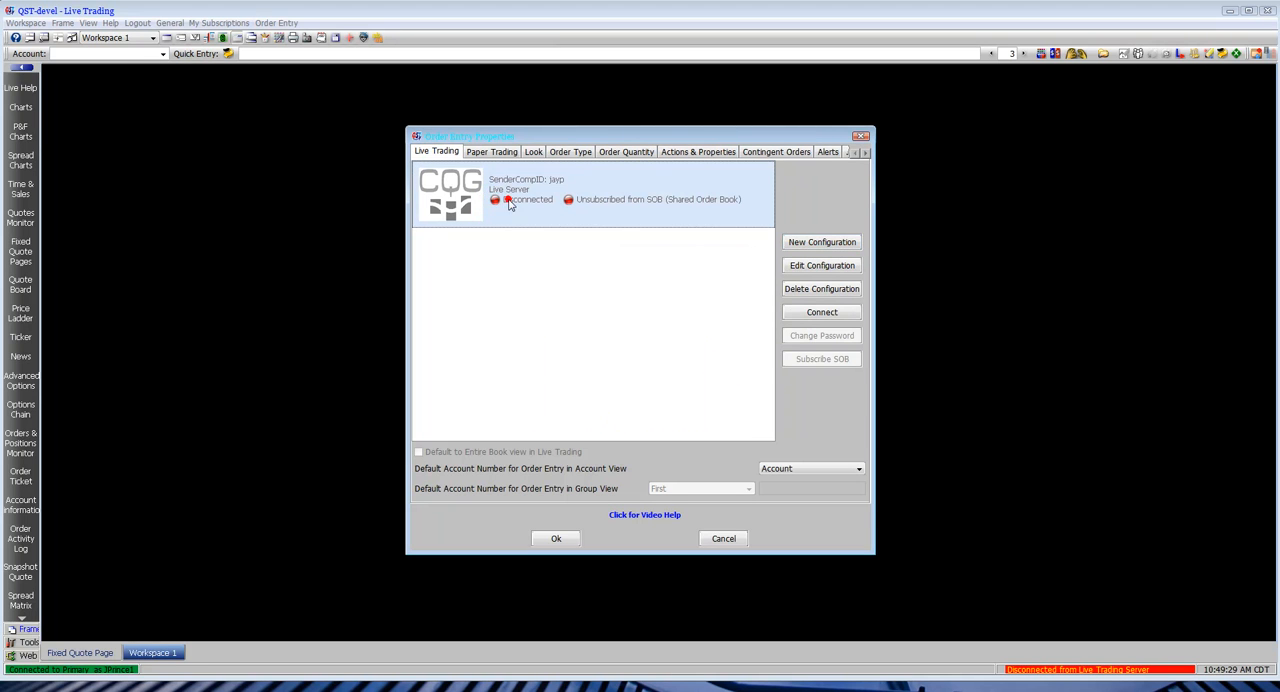
Step: Connect the CQG configuration to the live server and close Order Entry Properties
click(821, 312)
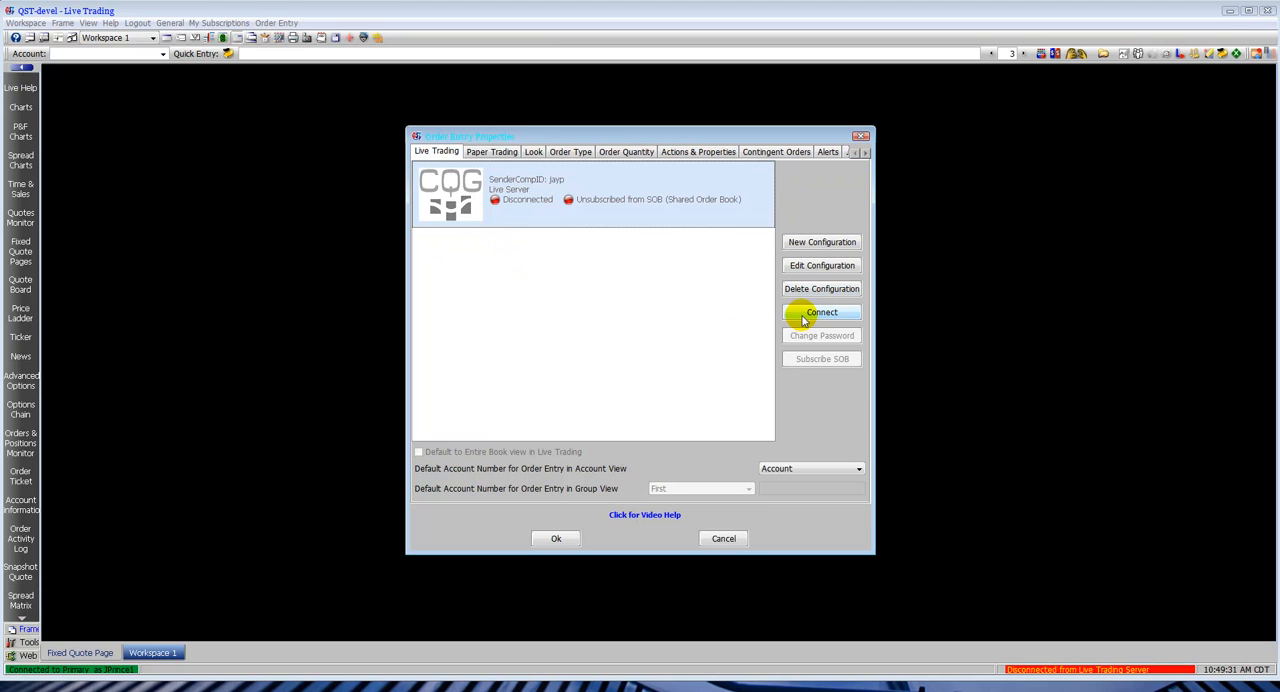
click(821, 312)
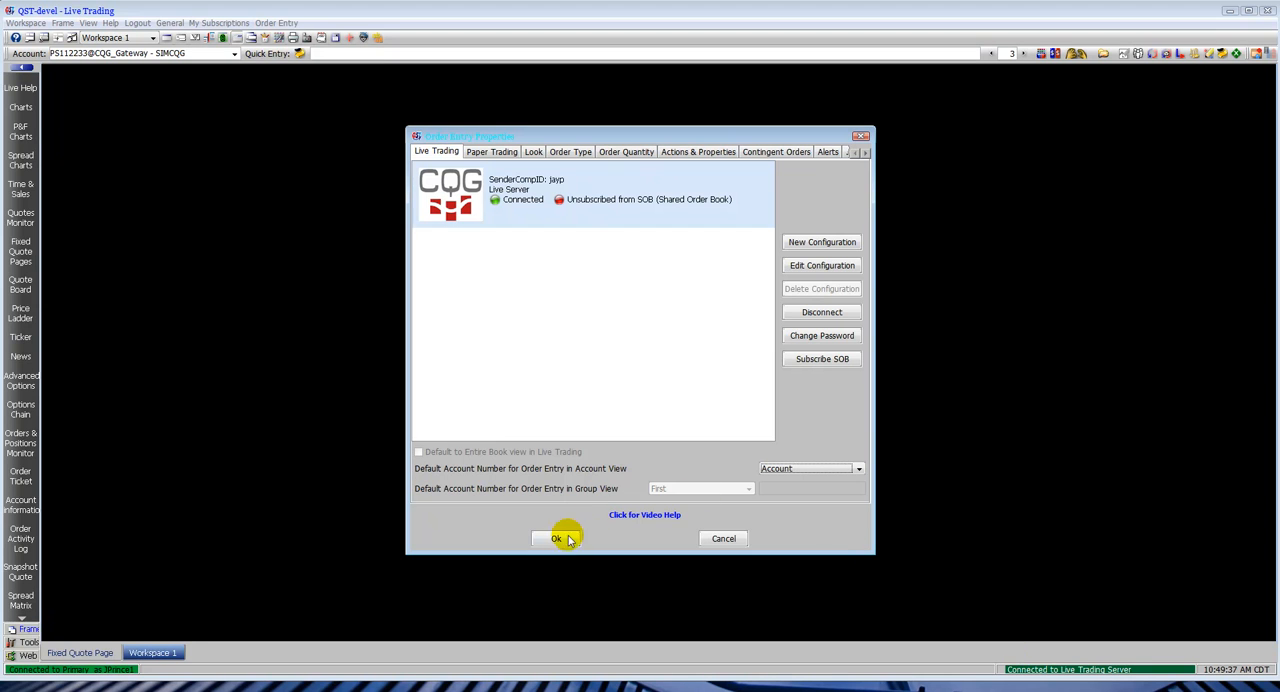
click(556, 538)
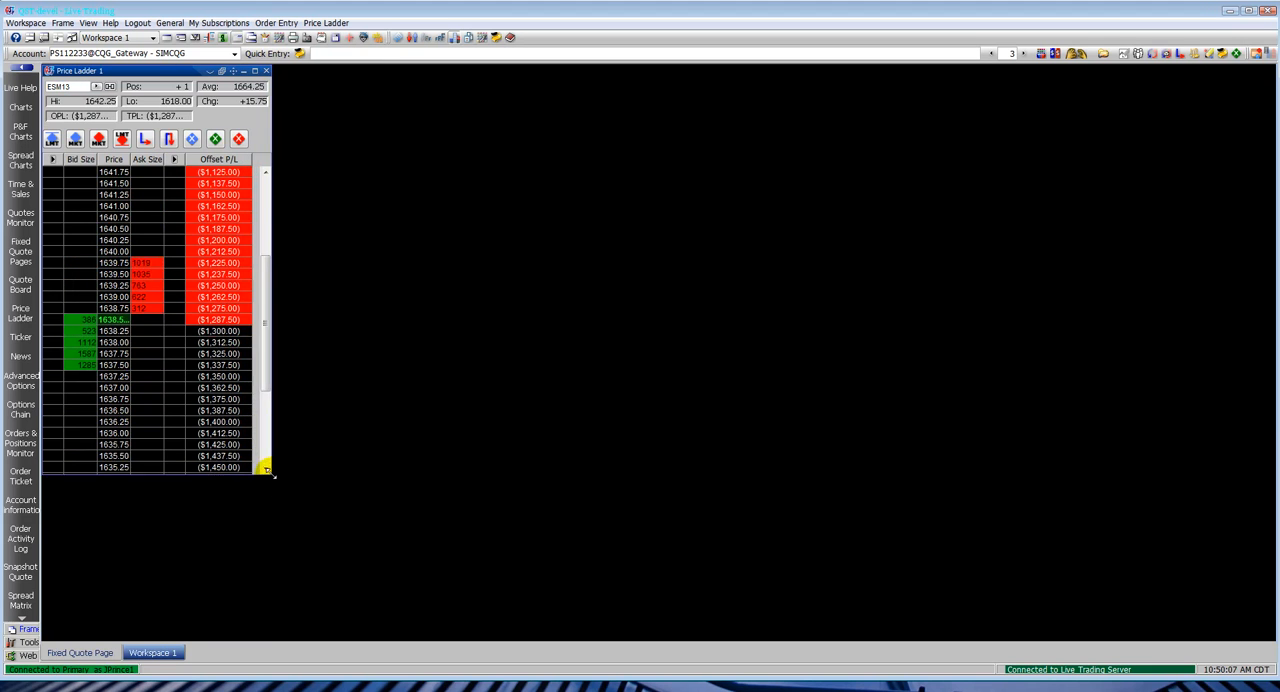
Step: Enlarge the ESM13 price ladder window and bring up the Price Ladder menu
drag(270, 475, 318, 635)
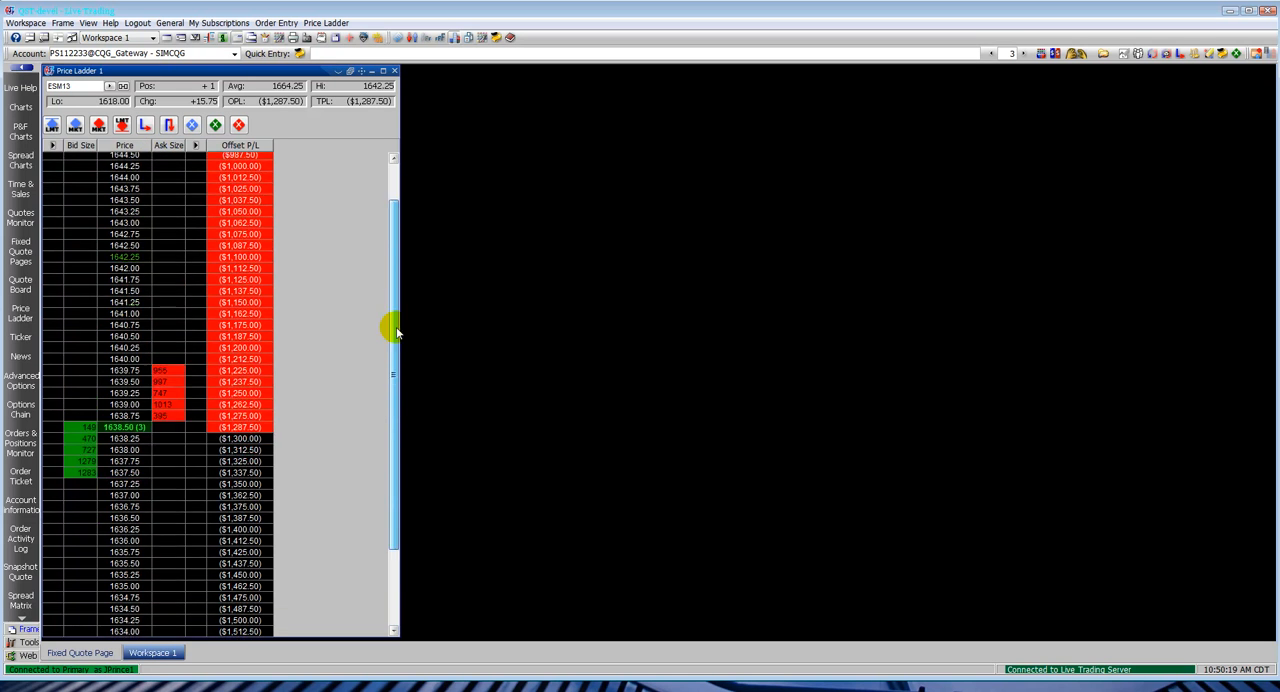
click(325, 23)
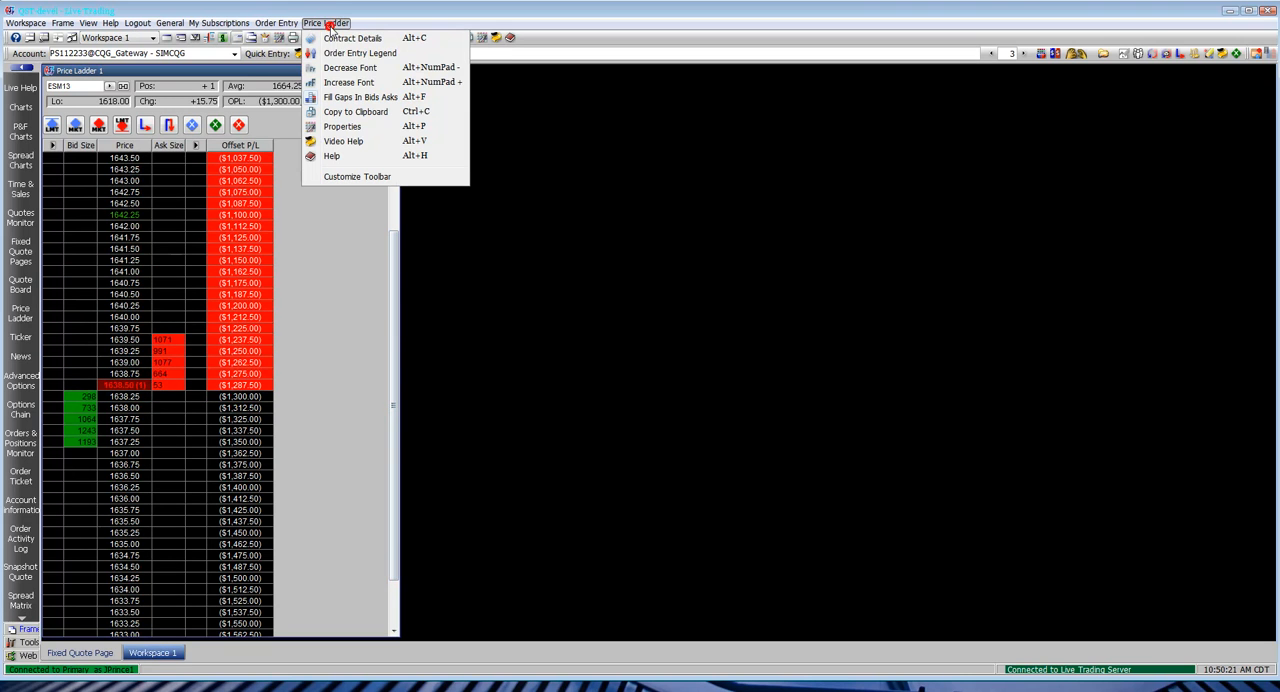
Step: Turn on Show Volume Column in the price ladder's Layout properties
click(342, 126)
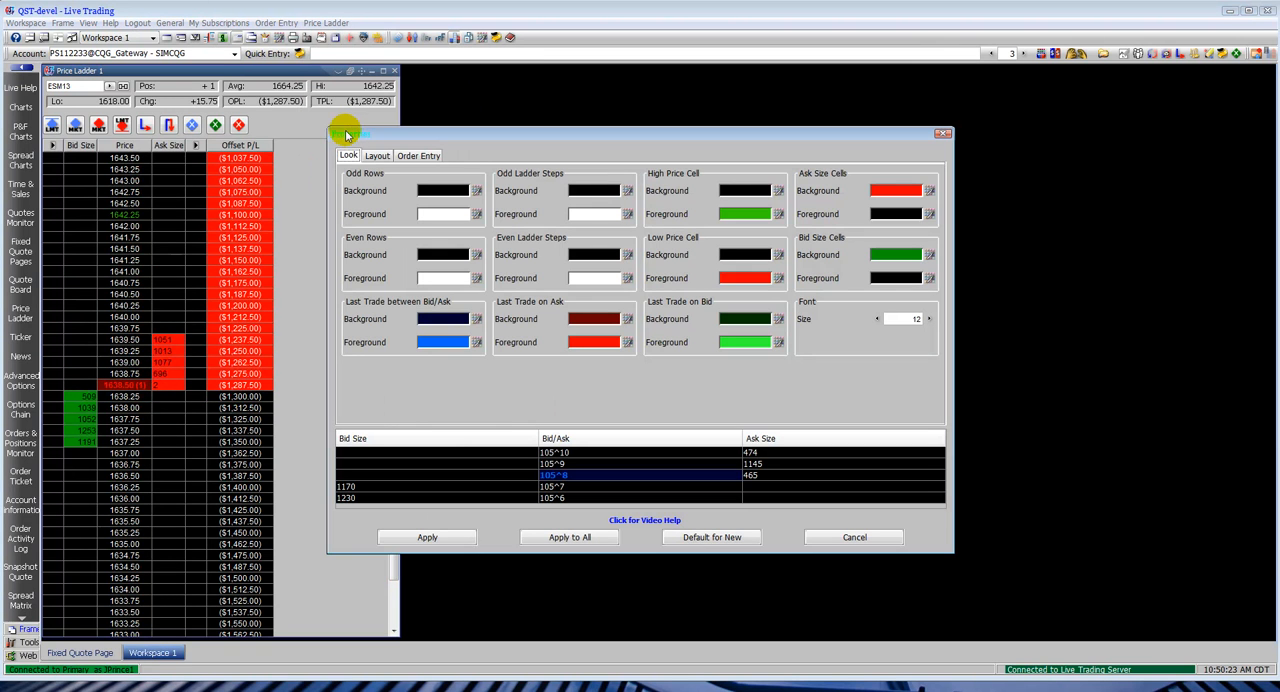
click(377, 155)
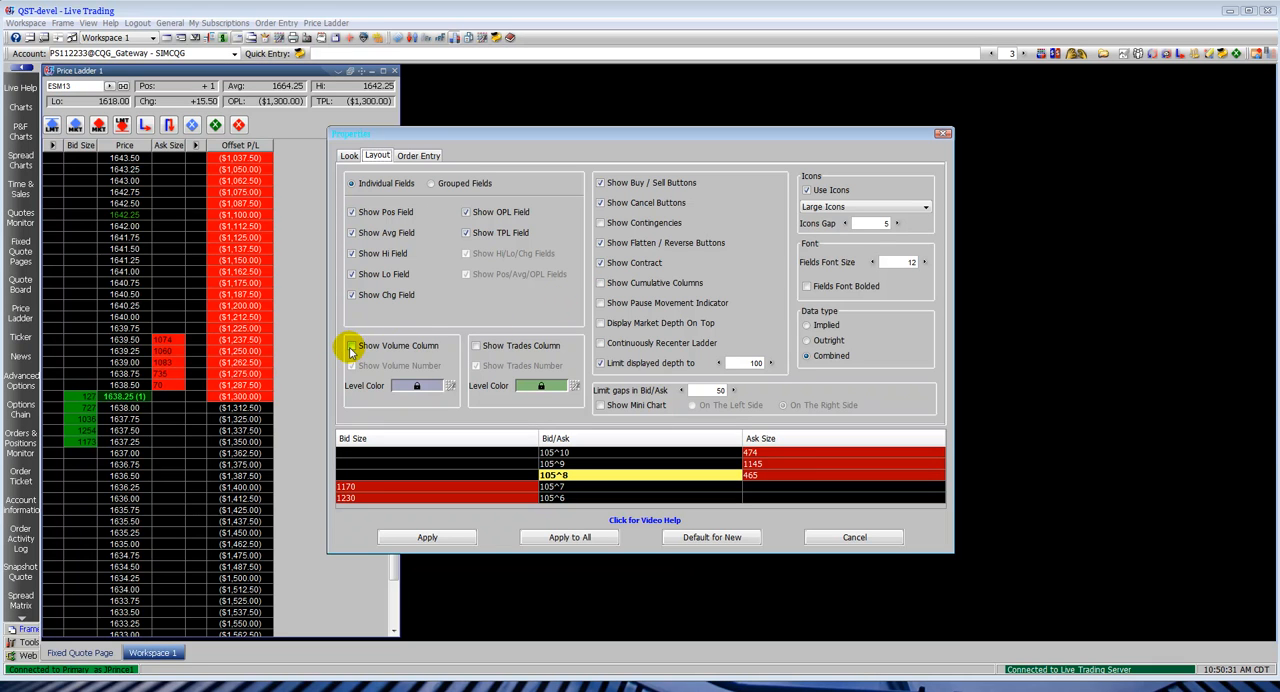
click(351, 345)
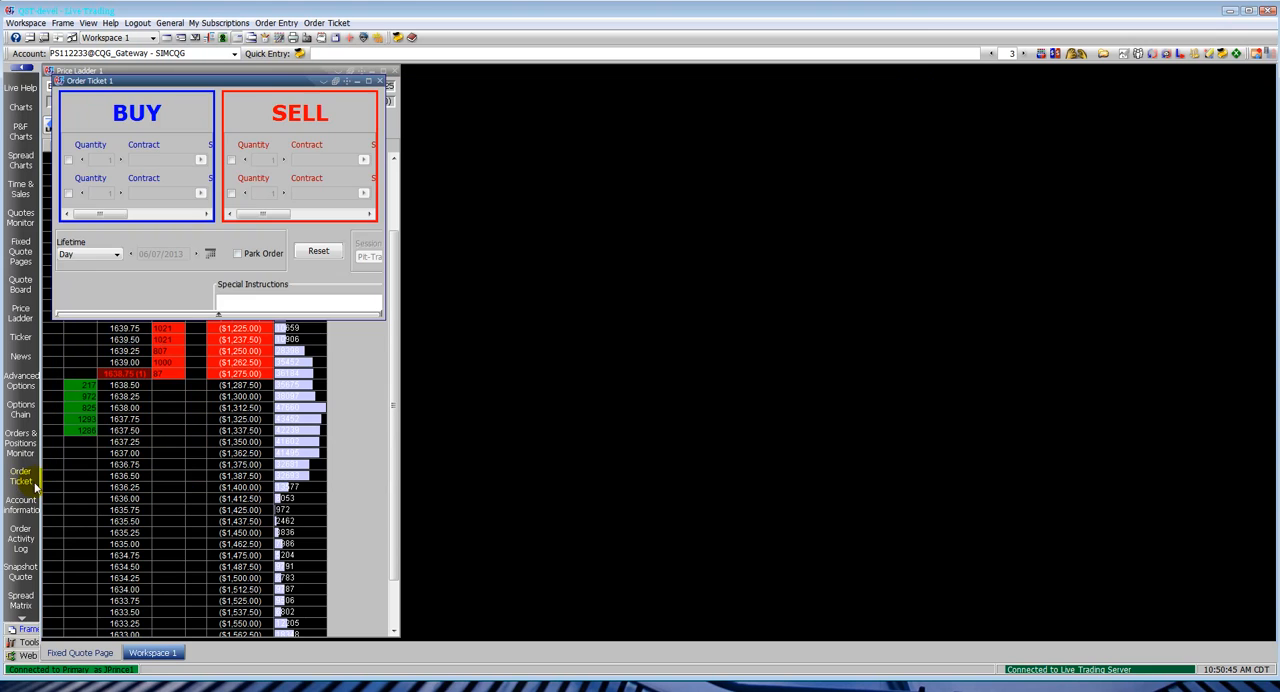
Step: Move and enlarge the order ticket, then set the buy leg to ESM13 with GTC lifetime
drag(200, 80, 567, 83)
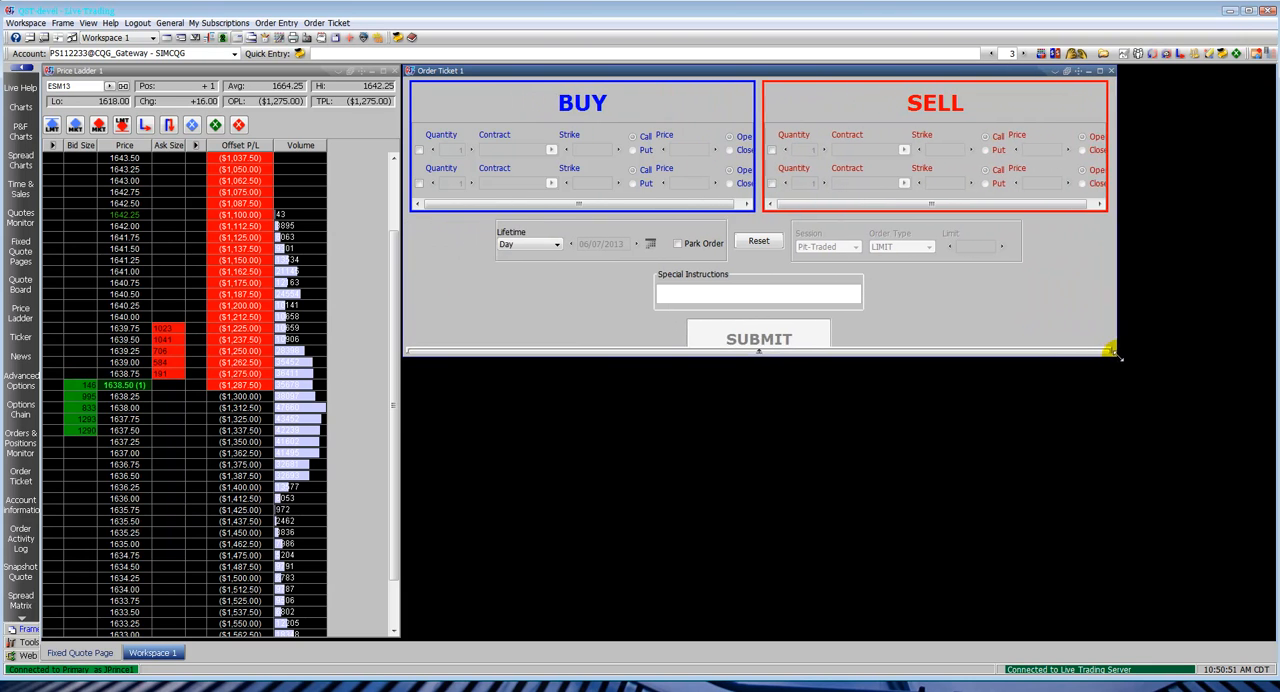
drag(1112, 353, 1197, 375)
text(B 1)
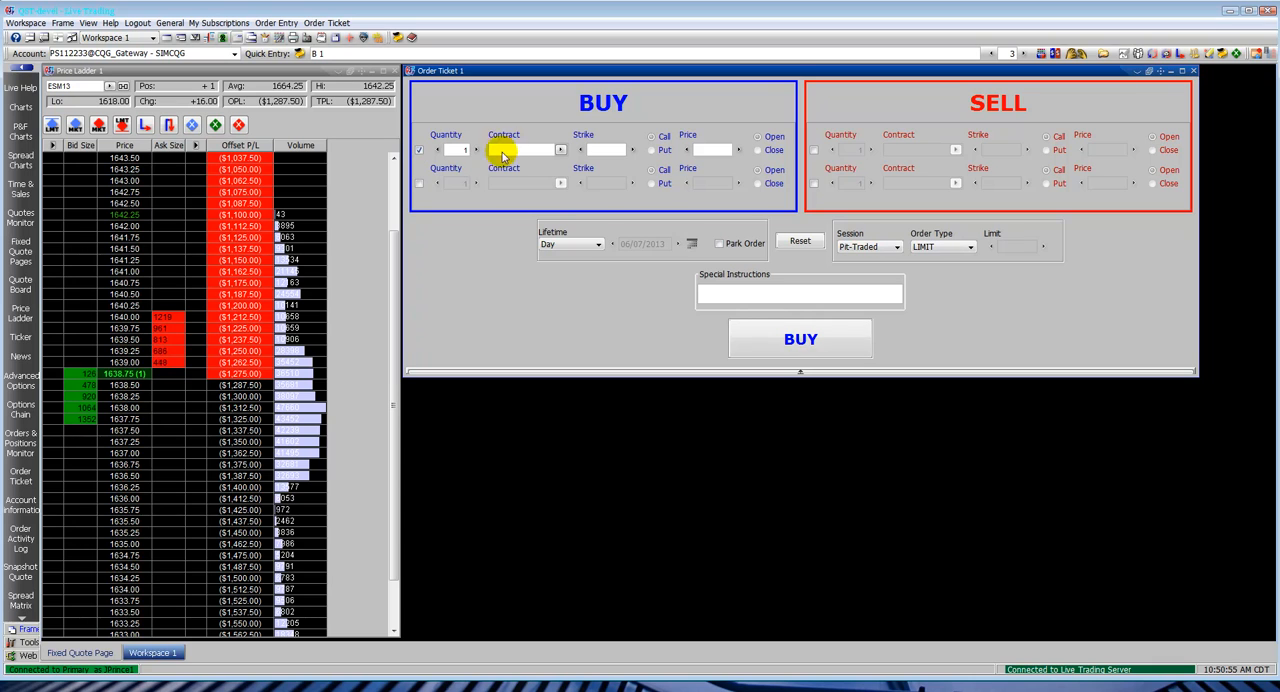
click(560, 150)
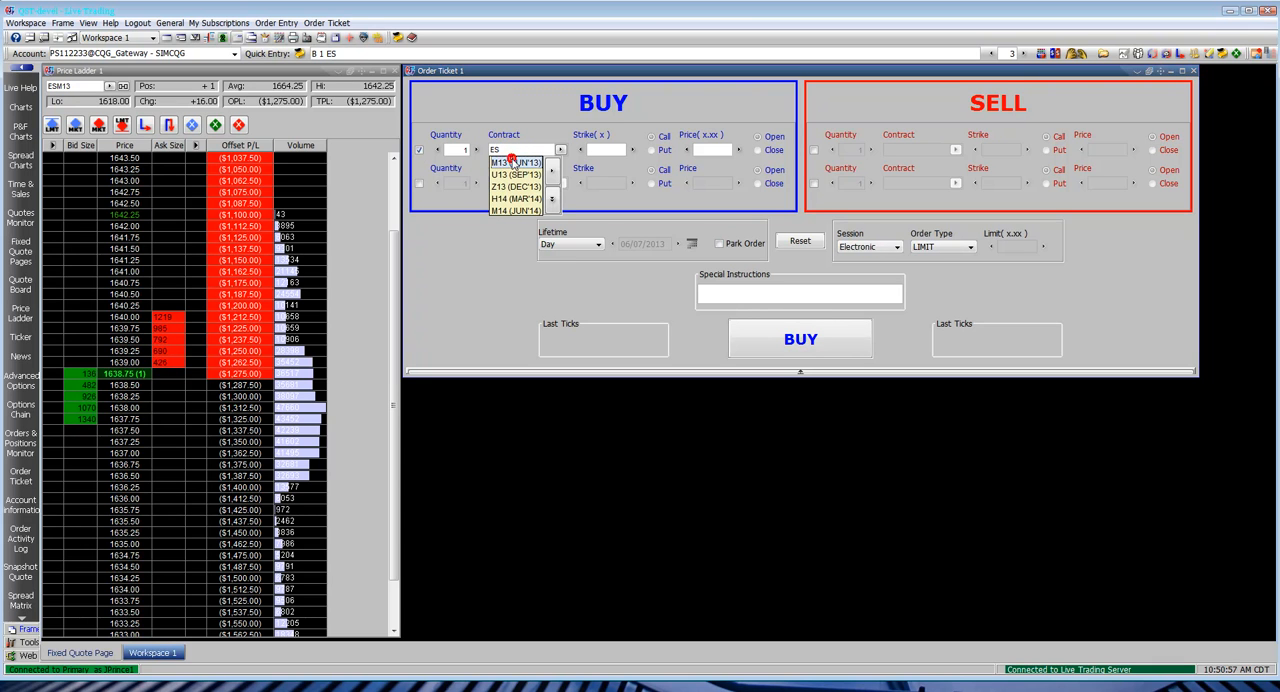
click(516, 162)
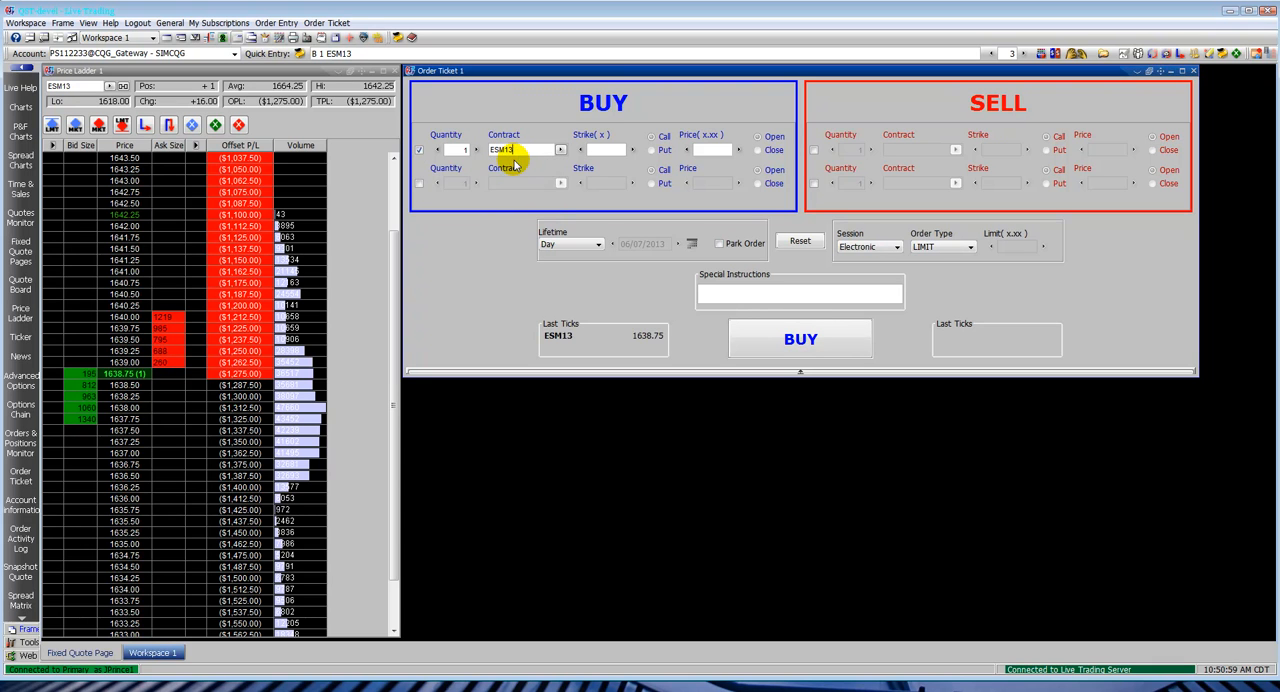
click(597, 244)
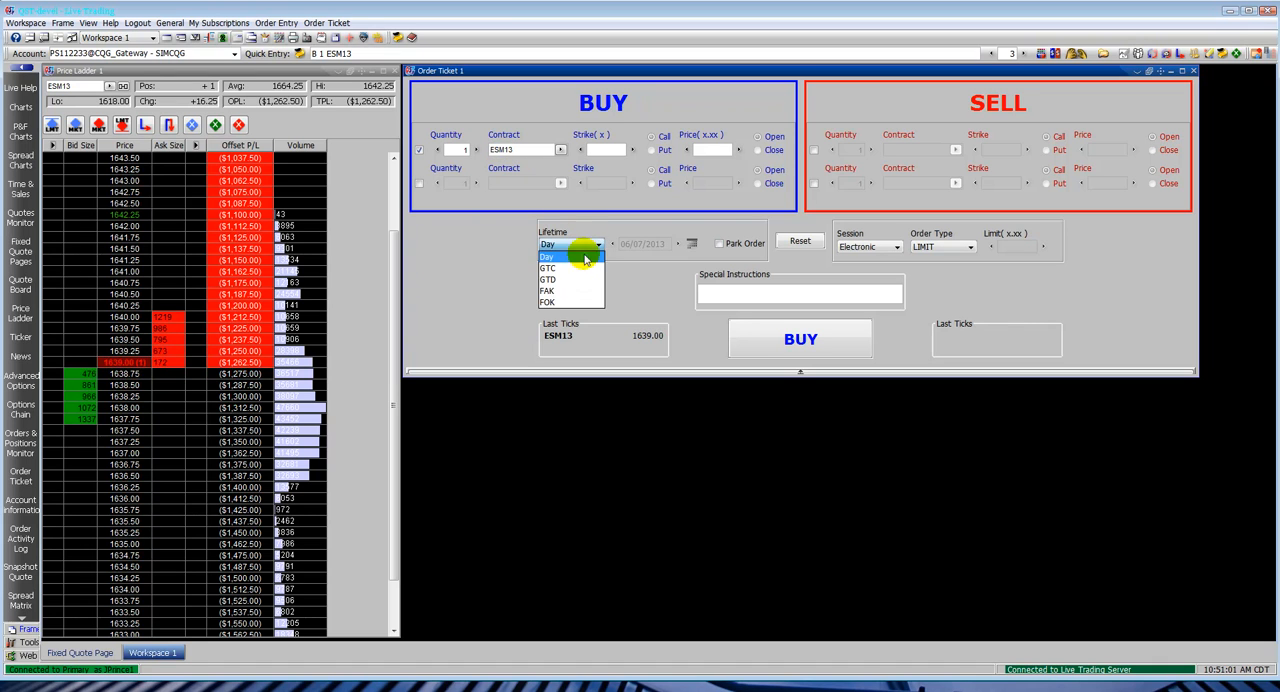
click(548, 268)
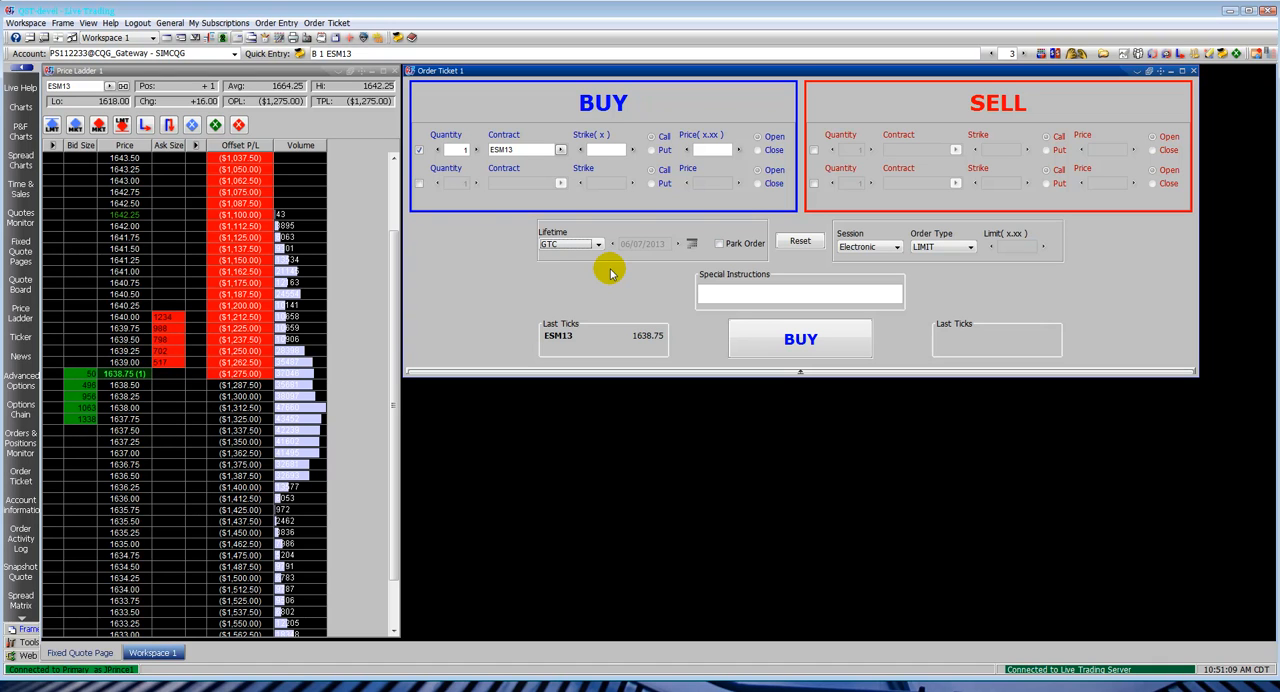
Step: Permanently delete the order ticket and open the Orders & Positions Monitor
click(1193, 70)
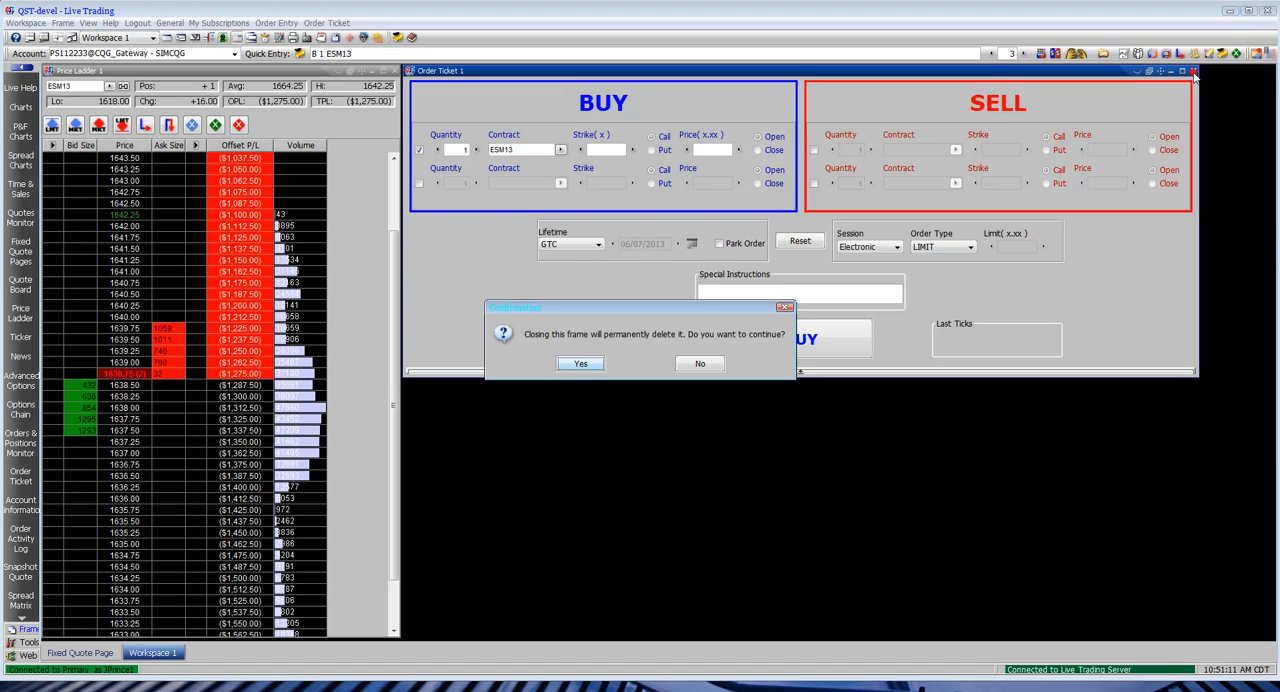
click(580, 363)
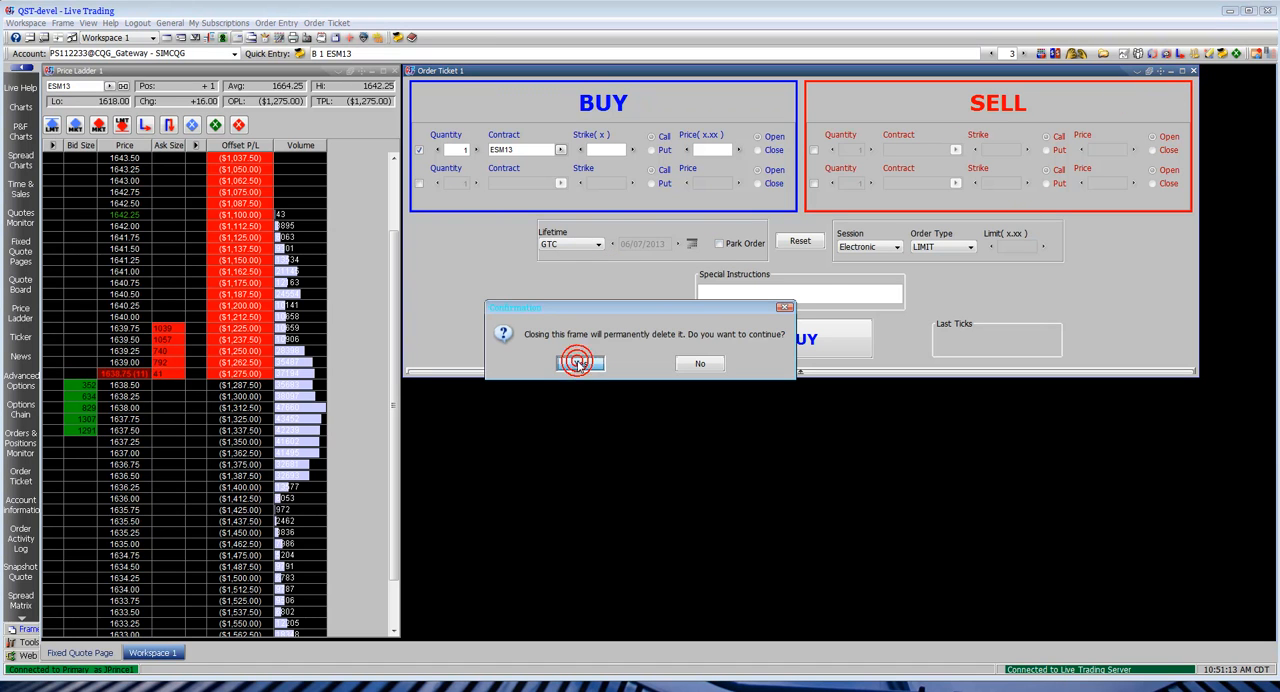
click(578, 362)
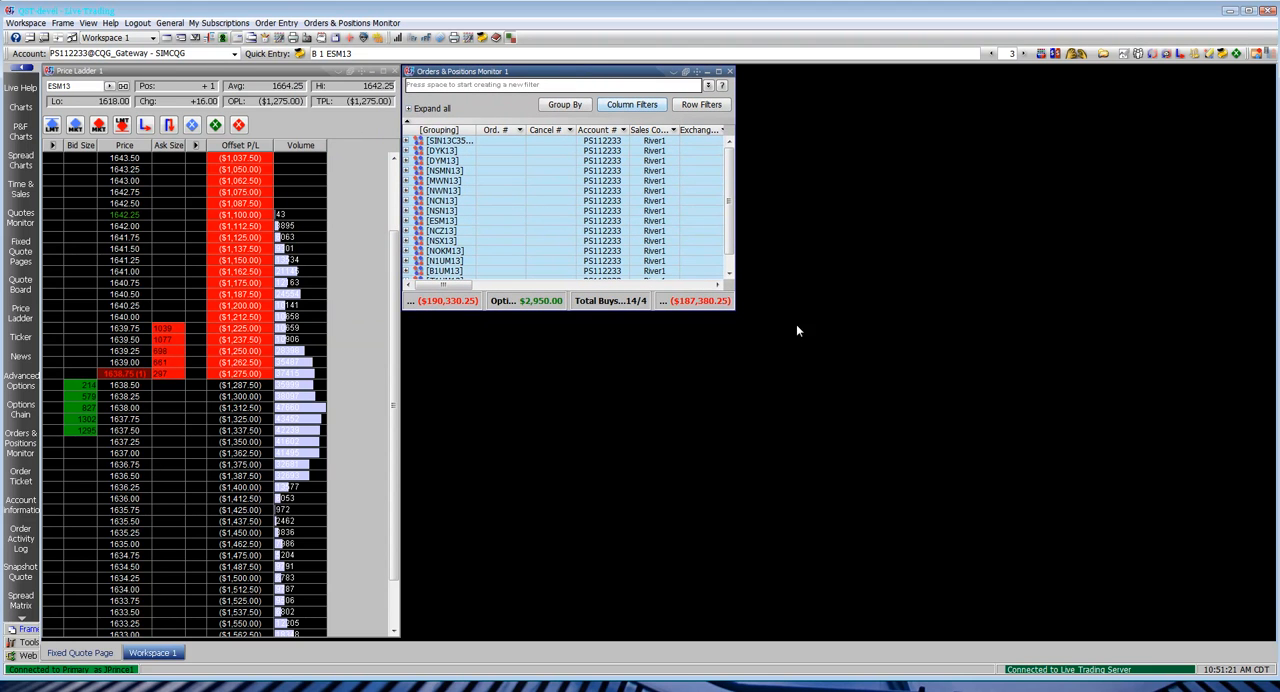
Step: Widen the monitor, expand and collapse NSN13, and add Futures P/L after Fill Time
drag(735, 308, 850, 345)
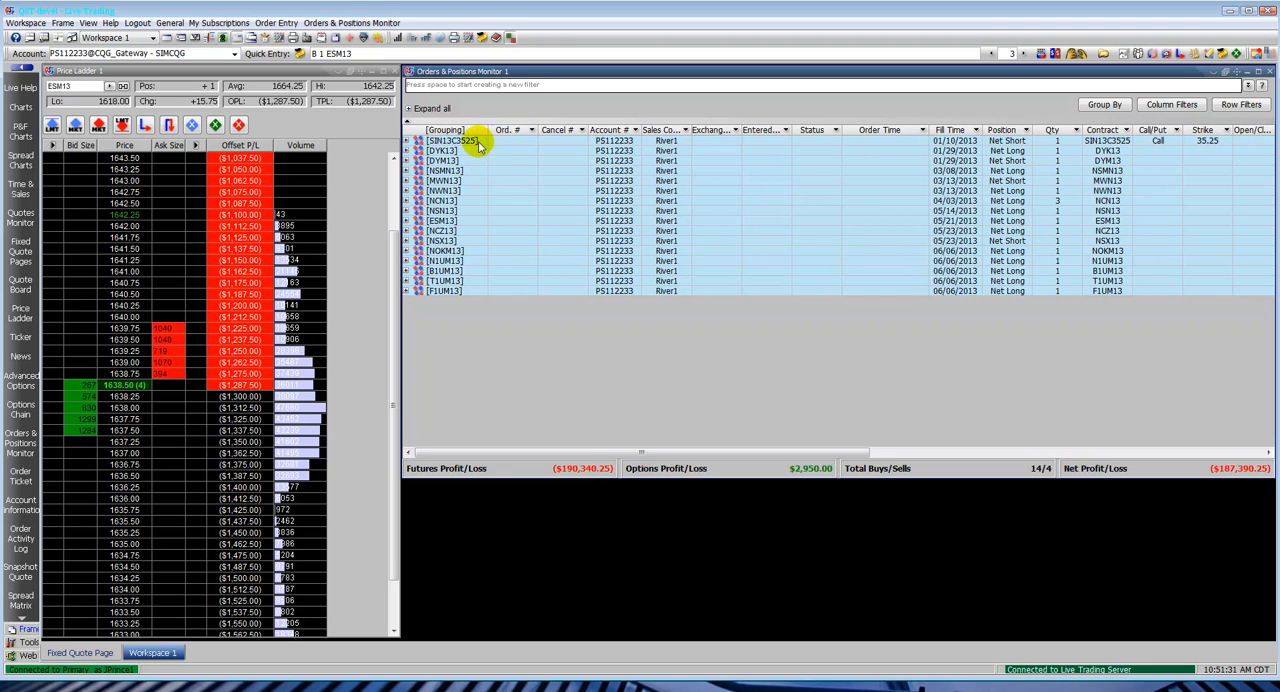
click(440, 210)
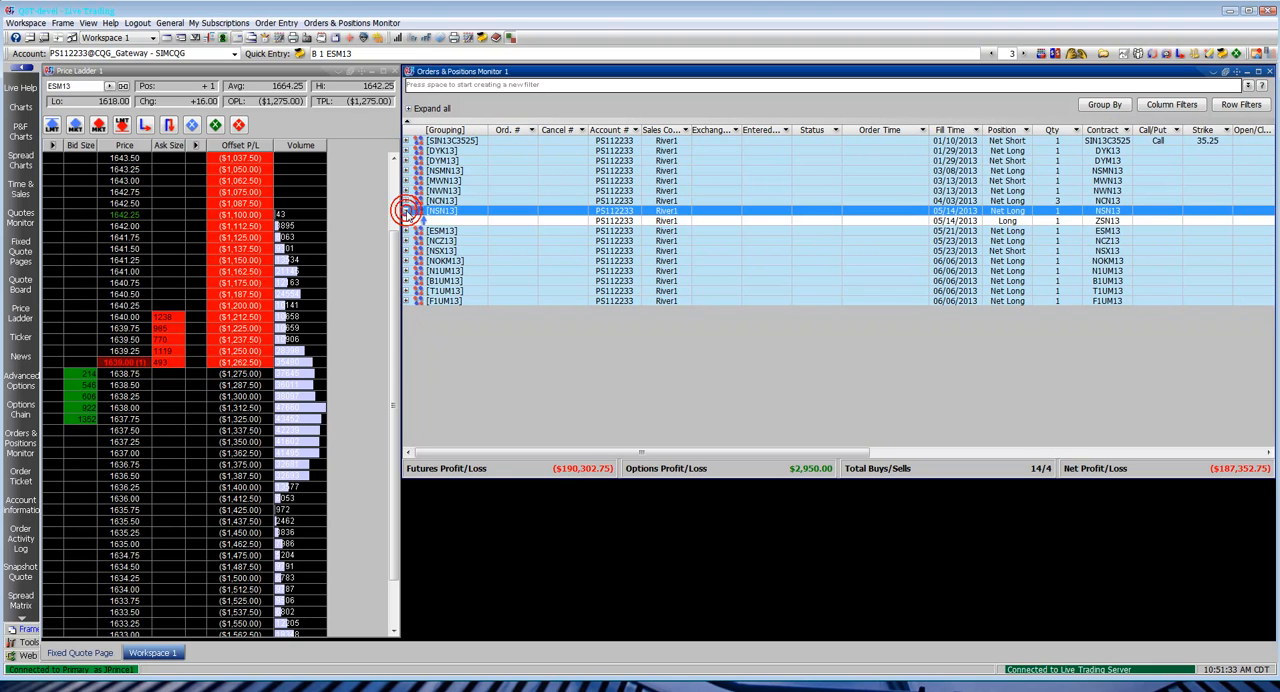
click(450, 210)
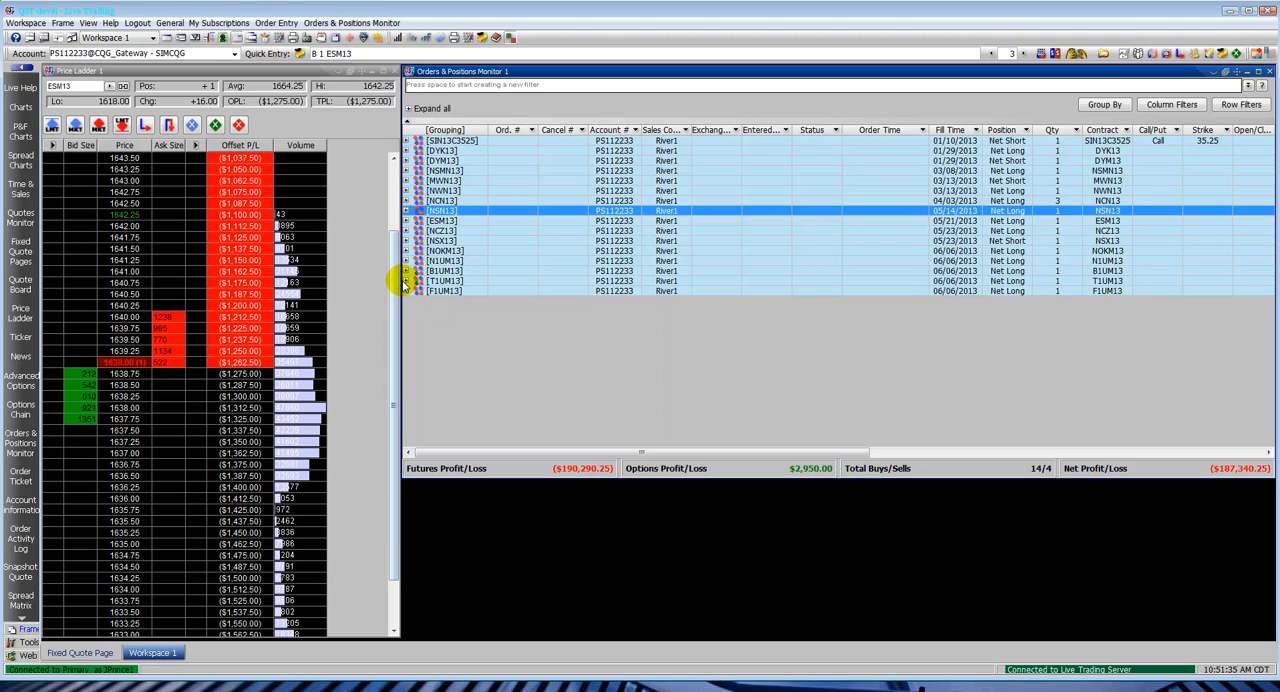
mouse_move(550, 418)
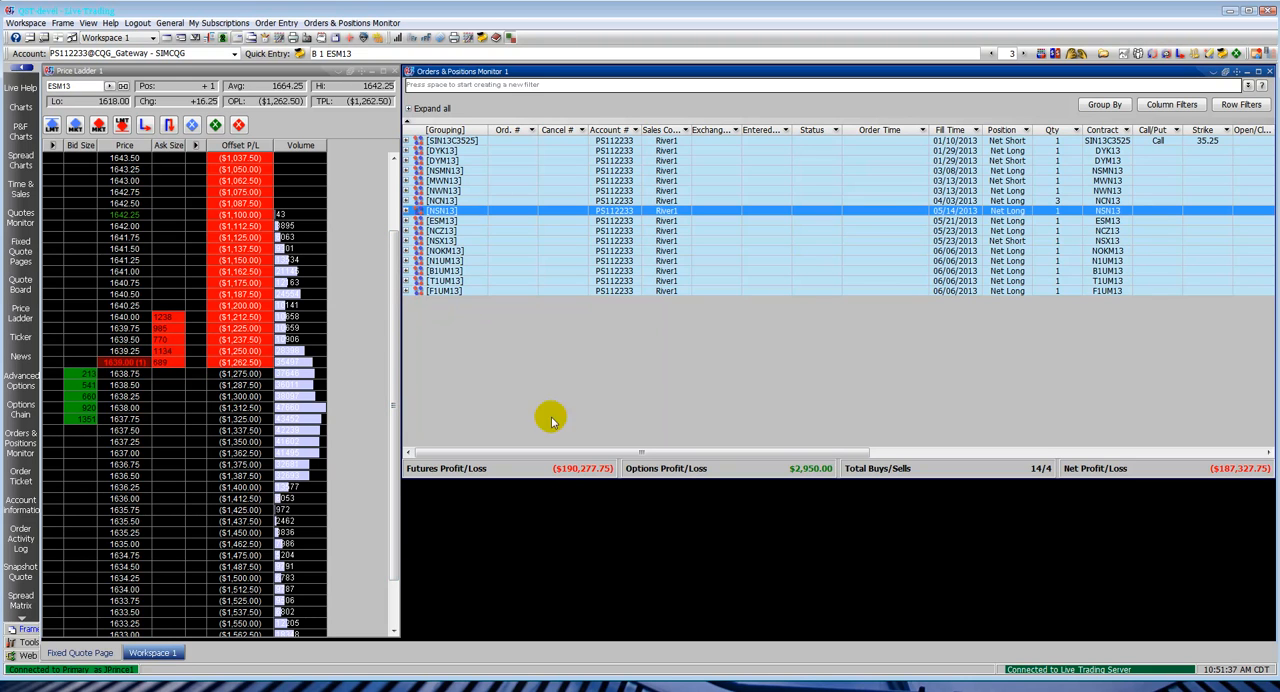
drag(640, 452, 750, 452)
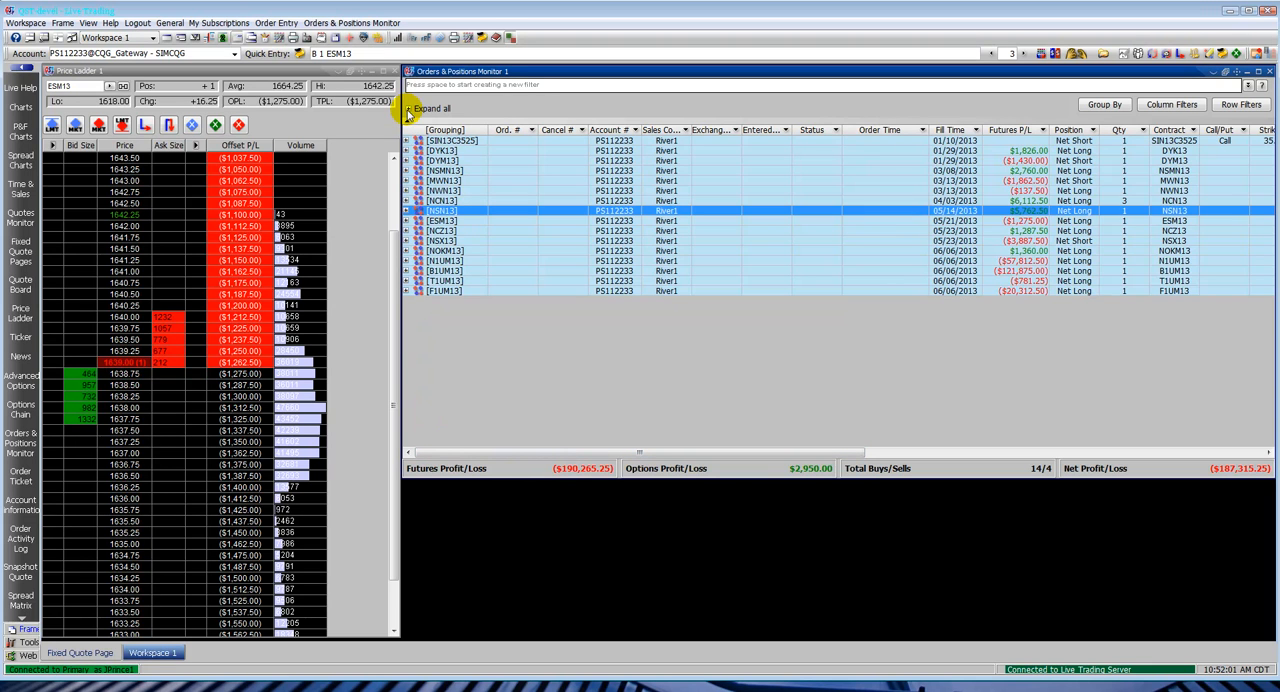
Step: Expand and collapse all position groups, then start a new row filter
click(432, 108)
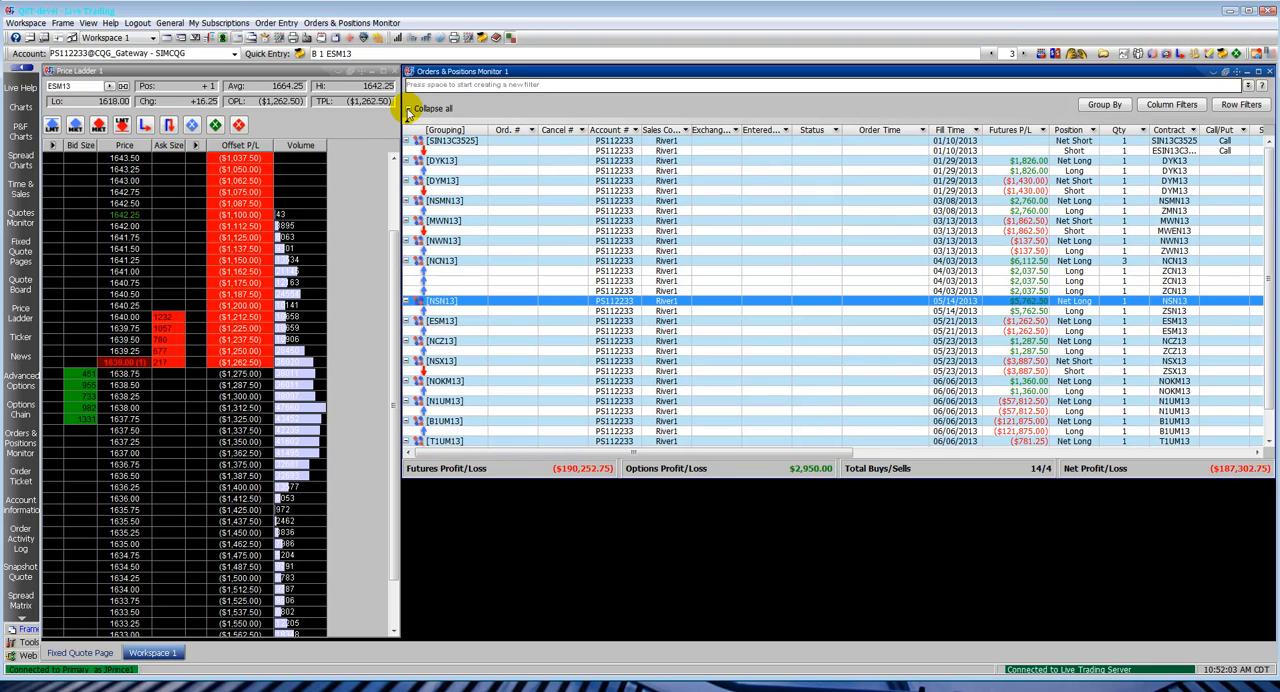
click(410, 108)
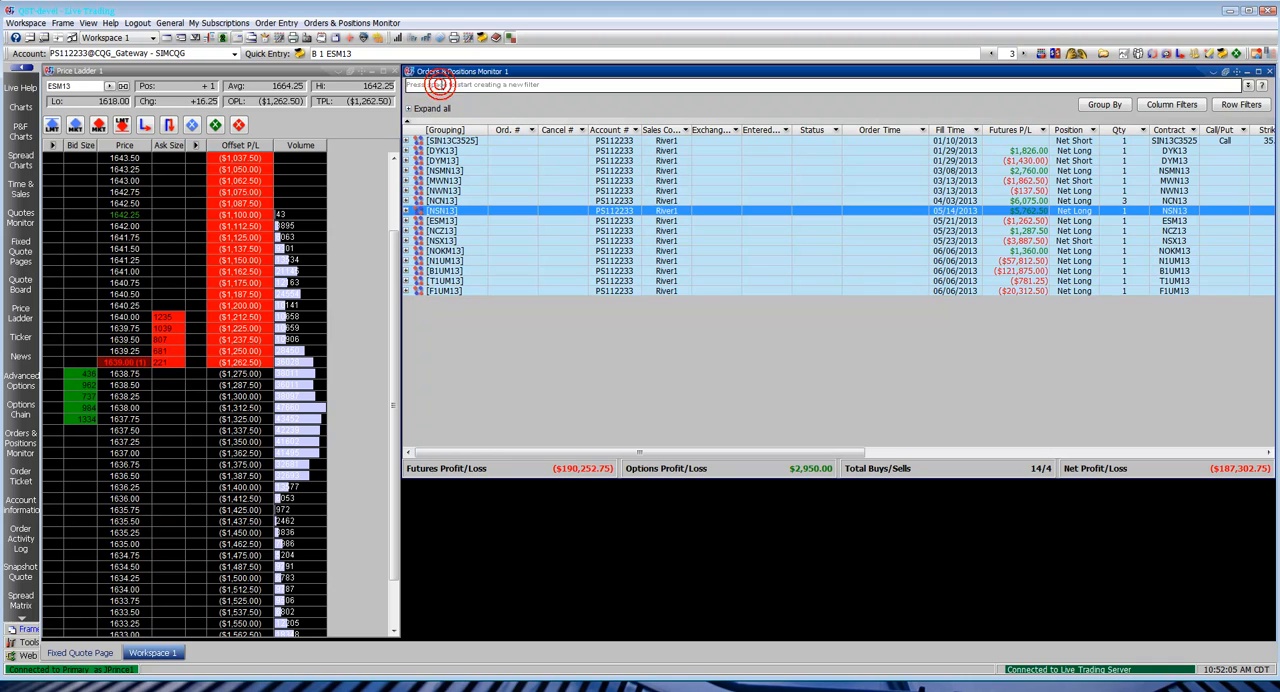
click(442, 84)
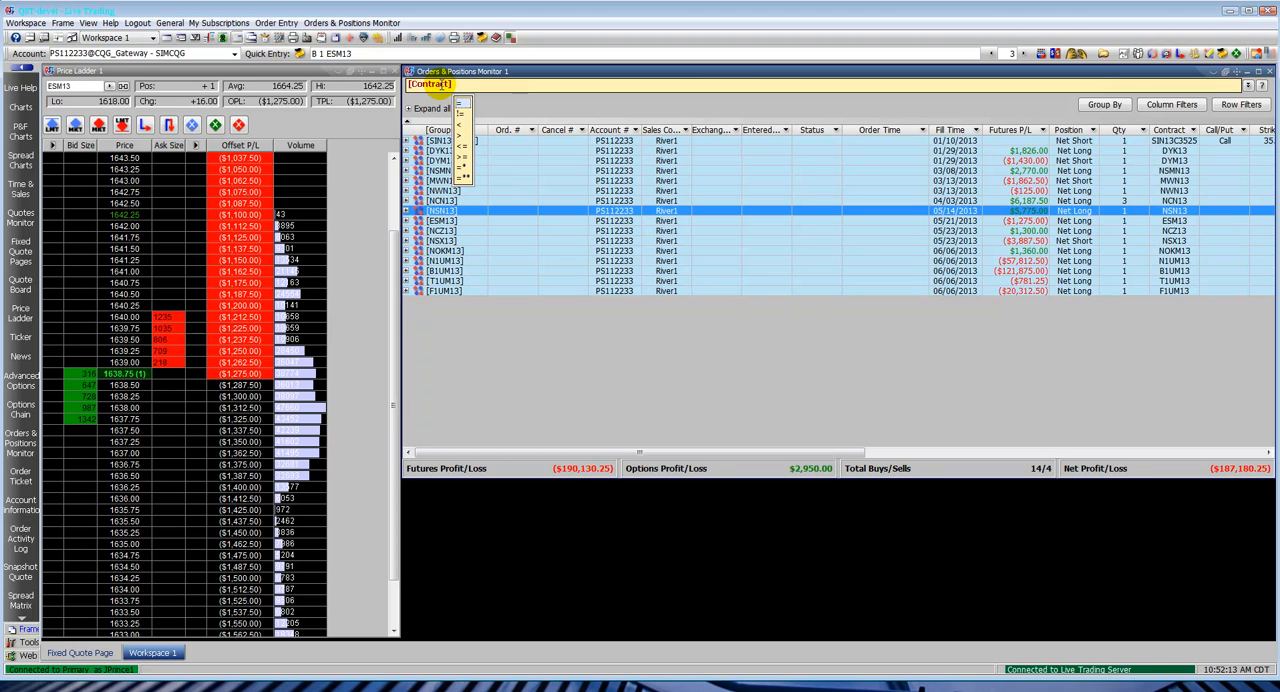
click(461, 84)
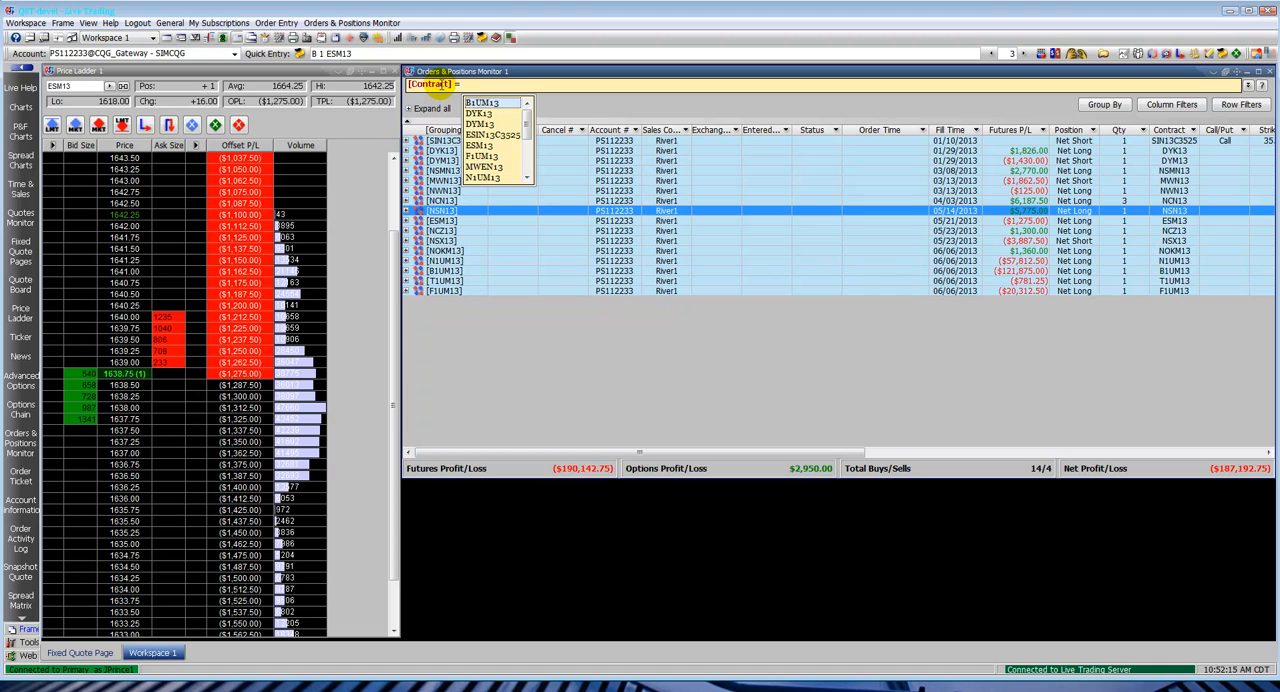
click(479, 134)
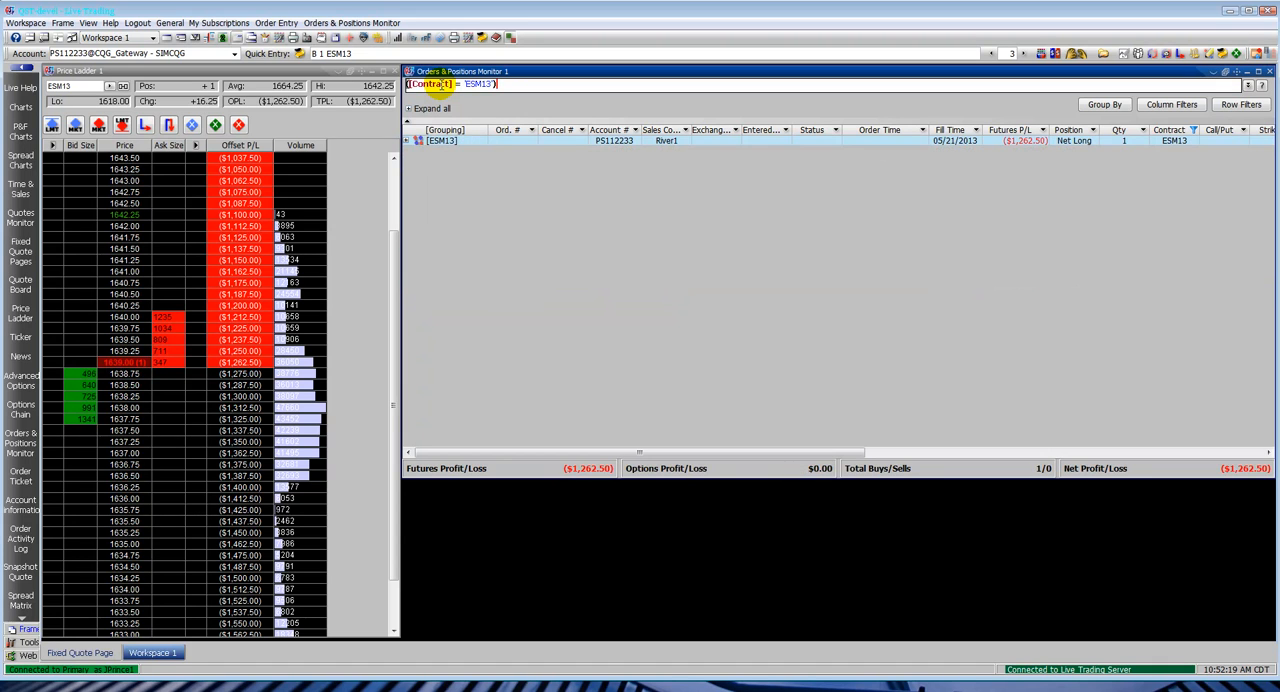
click(418, 140)
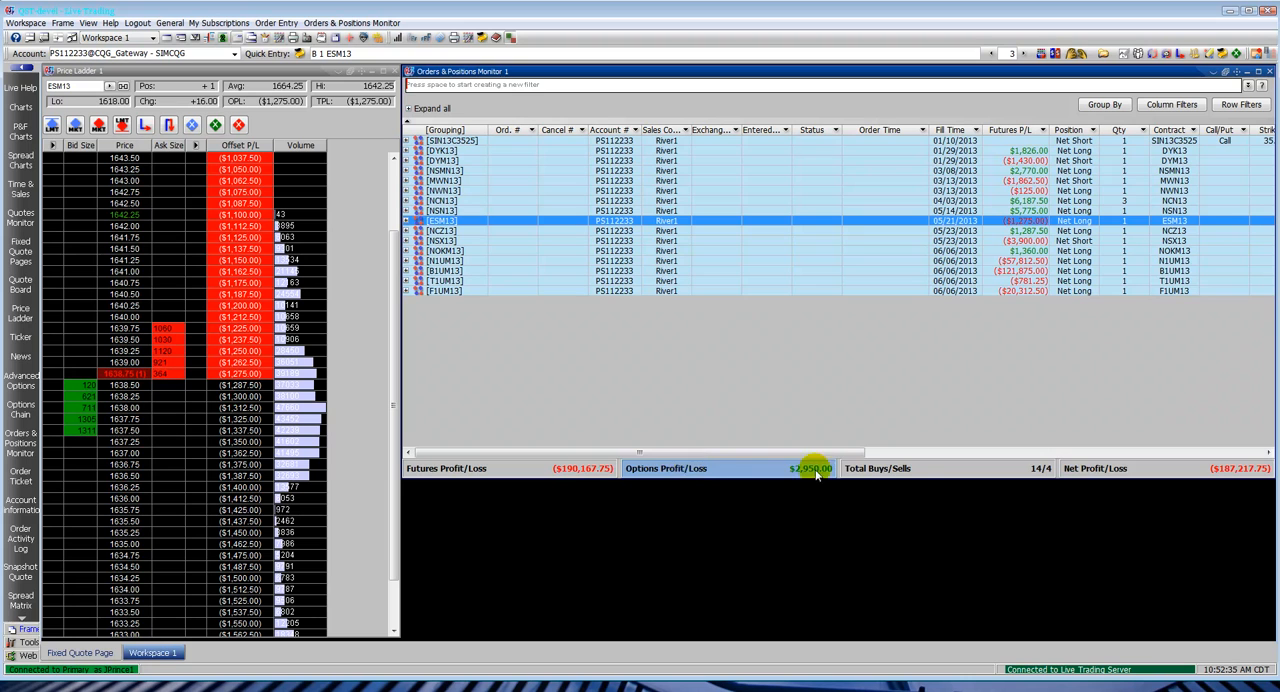
click(1190, 468)
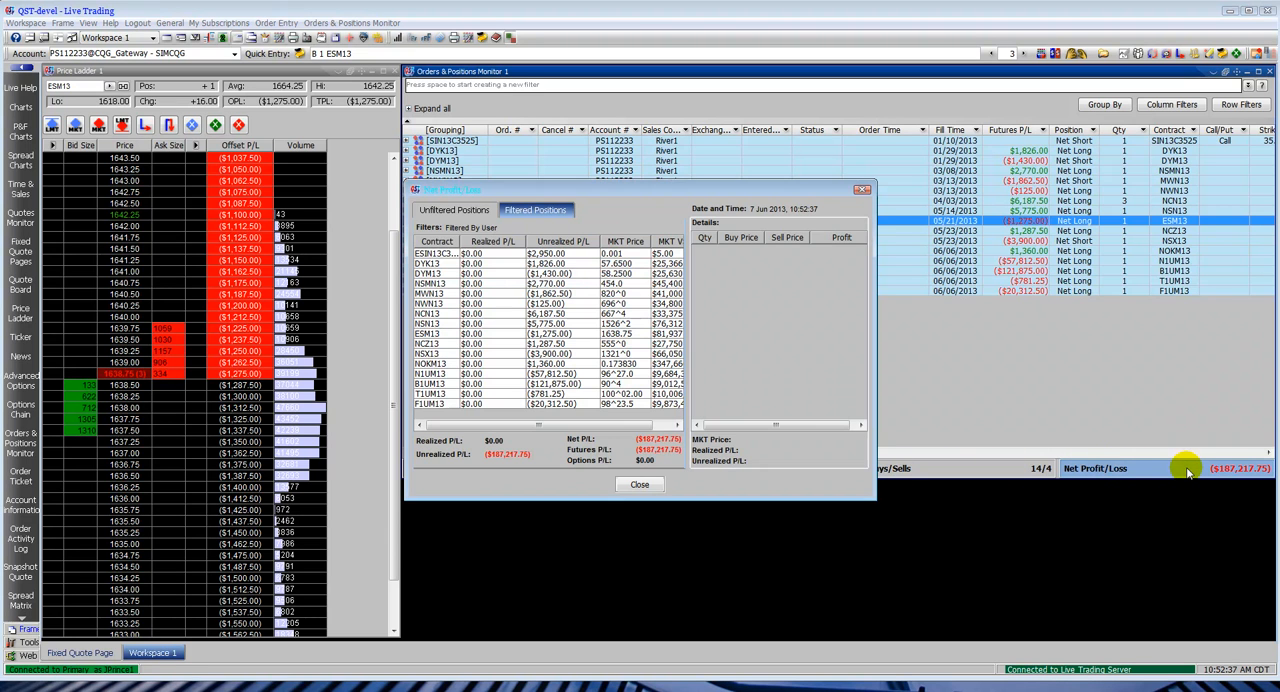
drag(420, 424, 605, 424)
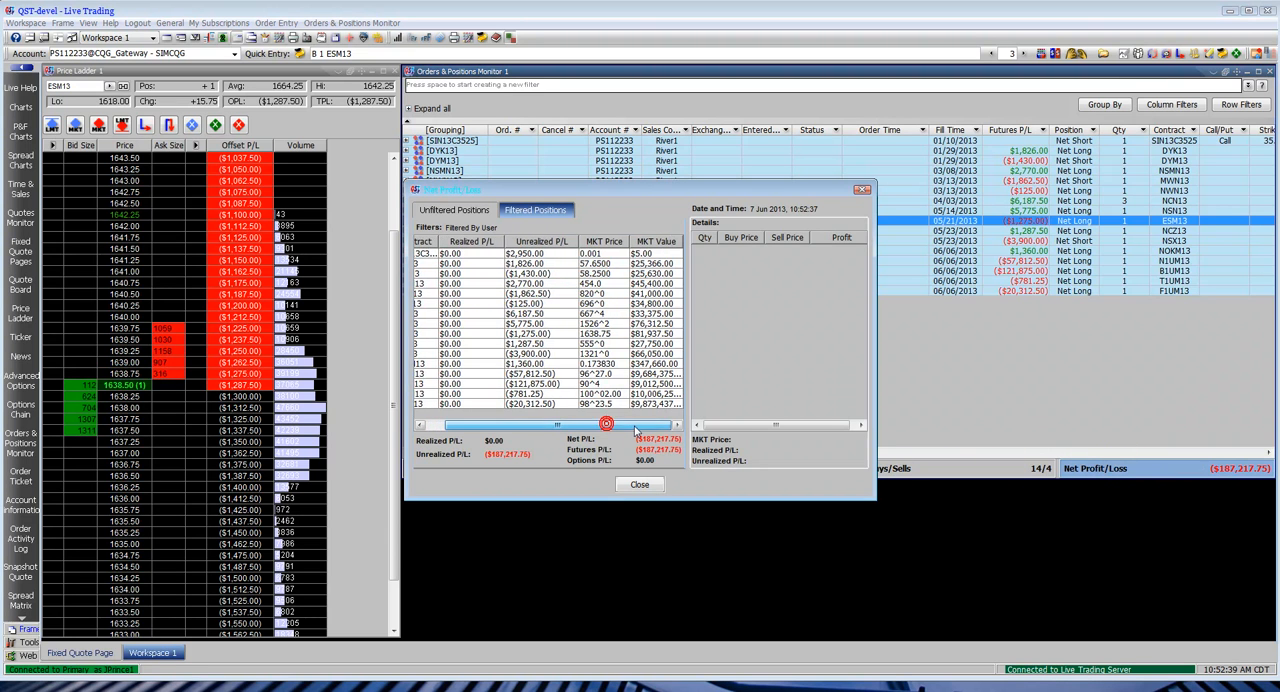
click(455, 209)
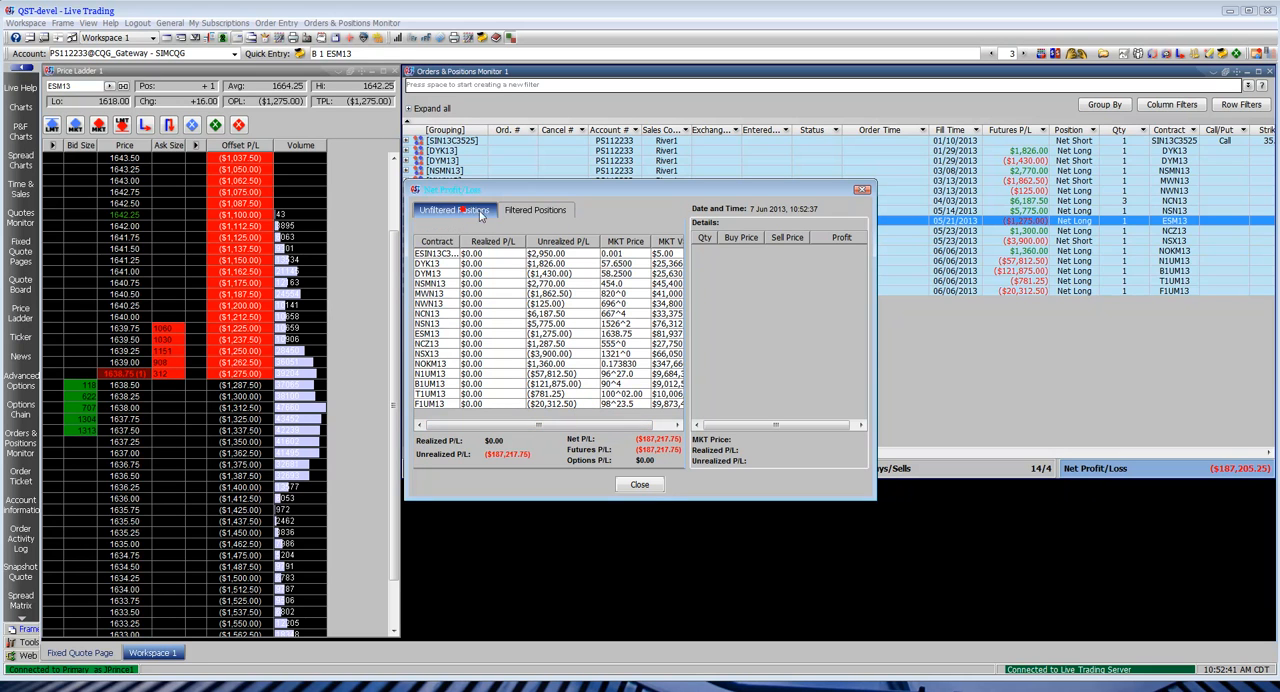
click(536, 210)
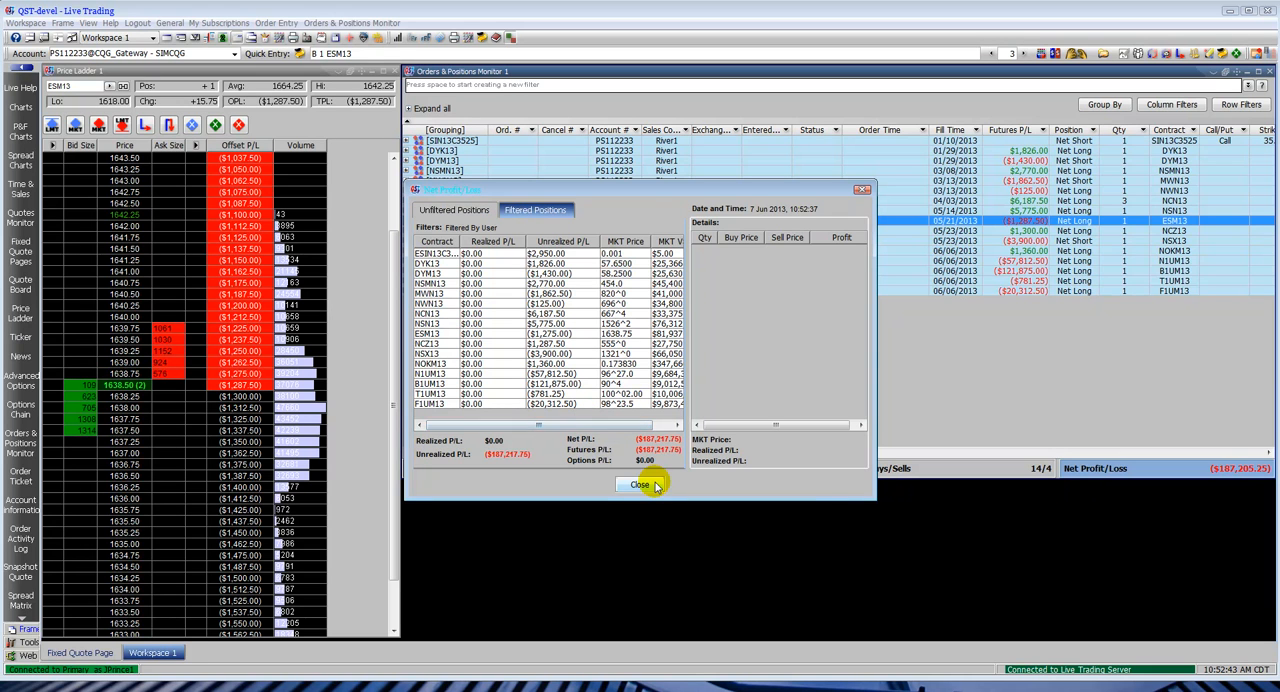
click(639, 485)
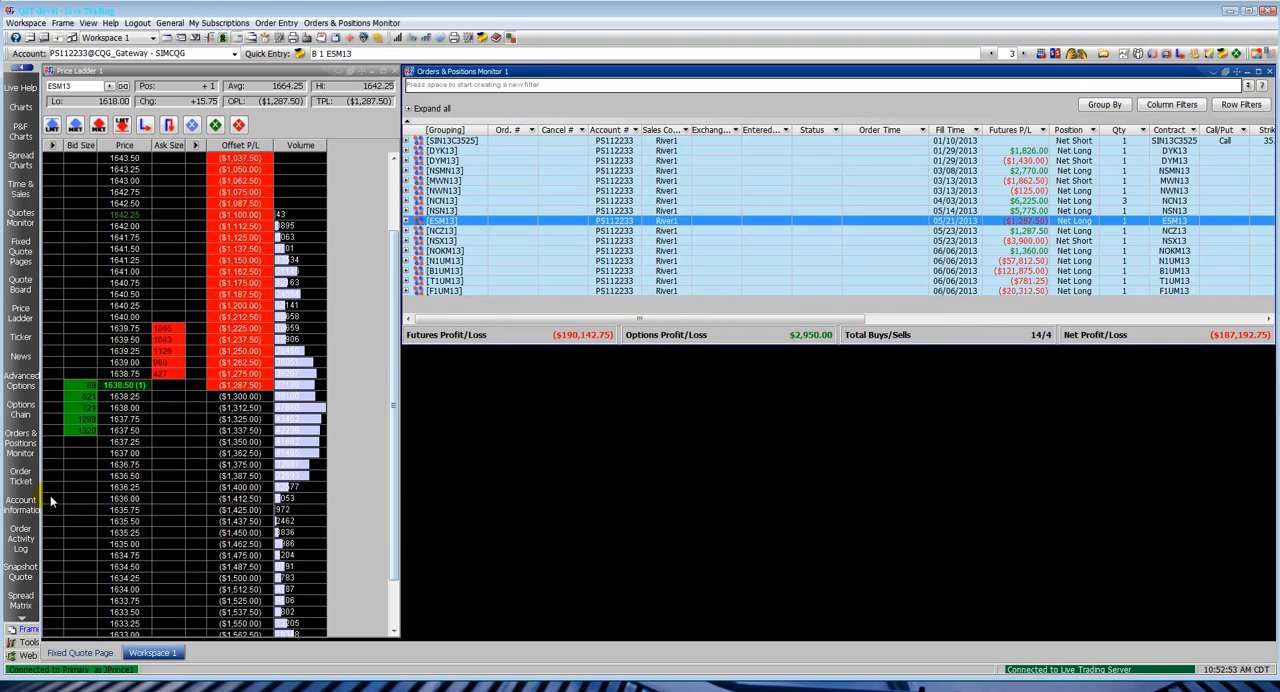
click(20, 503)
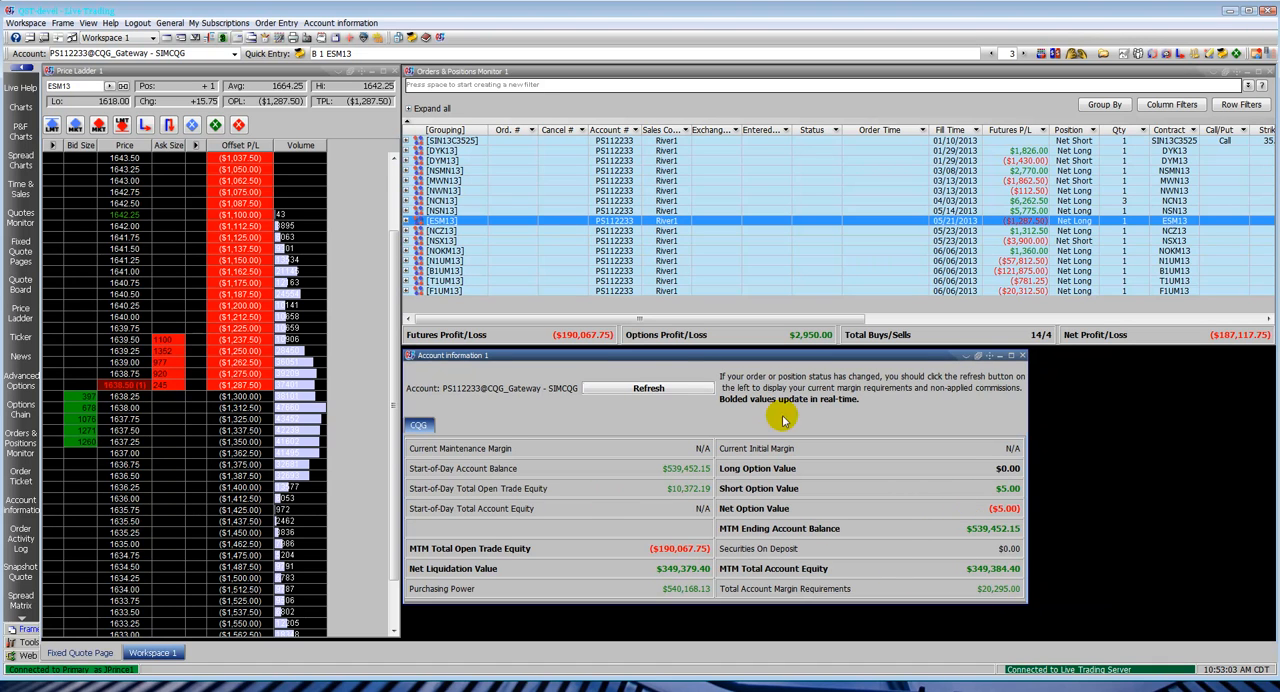
click(234, 53)
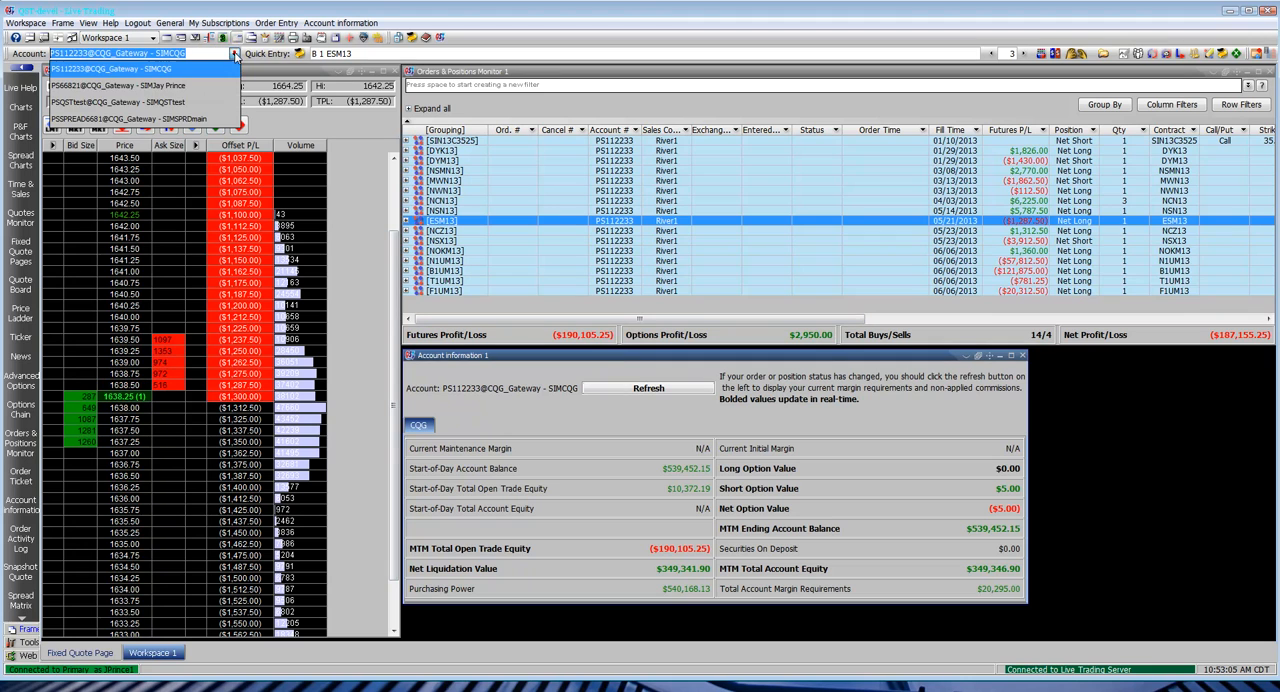
mouse_move(227, 85)
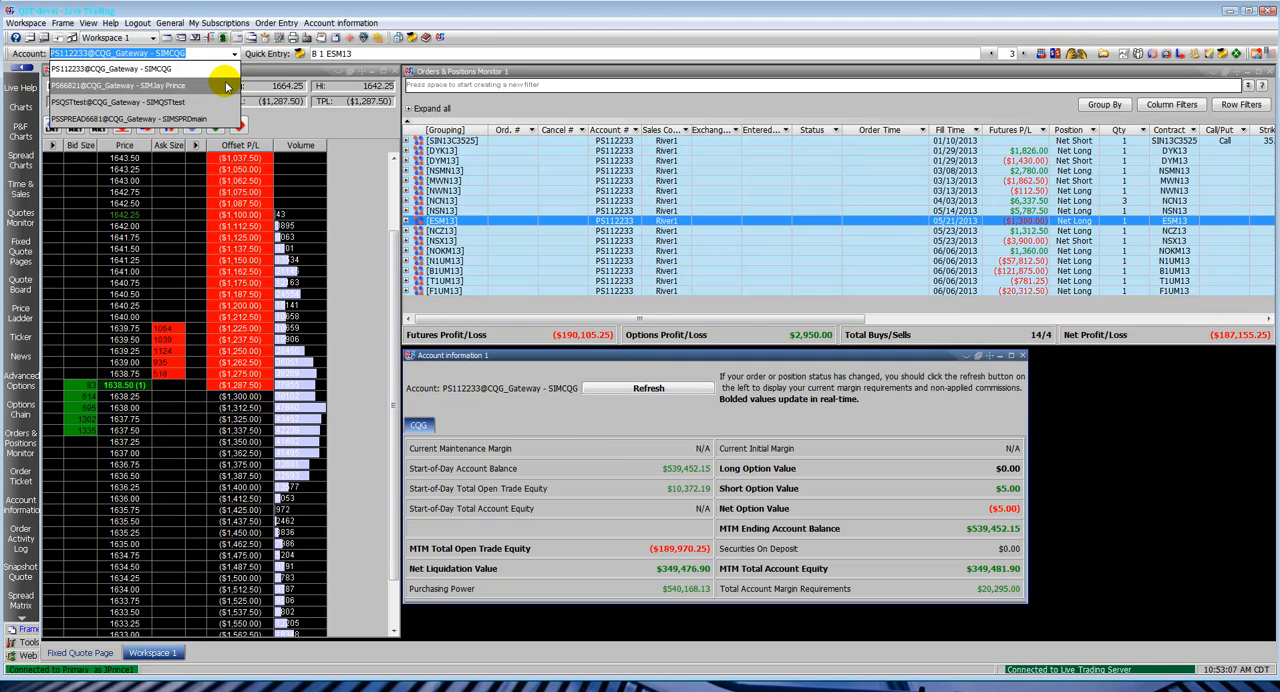
click(130, 85)
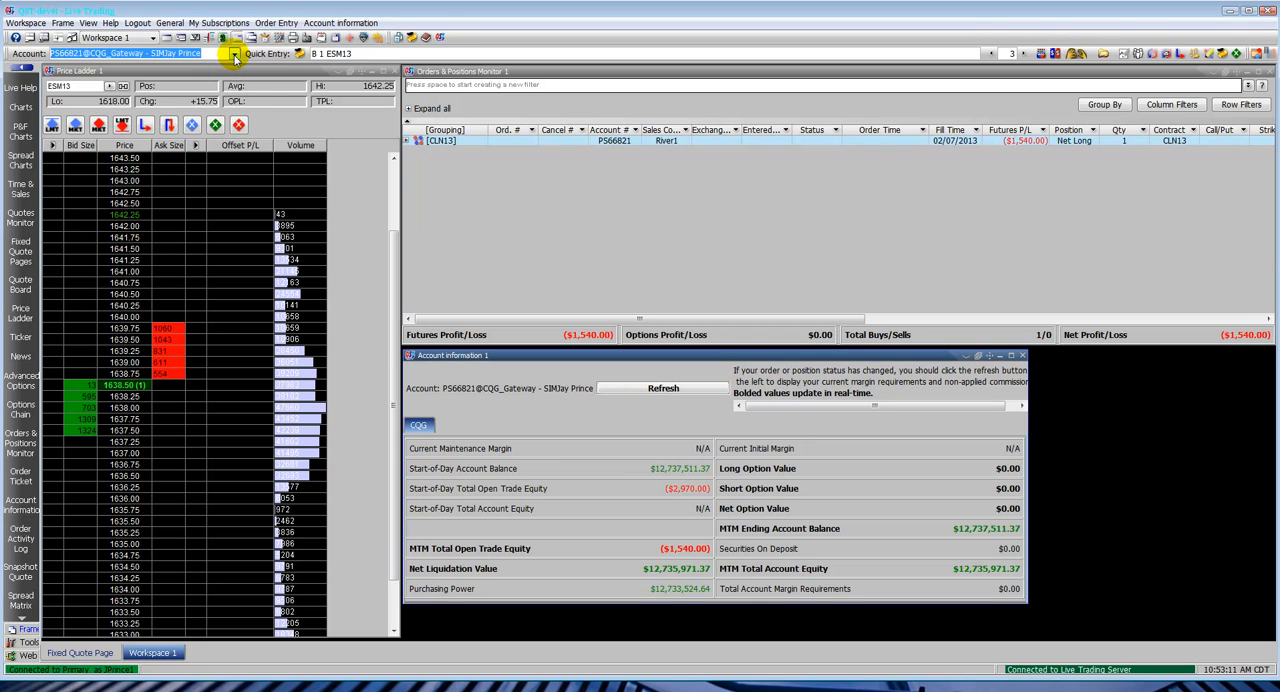
click(235, 53)
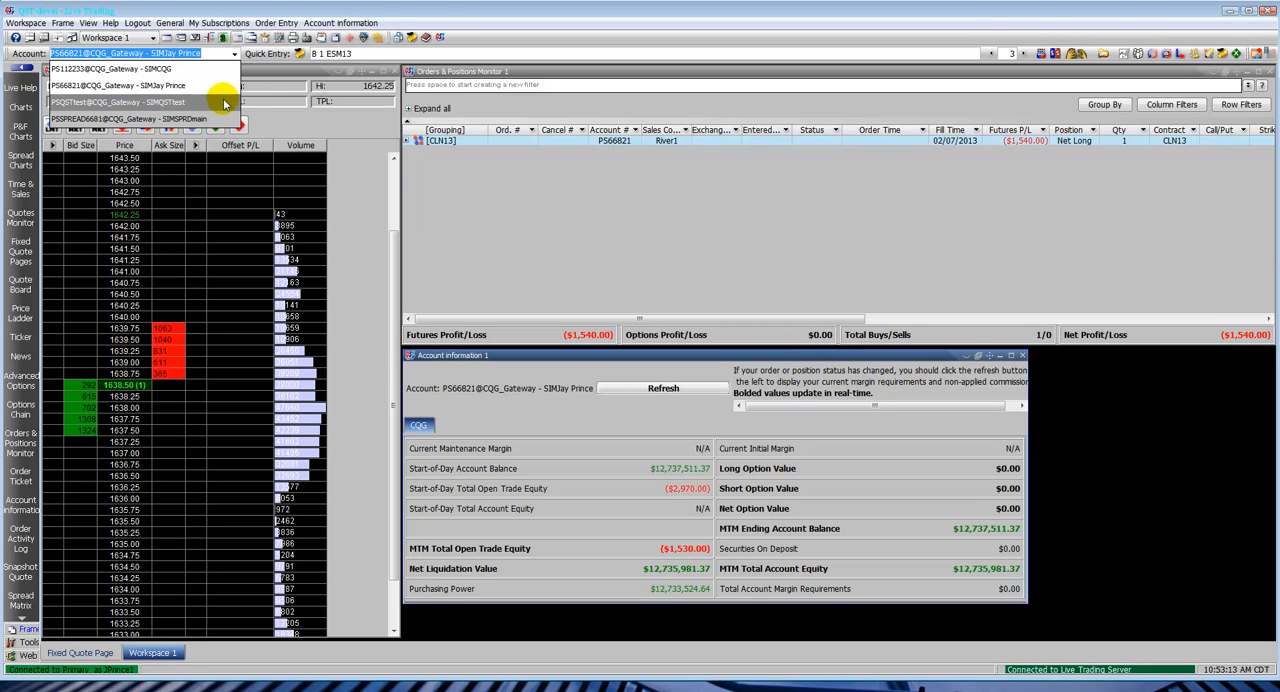
click(117, 102)
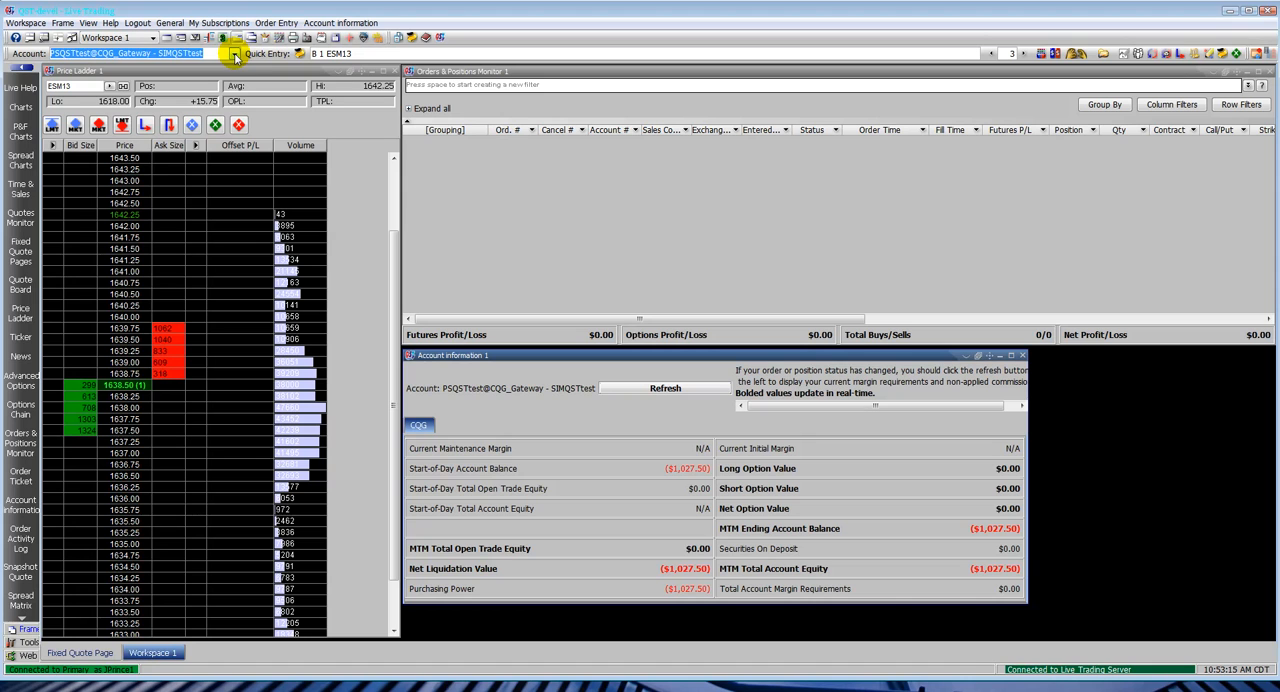
click(228, 53)
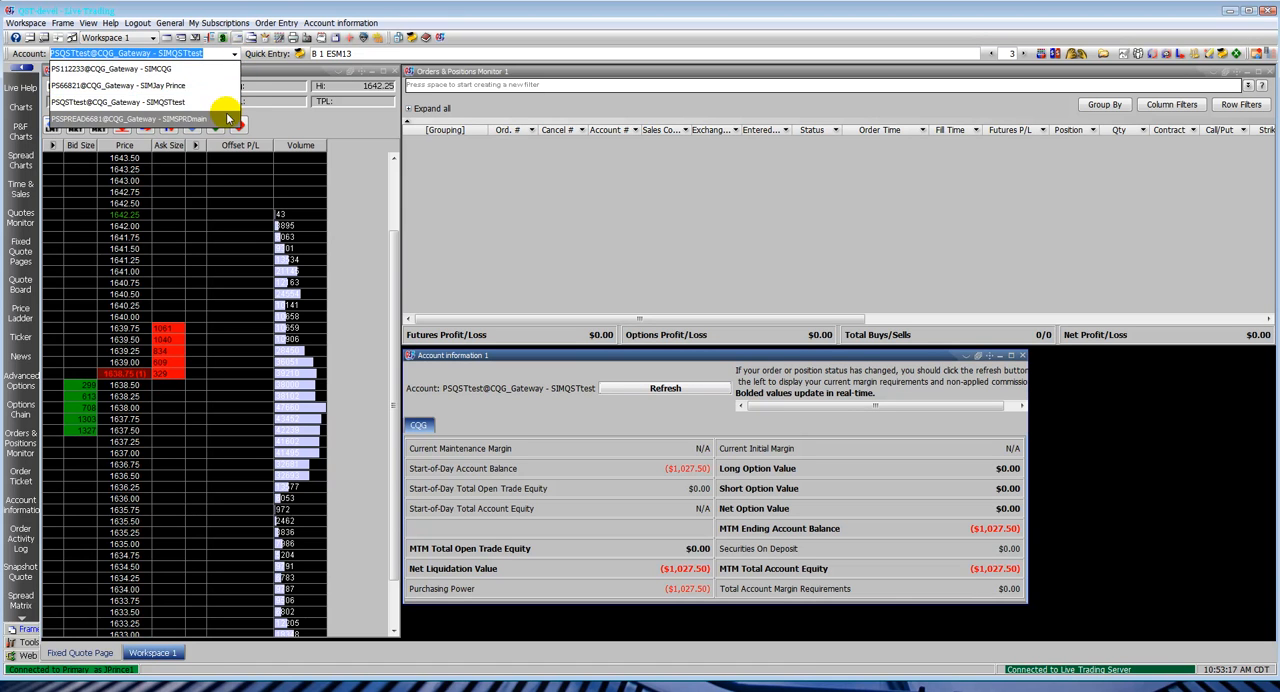
click(130, 119)
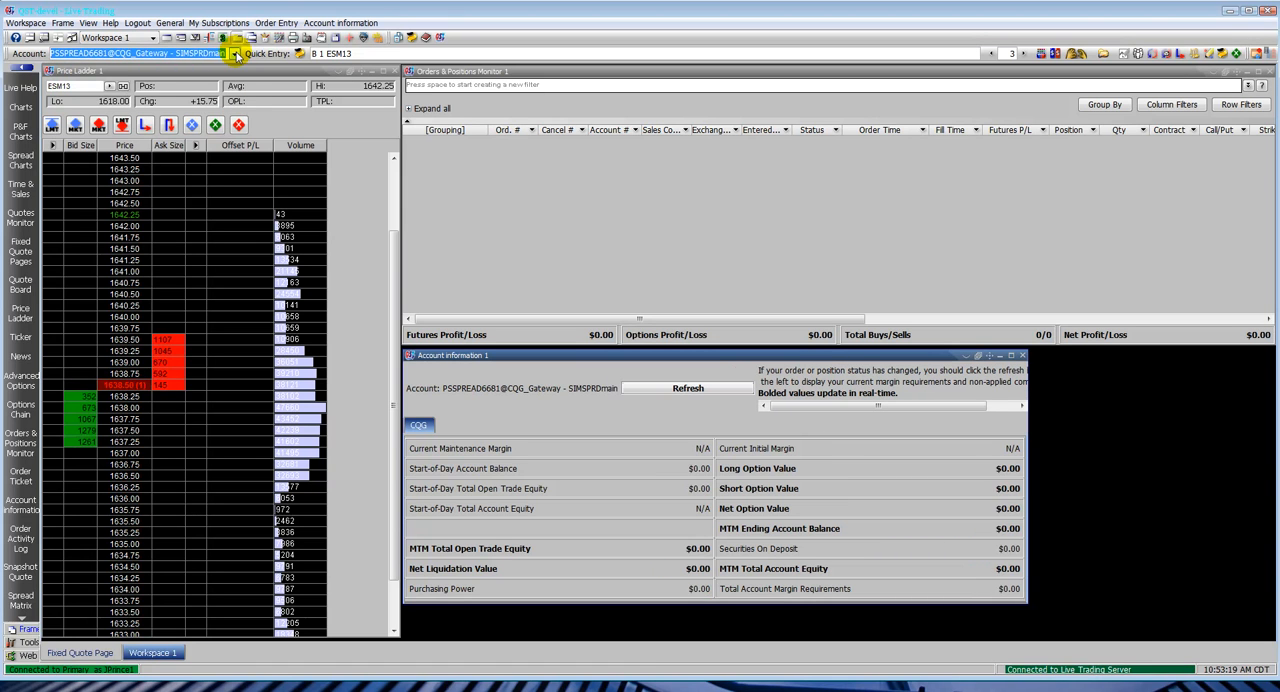
click(235, 53)
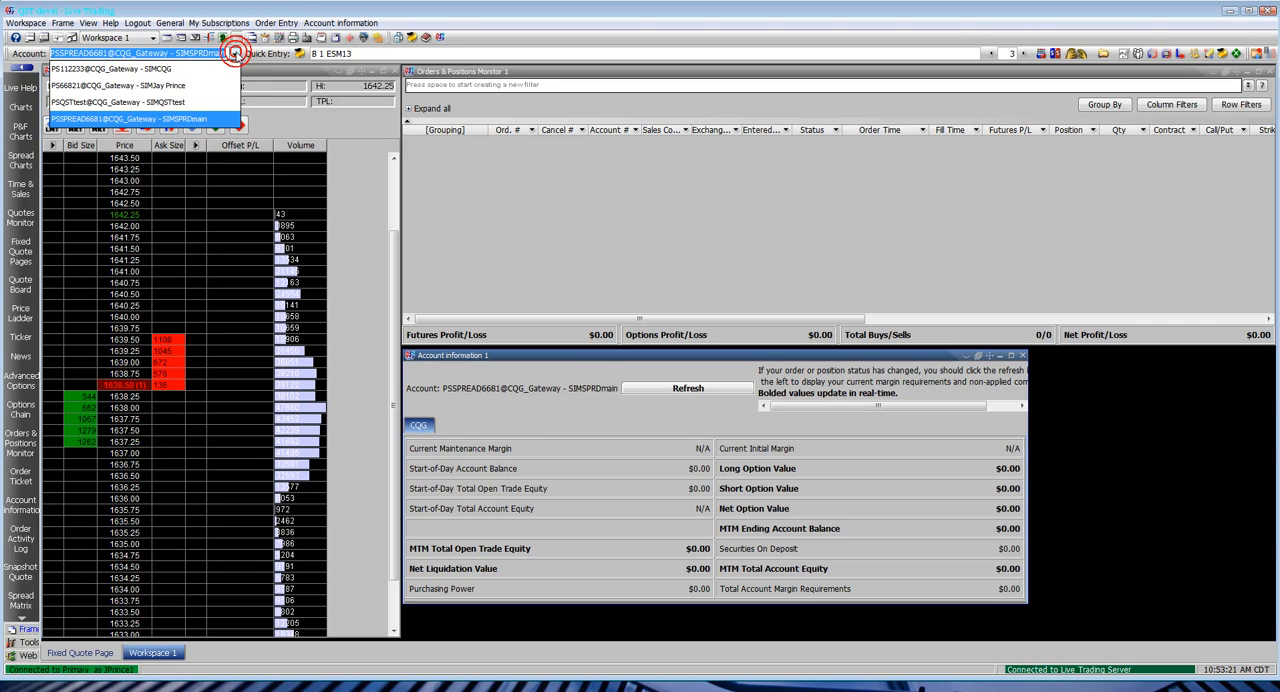
click(110, 69)
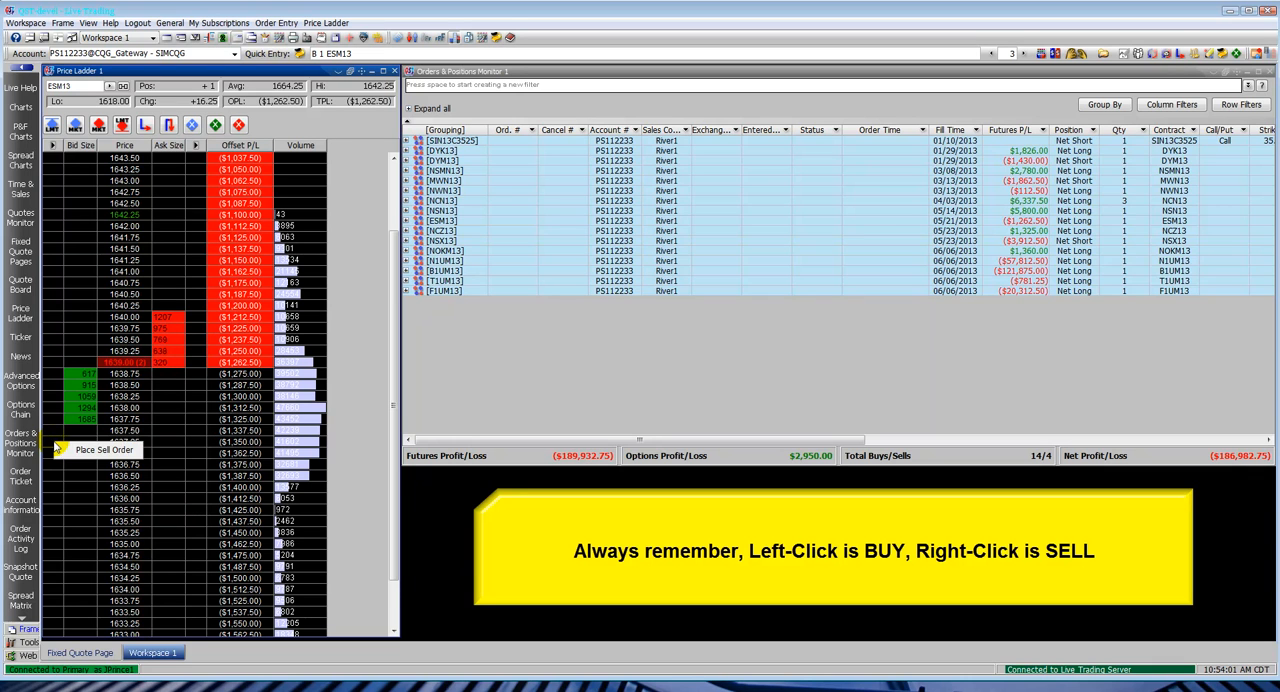
mouse_move(53, 477)
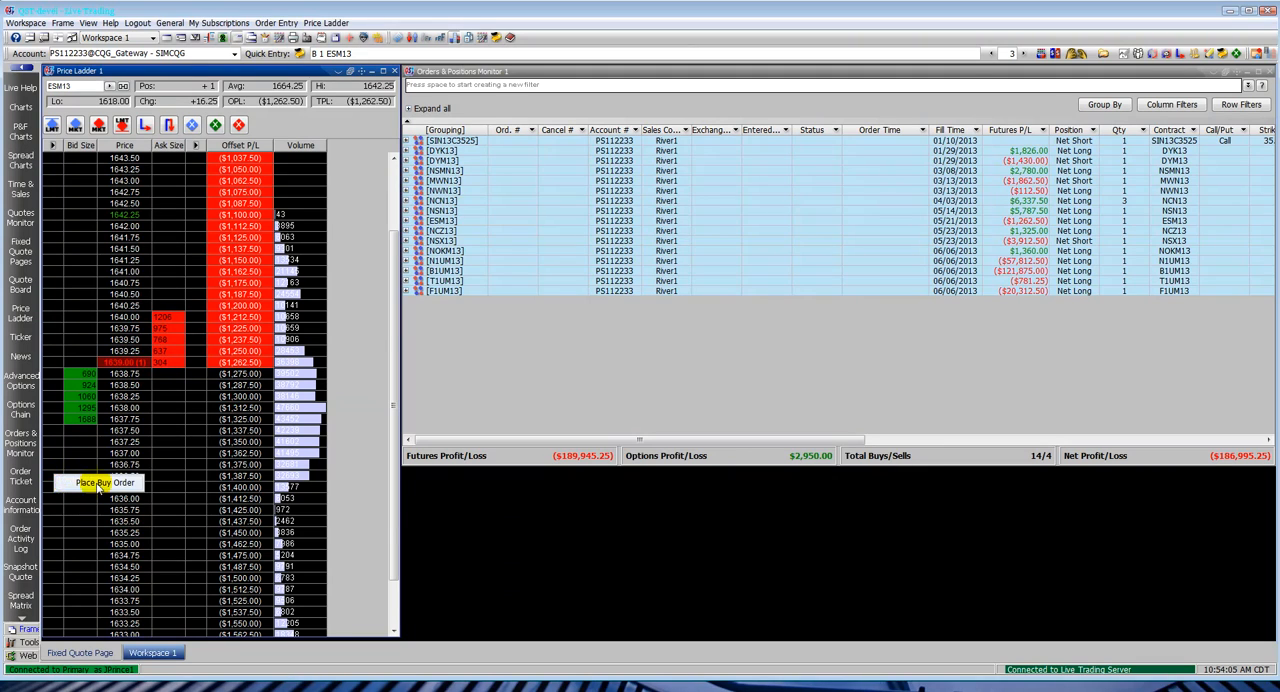
Step: Start an ESM13 buy at 1636.50 from the ladder, set quantity to 5, and submit
click(96, 483)
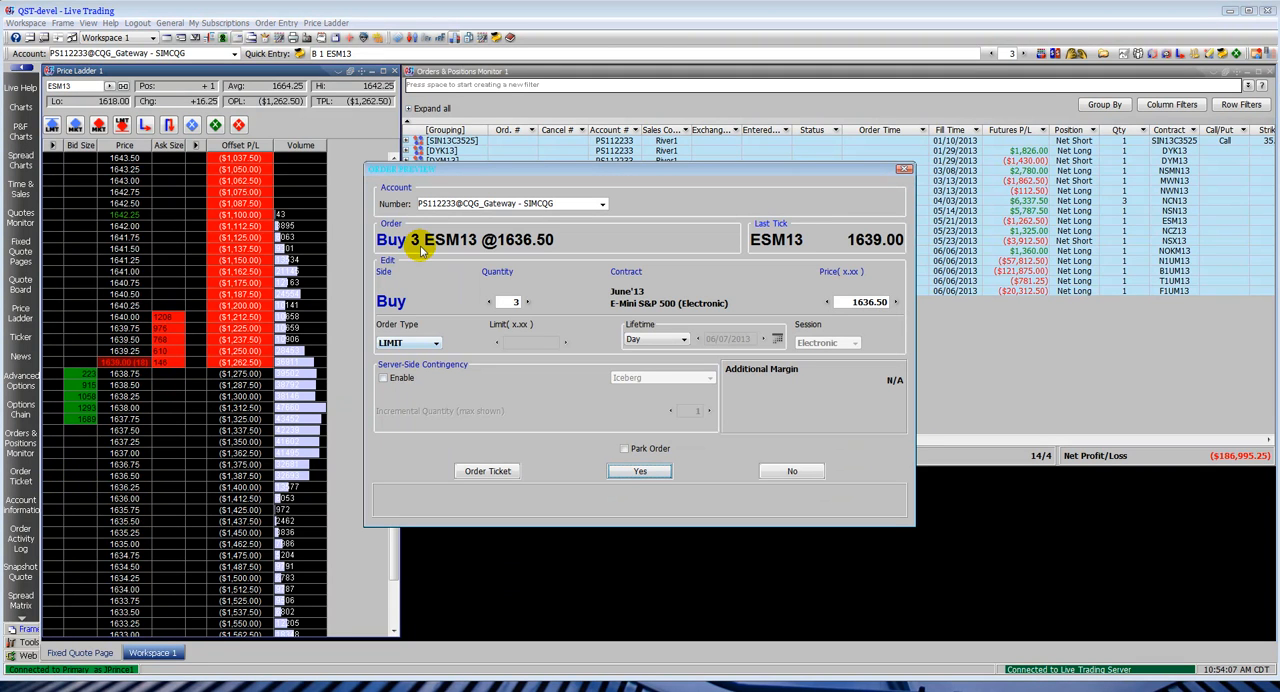
mouse_move(495, 271)
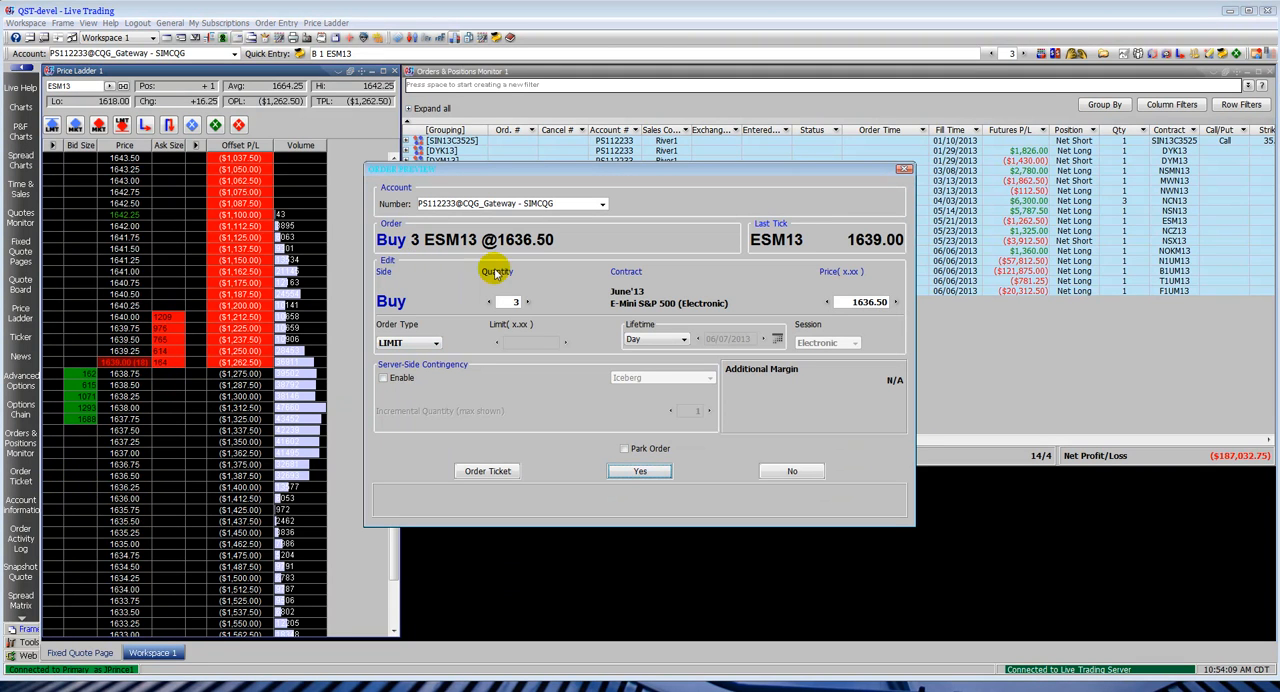
click(527, 302)
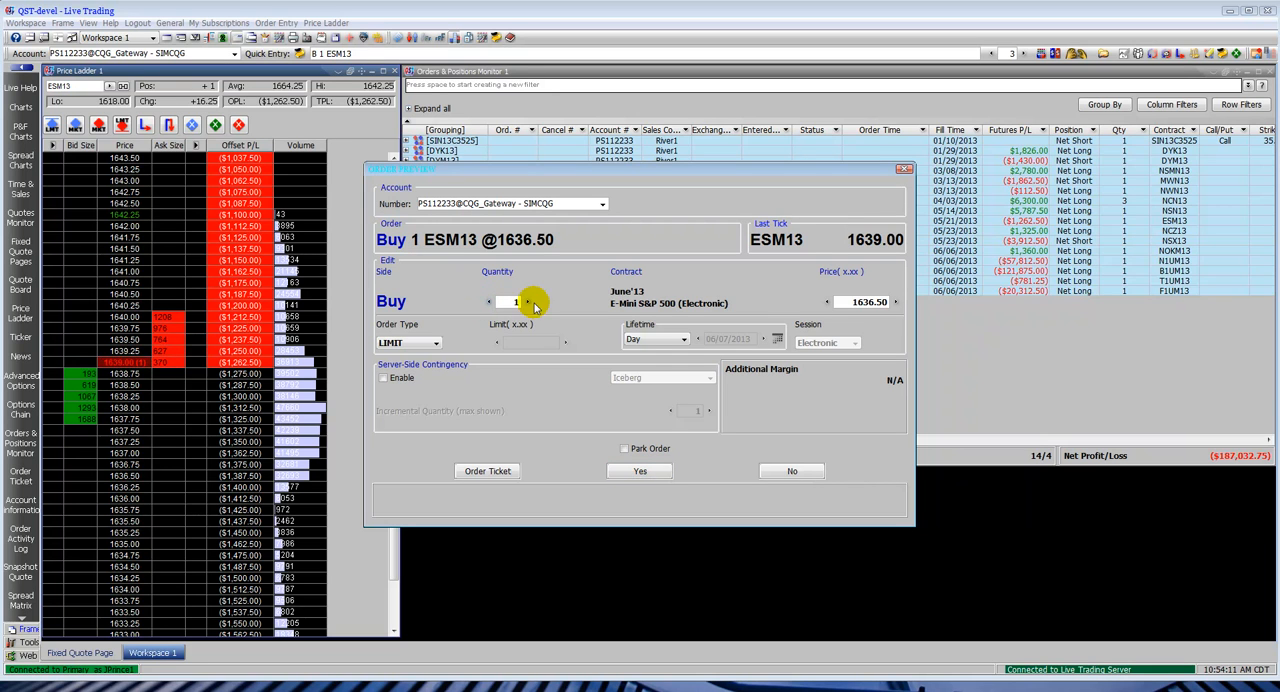
click(527, 302)
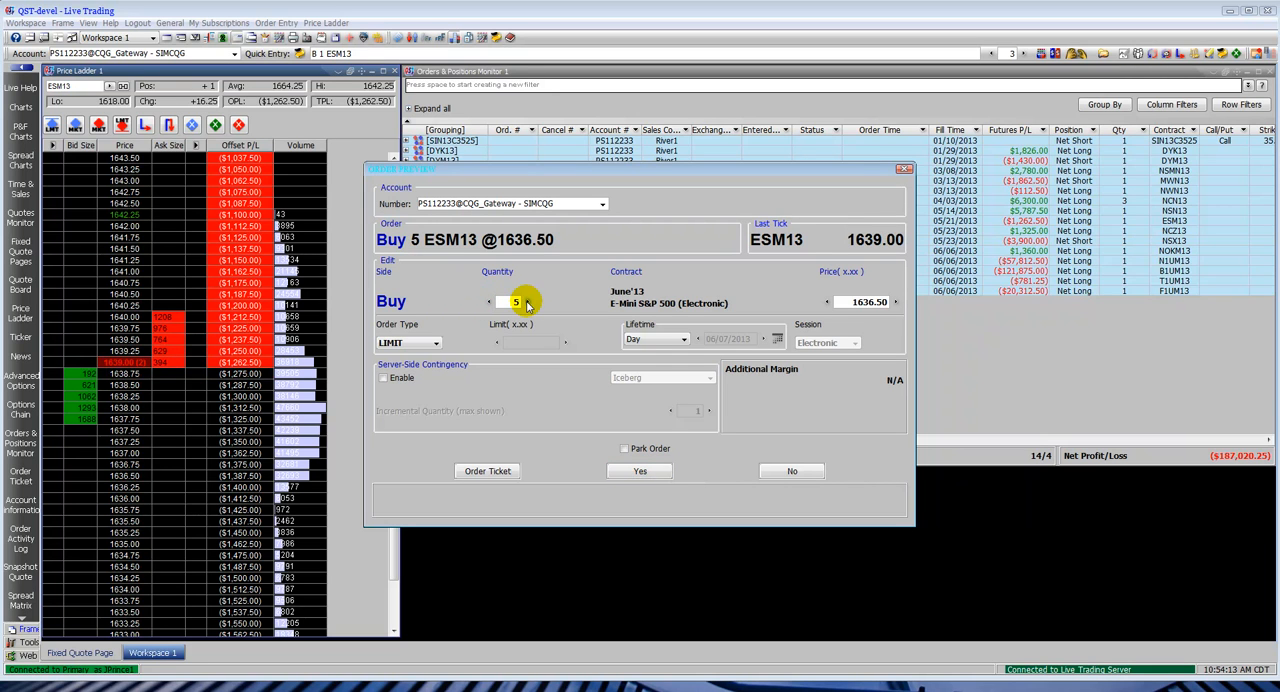
click(436, 343)
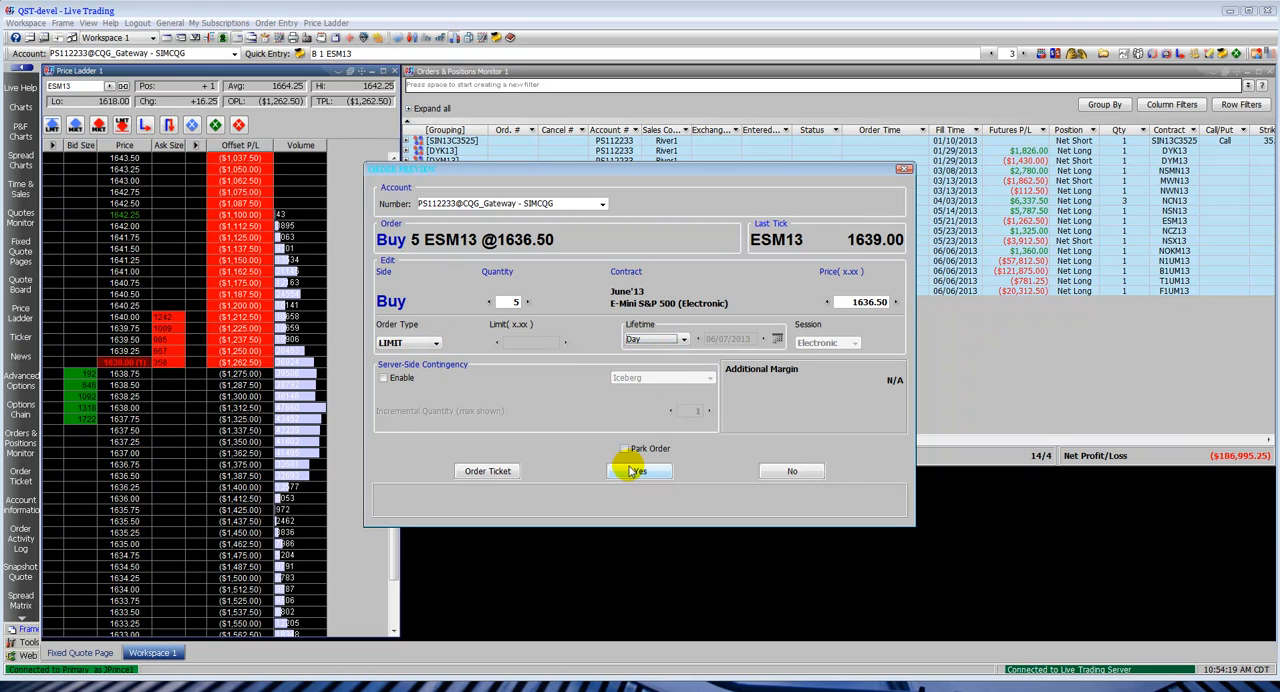
click(638, 471)
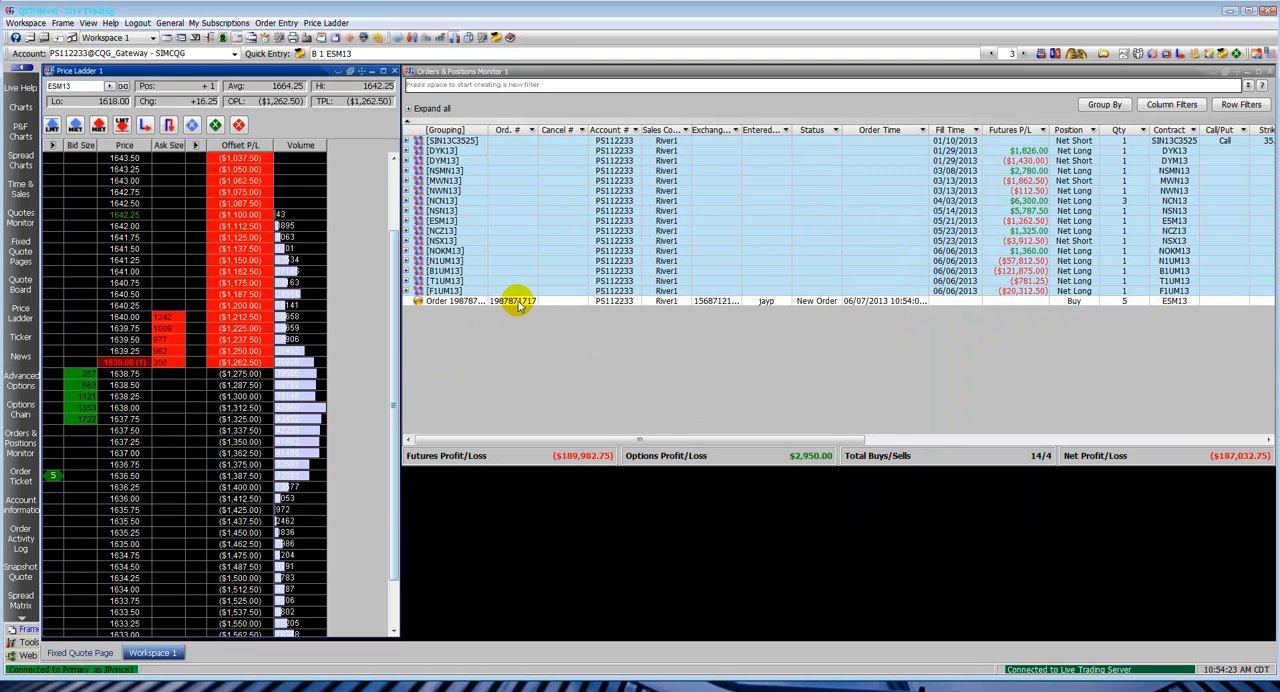
click(513, 300)
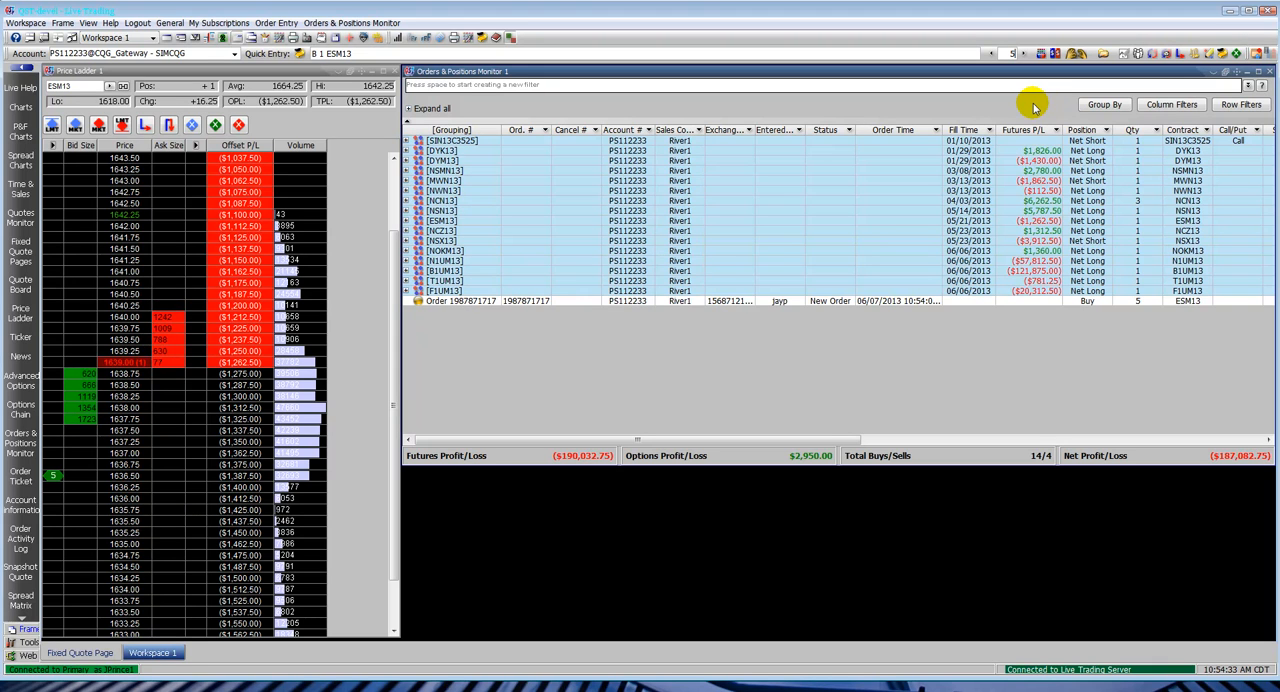
mouse_move(548, 275)
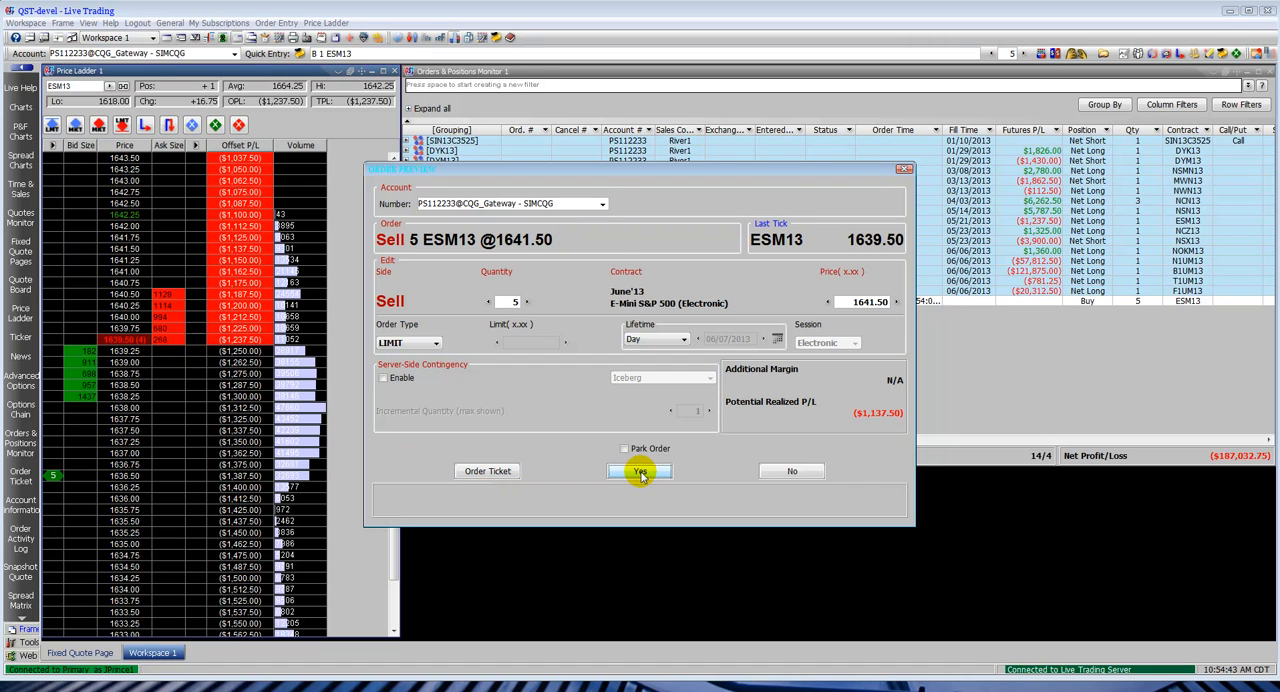
Step: Confirm the ESM13 sell limit order for 5 contracts at 1641.50
click(640, 471)
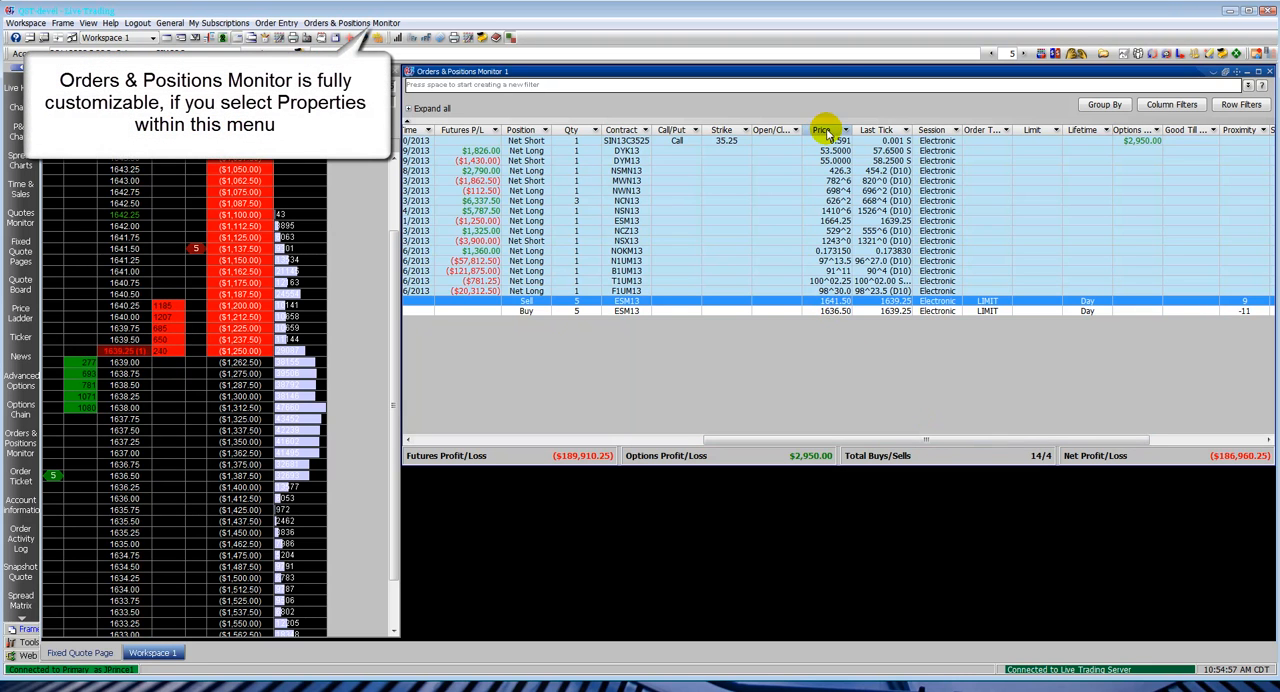
drag(823, 130, 670, 130)
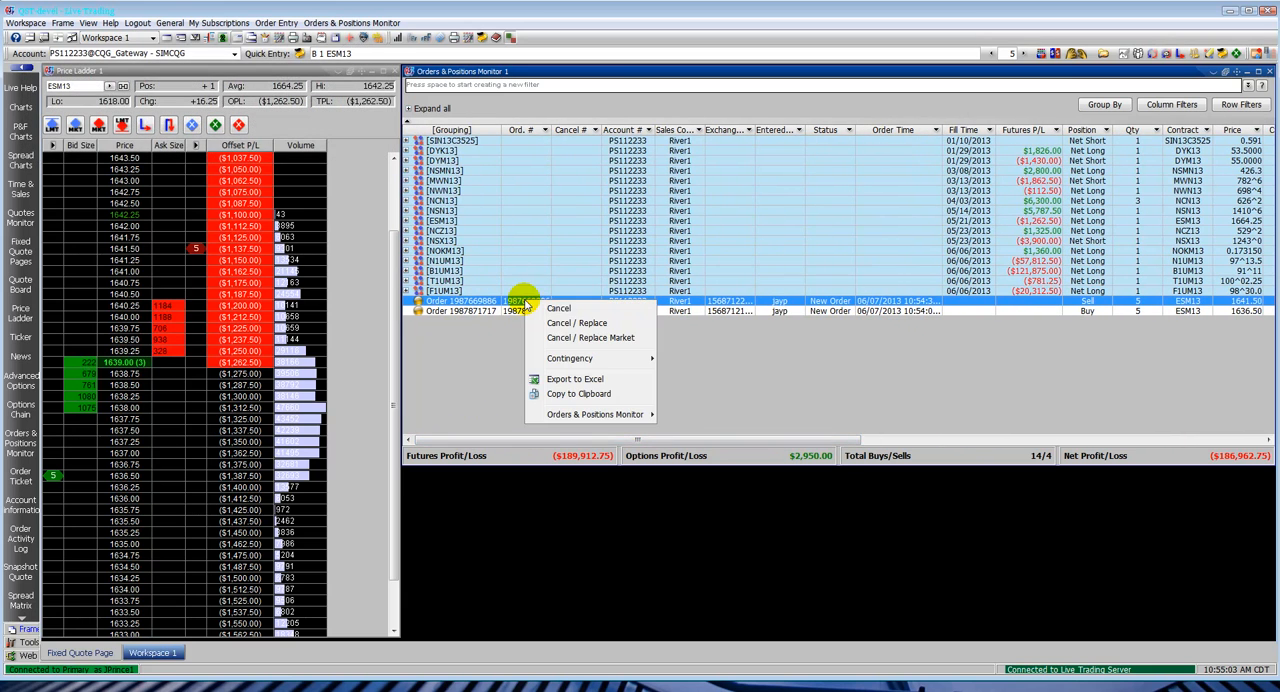
Step: Confirm a sell order replacement, then cancel the ESM13 sell order at 1641.00
click(576, 322)
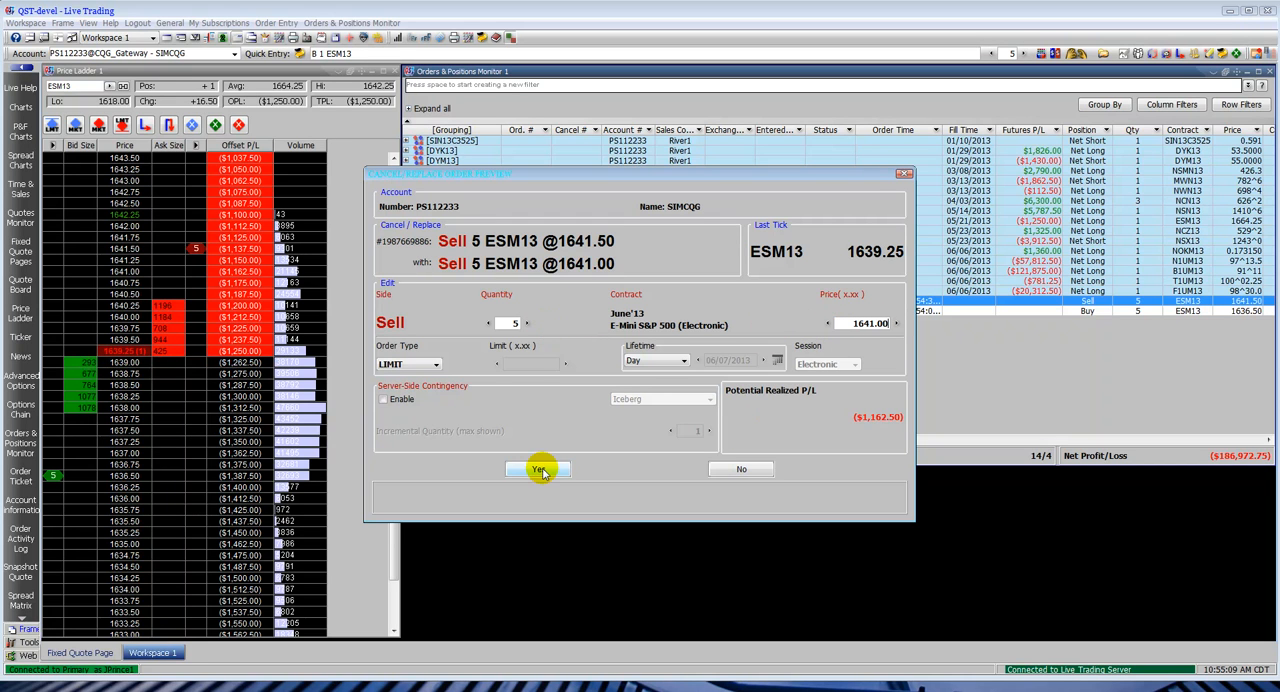
click(539, 469)
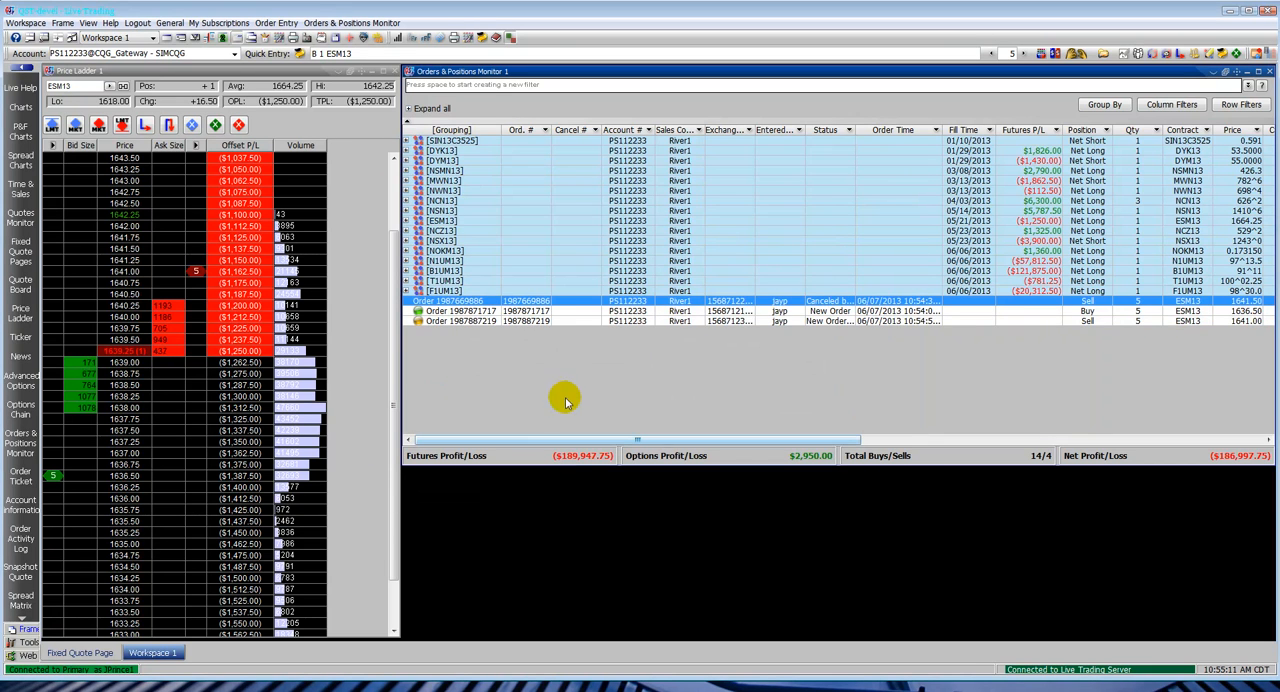
click(480, 321)
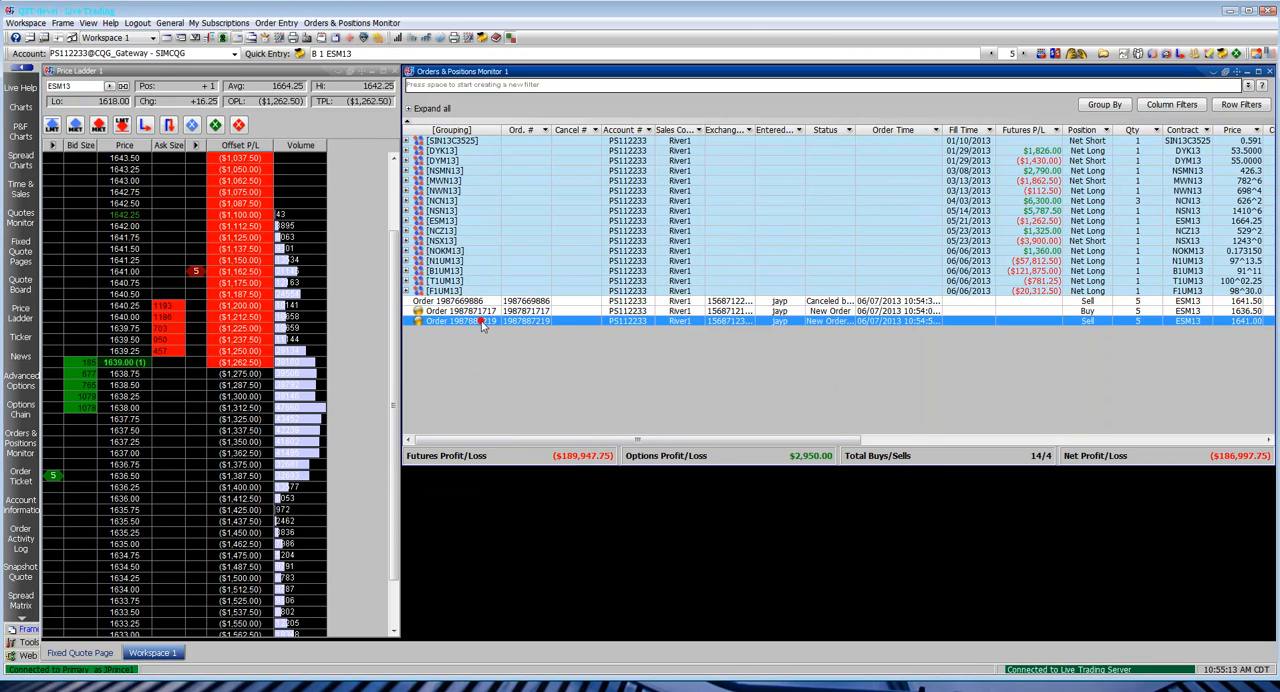
right_click(483, 321)
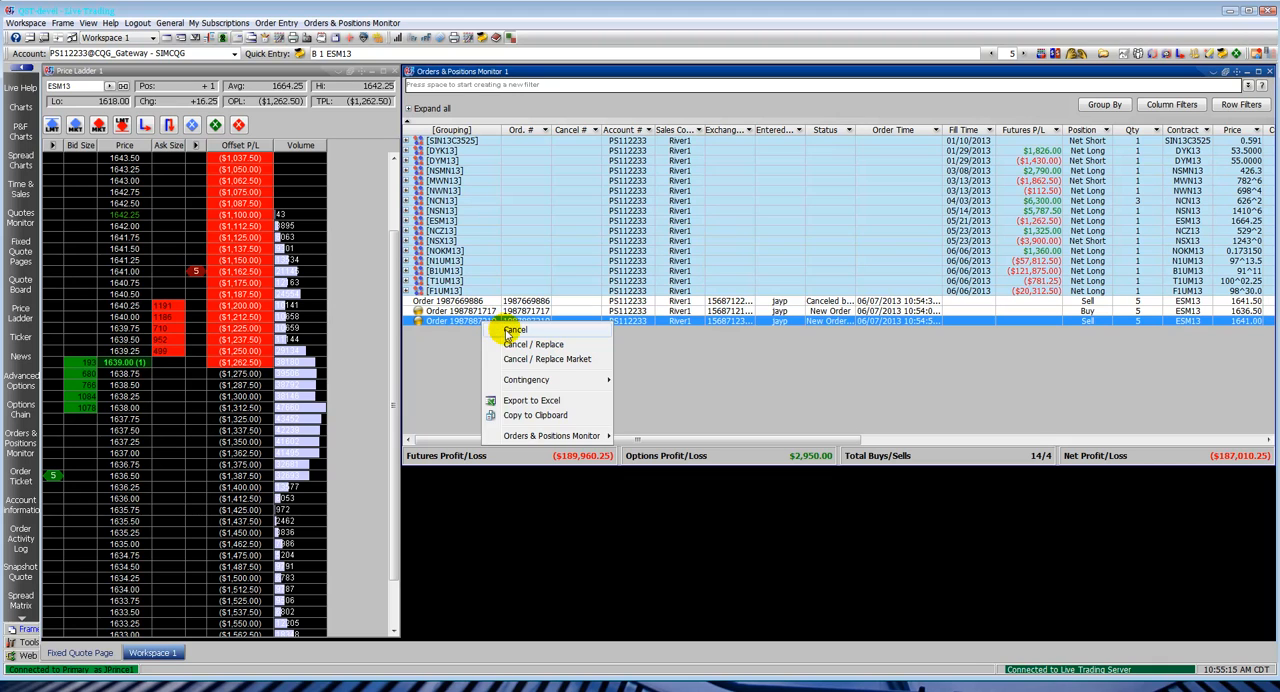
click(514, 330)
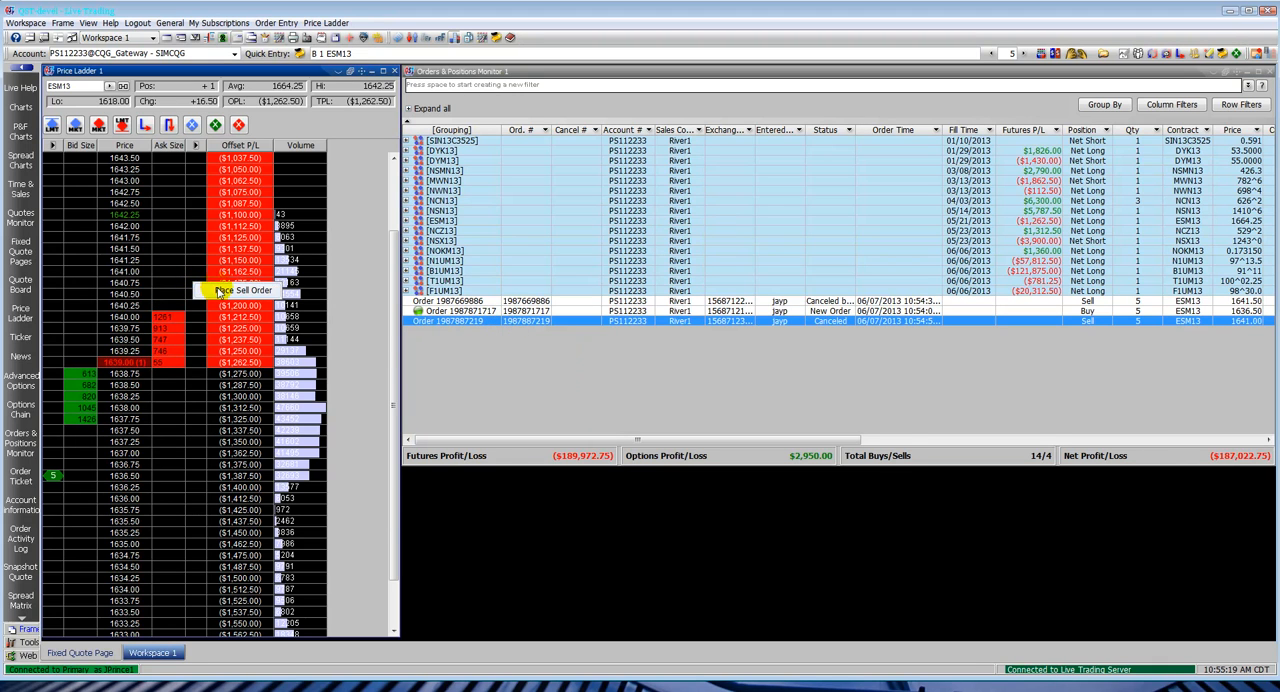
Step: Place a 5-lot ESM13 sell at 1640.75 and confirm moving the buy to 1636.00
click(240, 290)
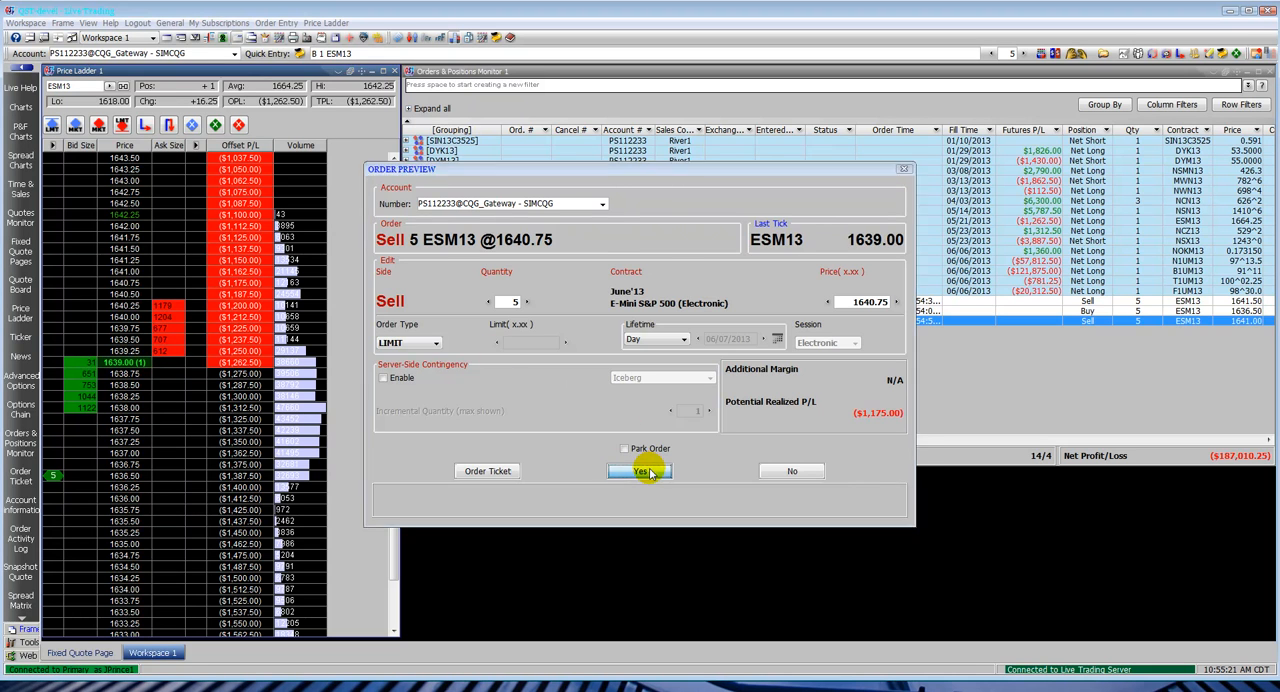
click(640, 471)
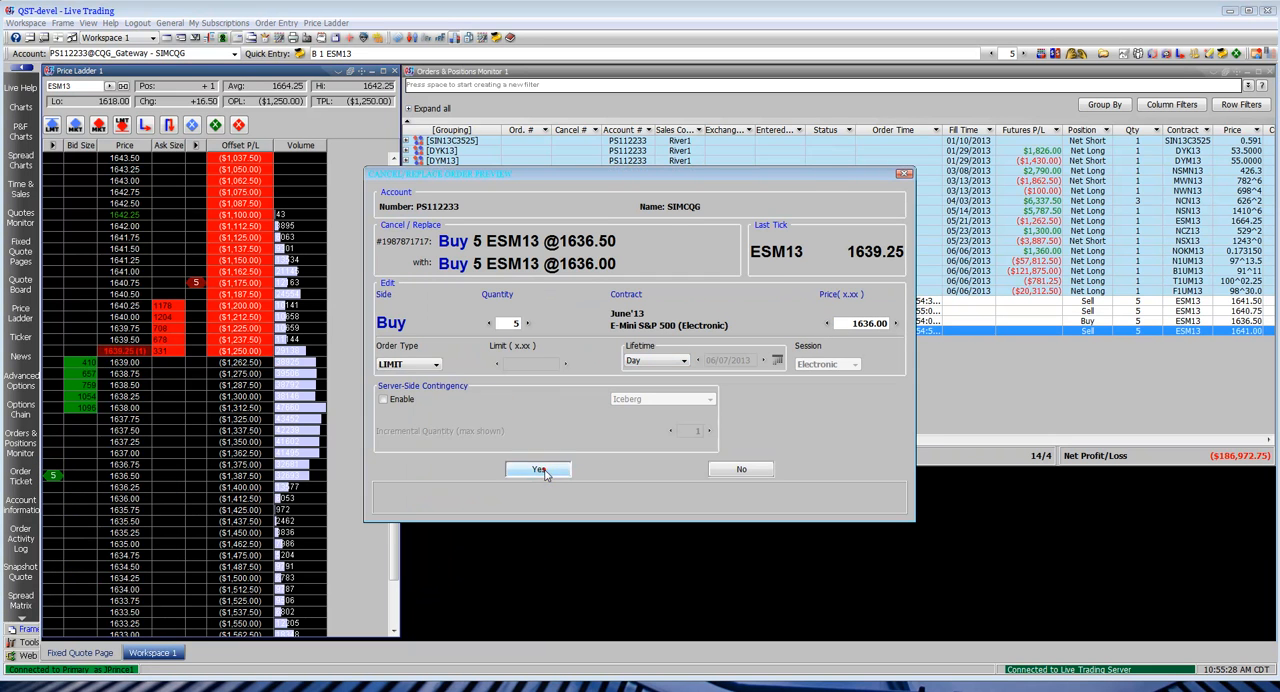
click(539, 469)
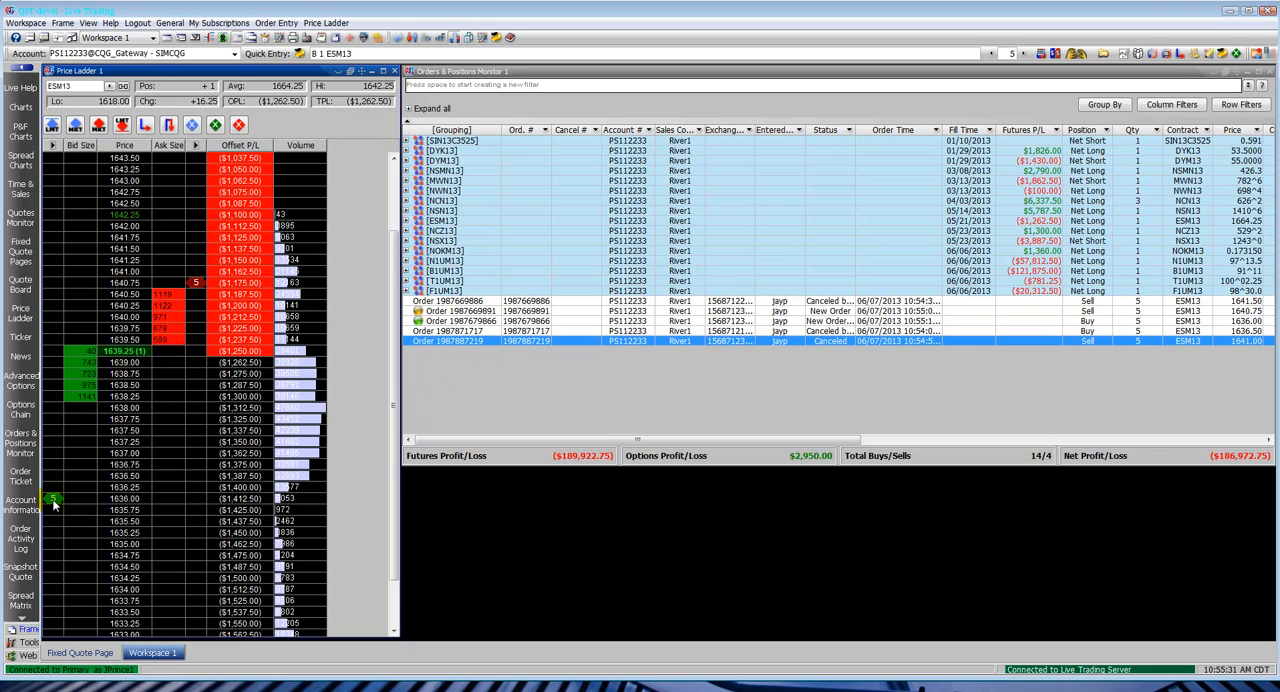
Step: Replace the working ESM13 buy at market, filling 5 at 1639.25, and dismiss the notice
right_click(55, 499)
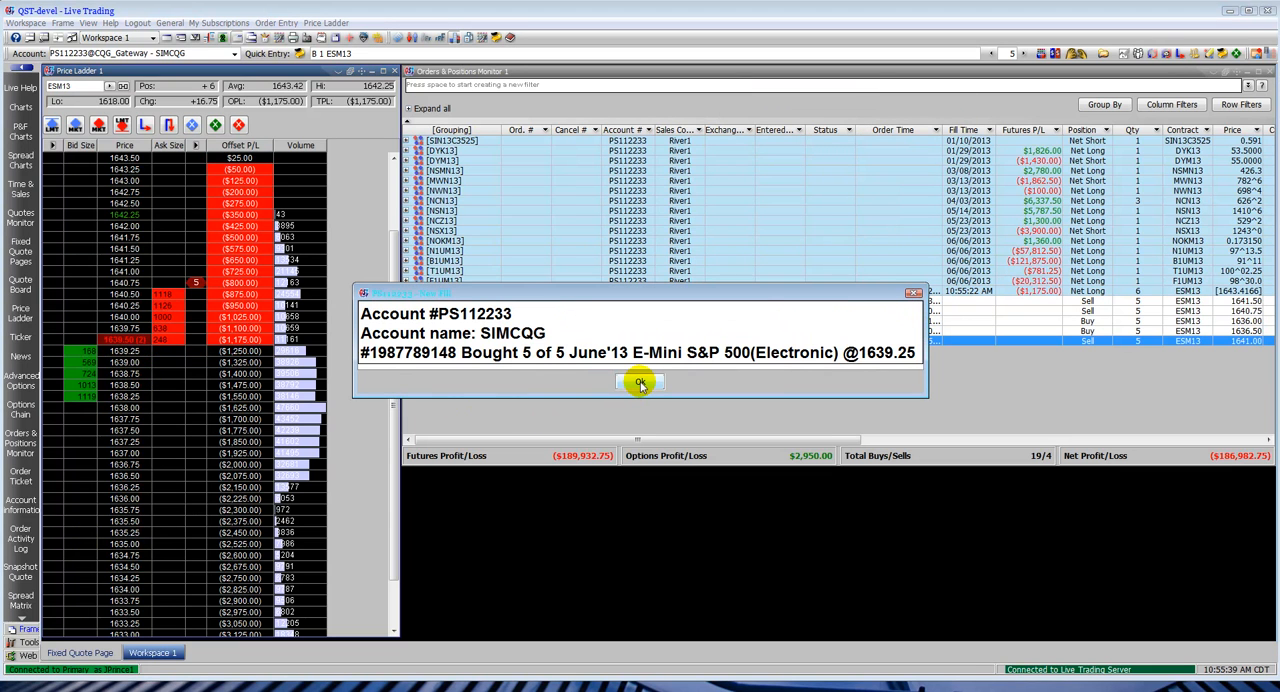
click(638, 383)
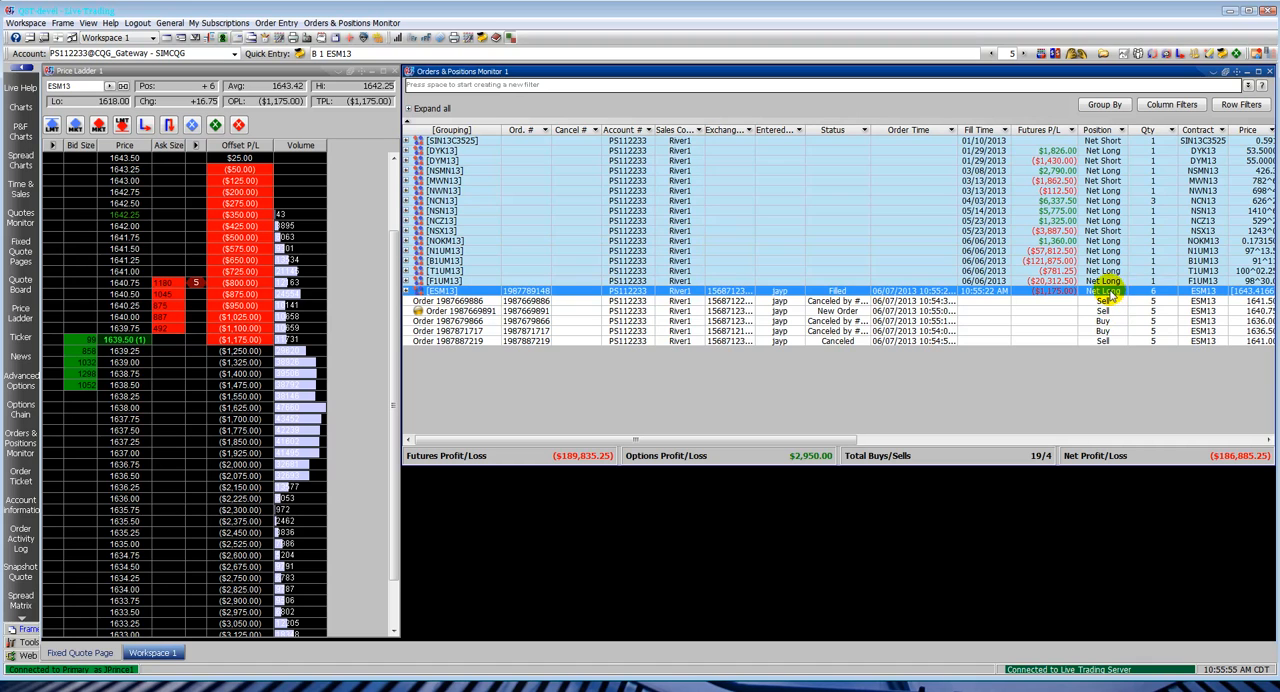
Step: Offset the net long ESM13 position, selling 6 at market for 1639.50
drag(630, 441, 820, 441)
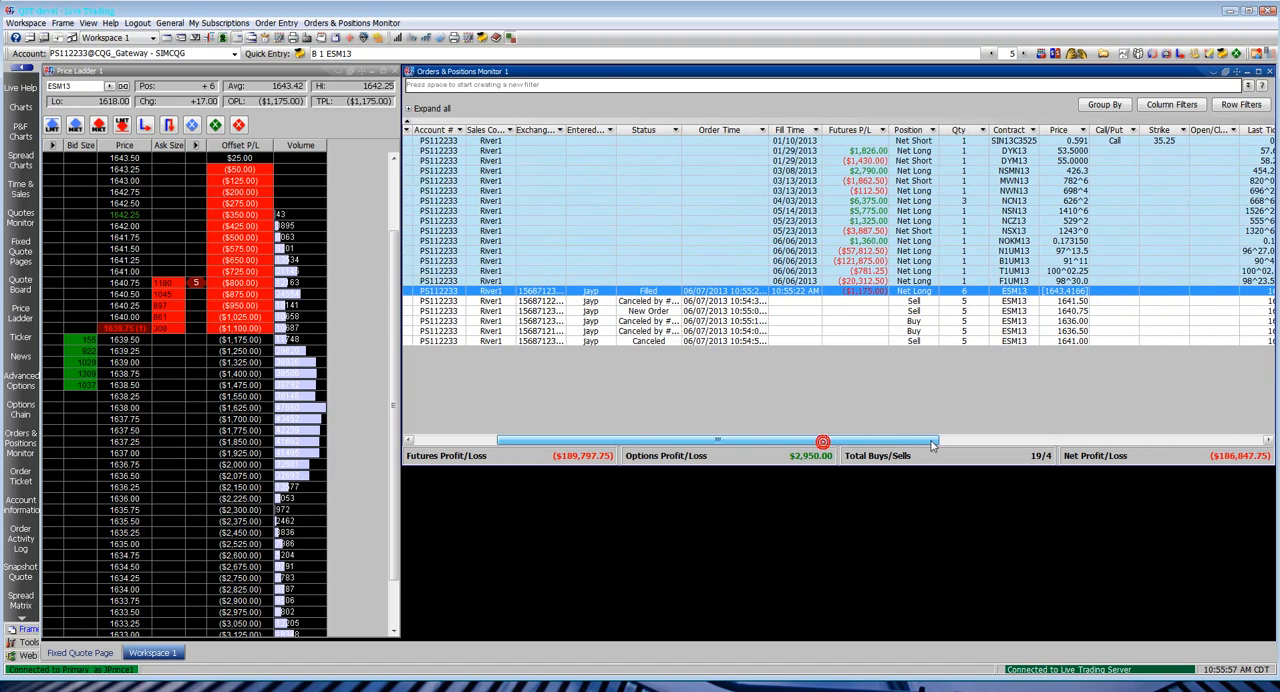
right_click(920, 291)
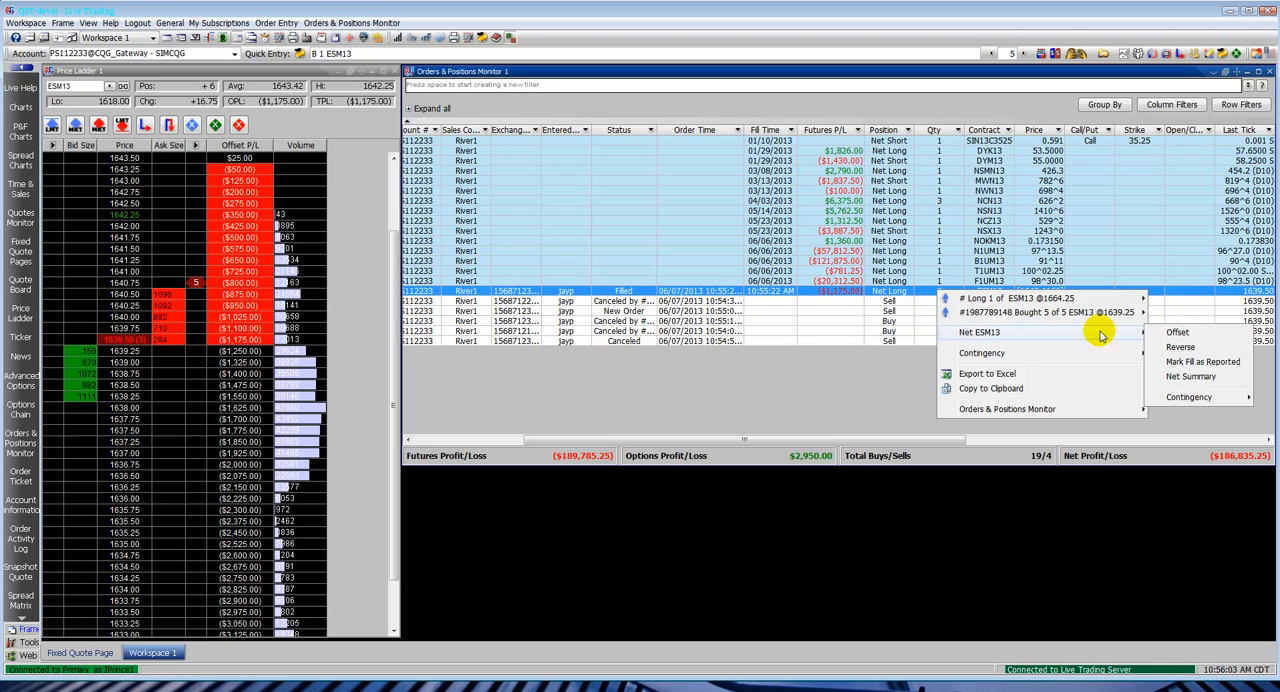
click(1178, 332)
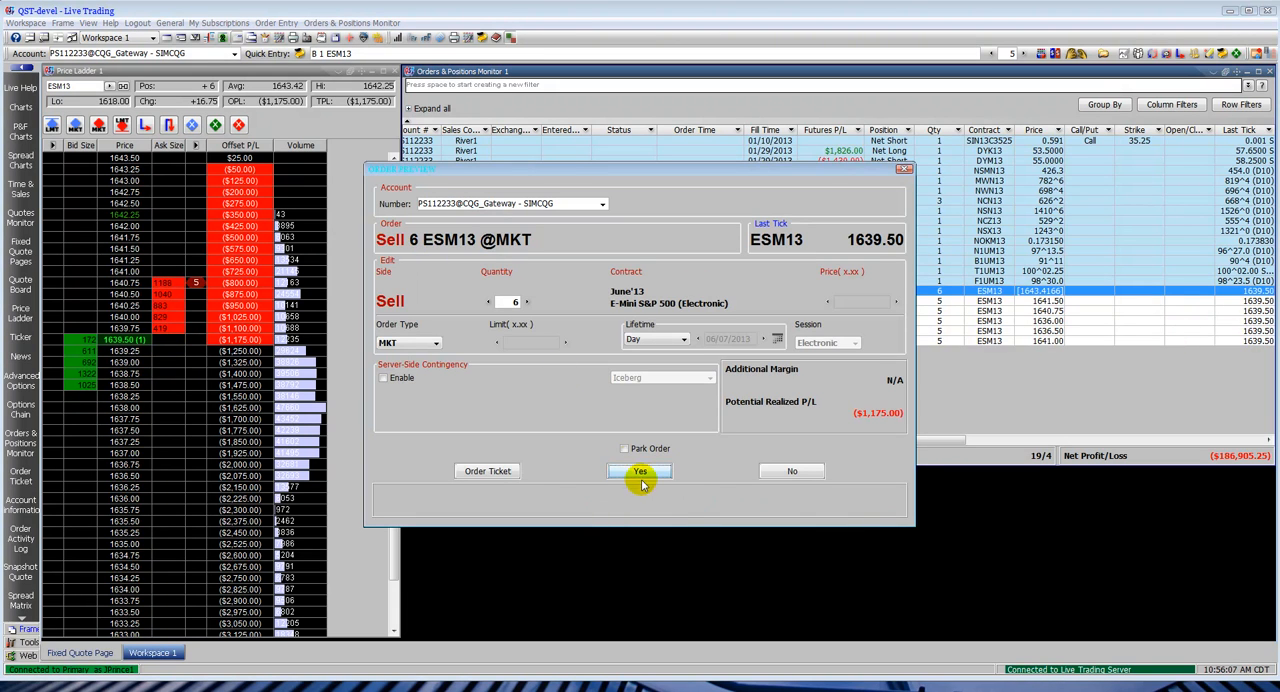
click(639, 471)
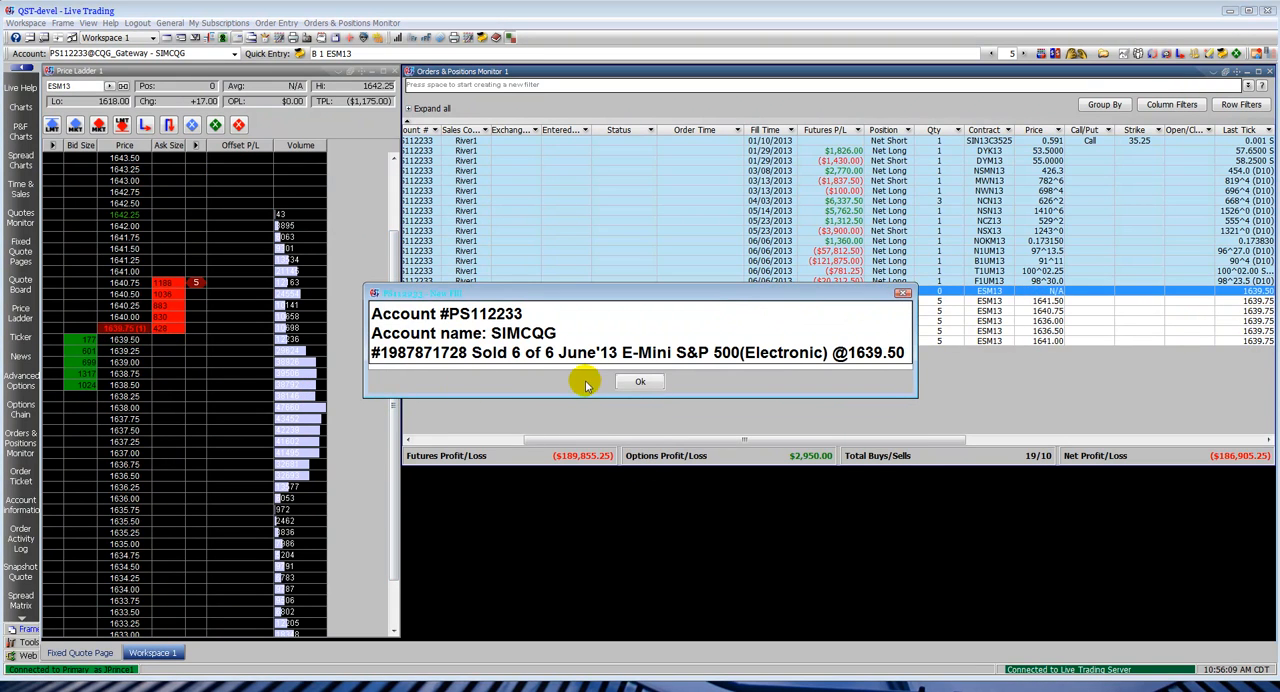
click(639, 381)
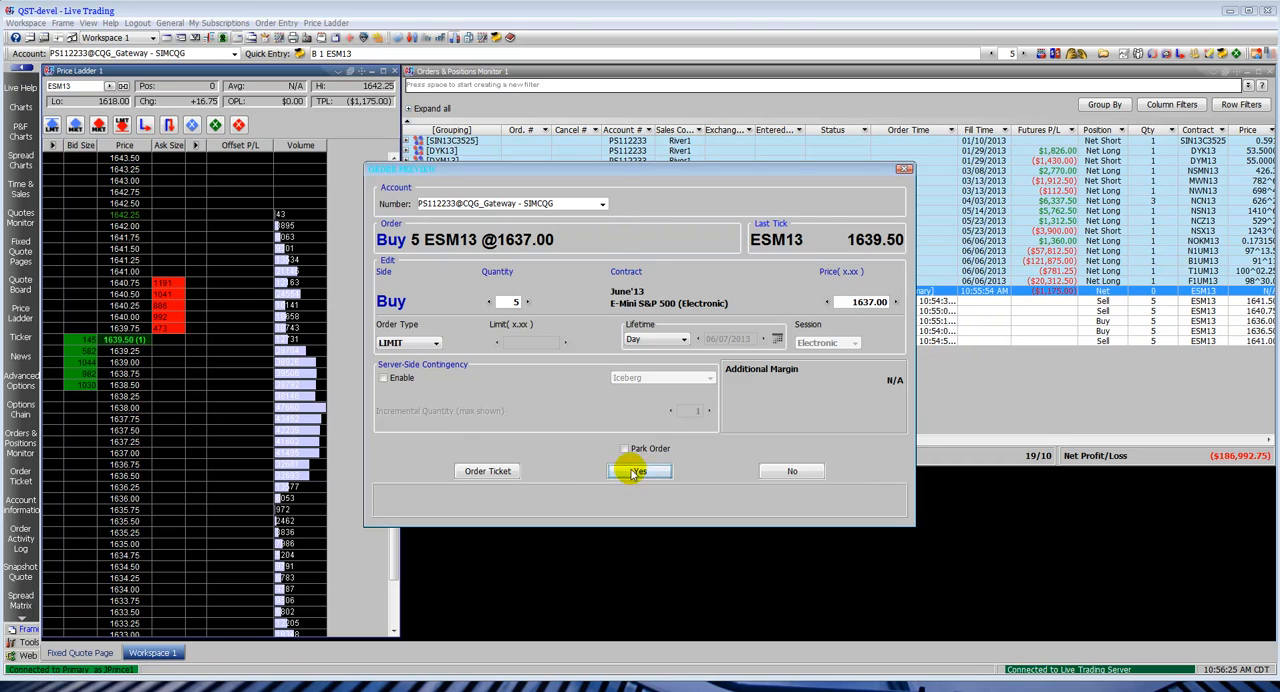
Step: Confirm the 5-lot ESM13 buy at 1637.00 and attach a Stop Loss Exit contingency
click(638, 470)
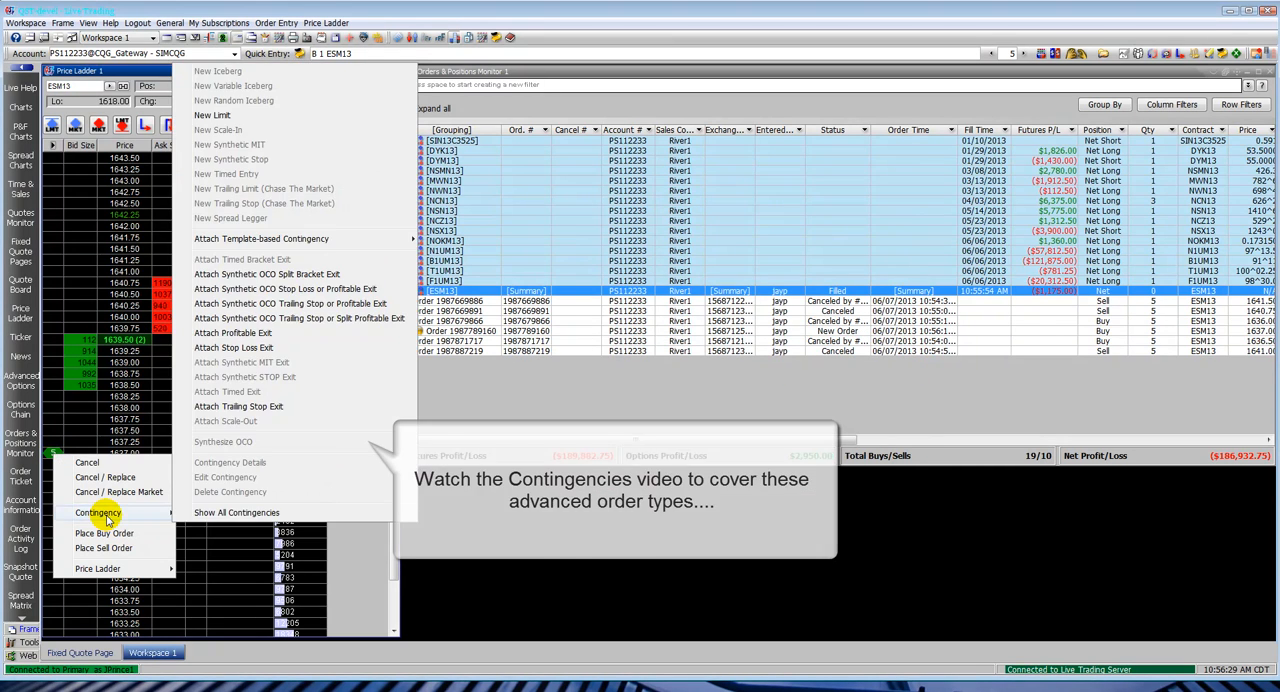
mouse_move(253, 362)
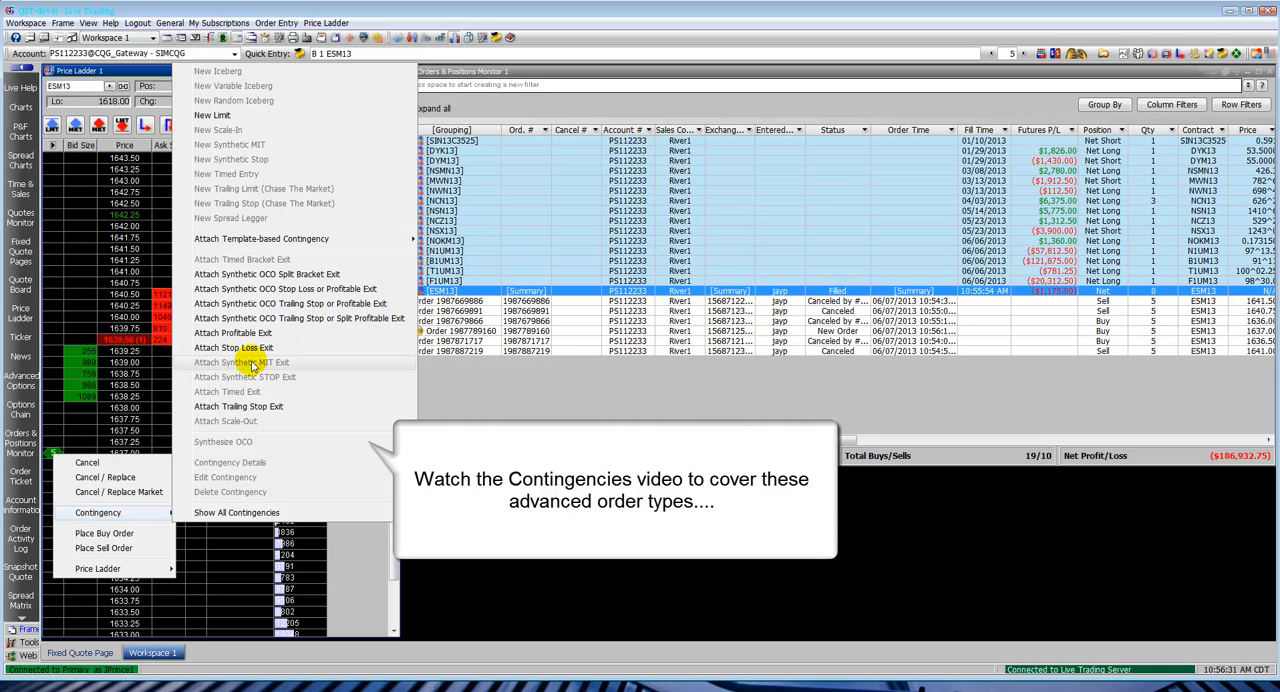
click(232, 347)
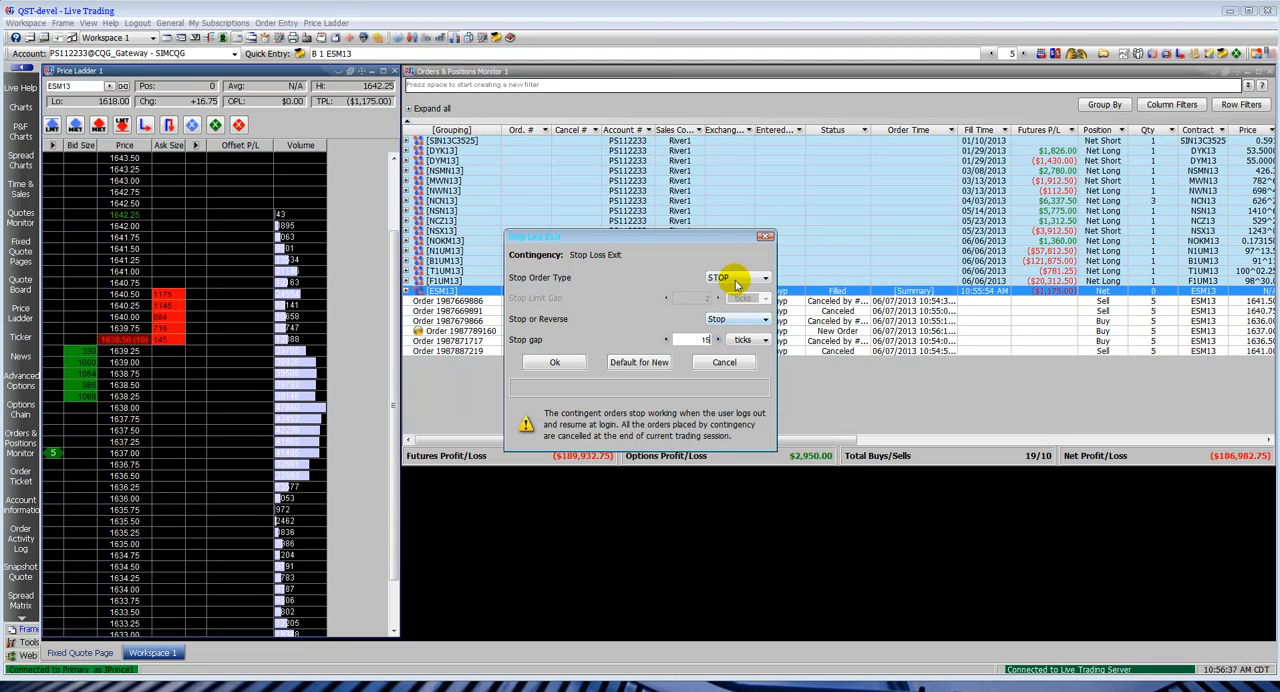
click(735, 277)
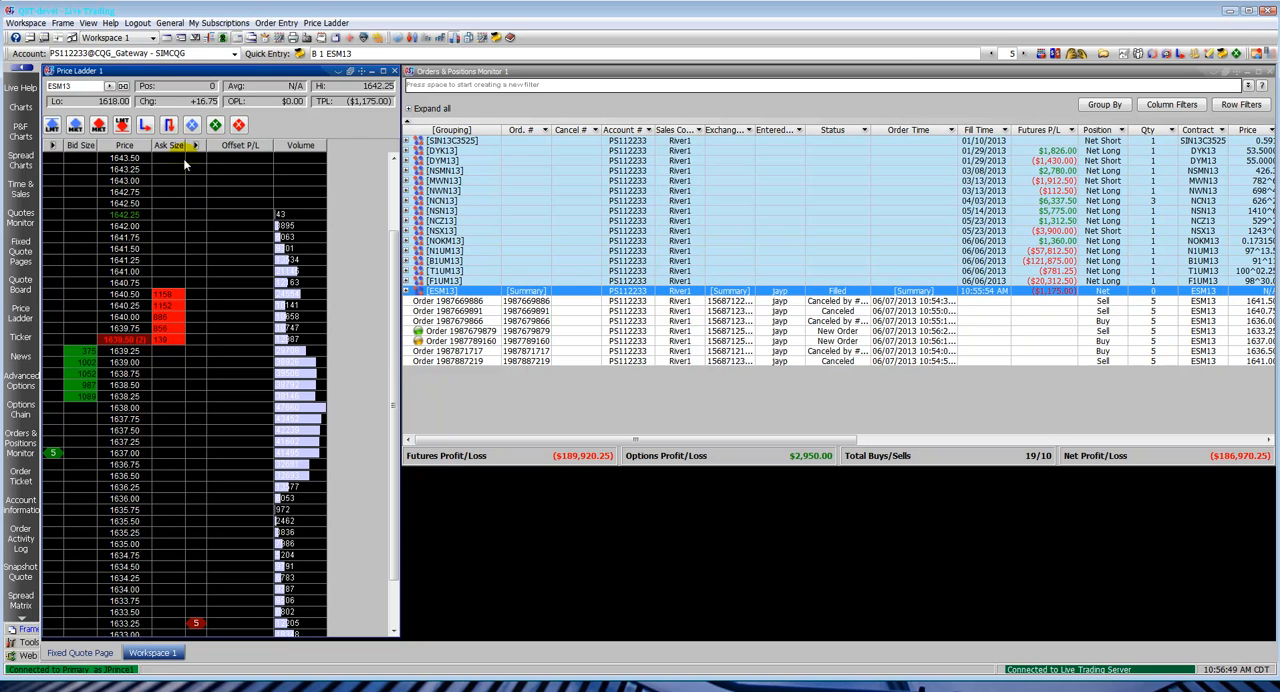
mouse_move(193, 124)
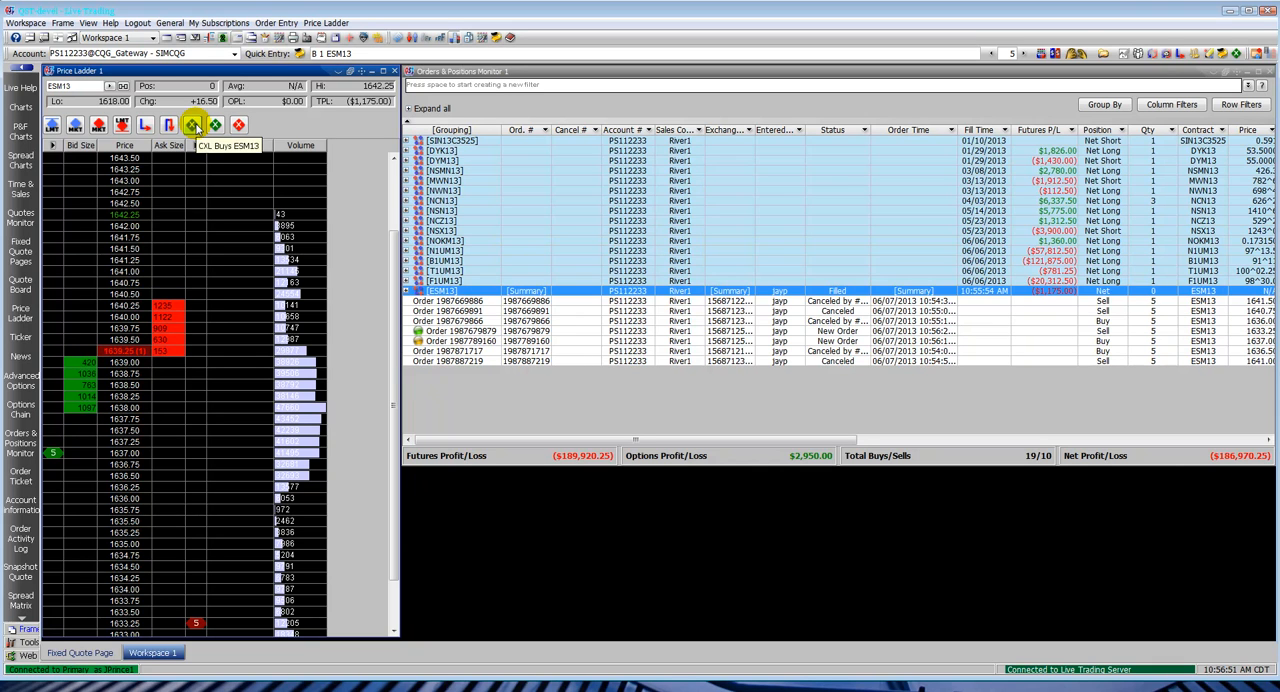
Step: Cancel all working ESM13 orders using CXL Buys ESM13 and CXL Sells ESM13
click(195, 124)
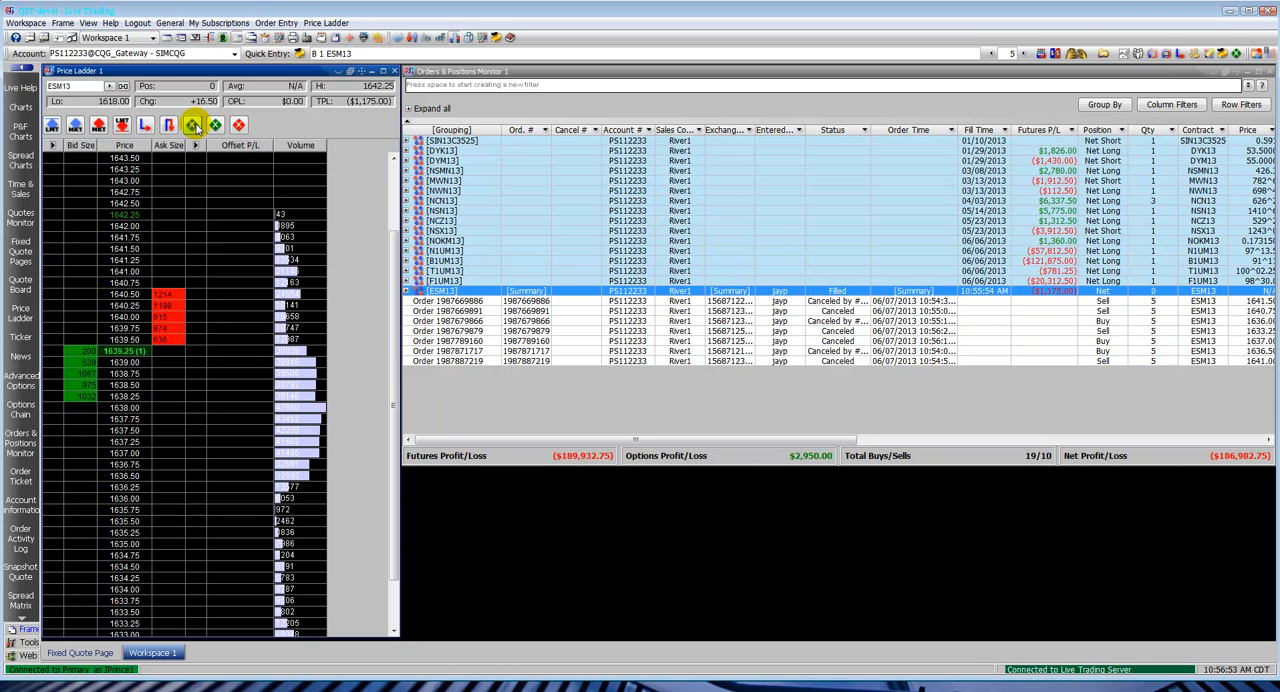
mouse_move(240, 124)
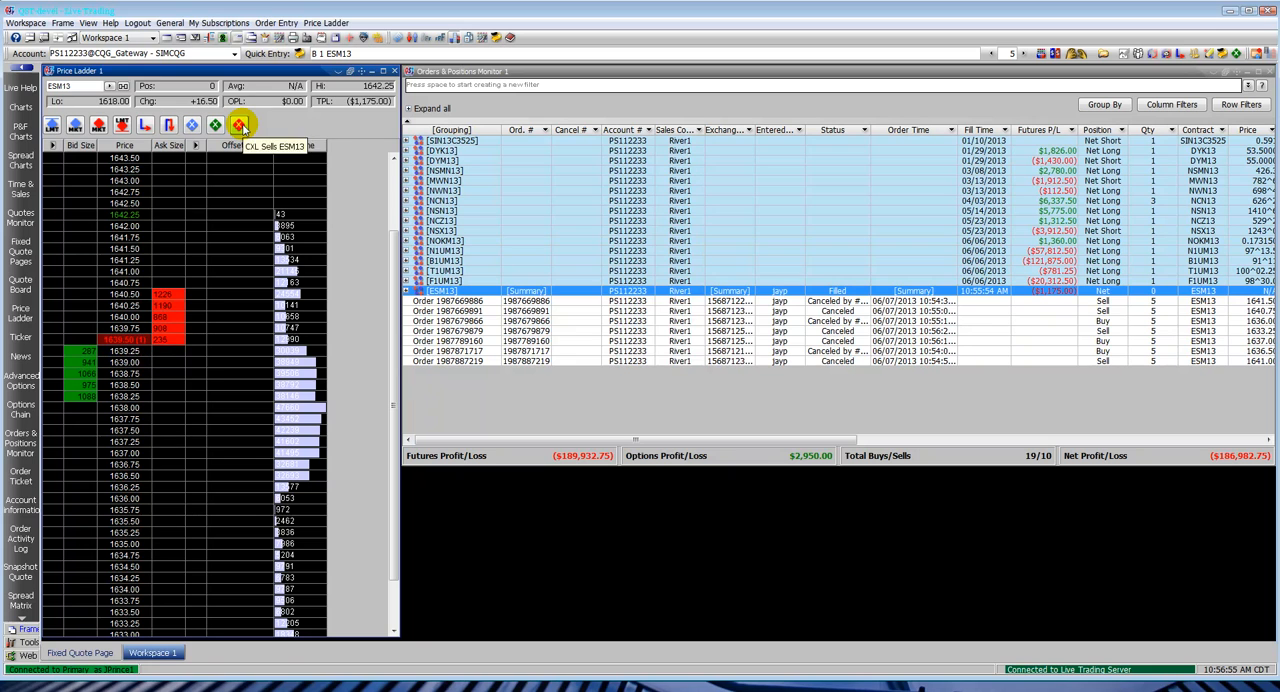
click(241, 124)
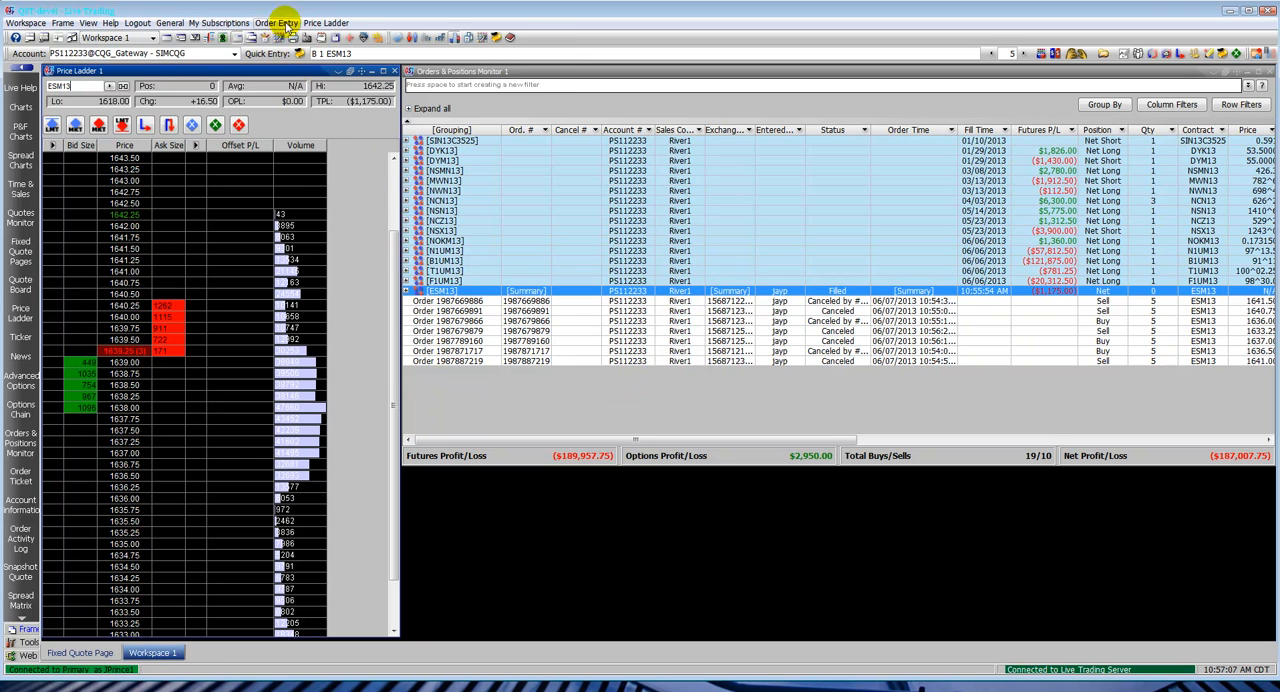
Step: Show the Order Entry menu's commands
click(277, 22)
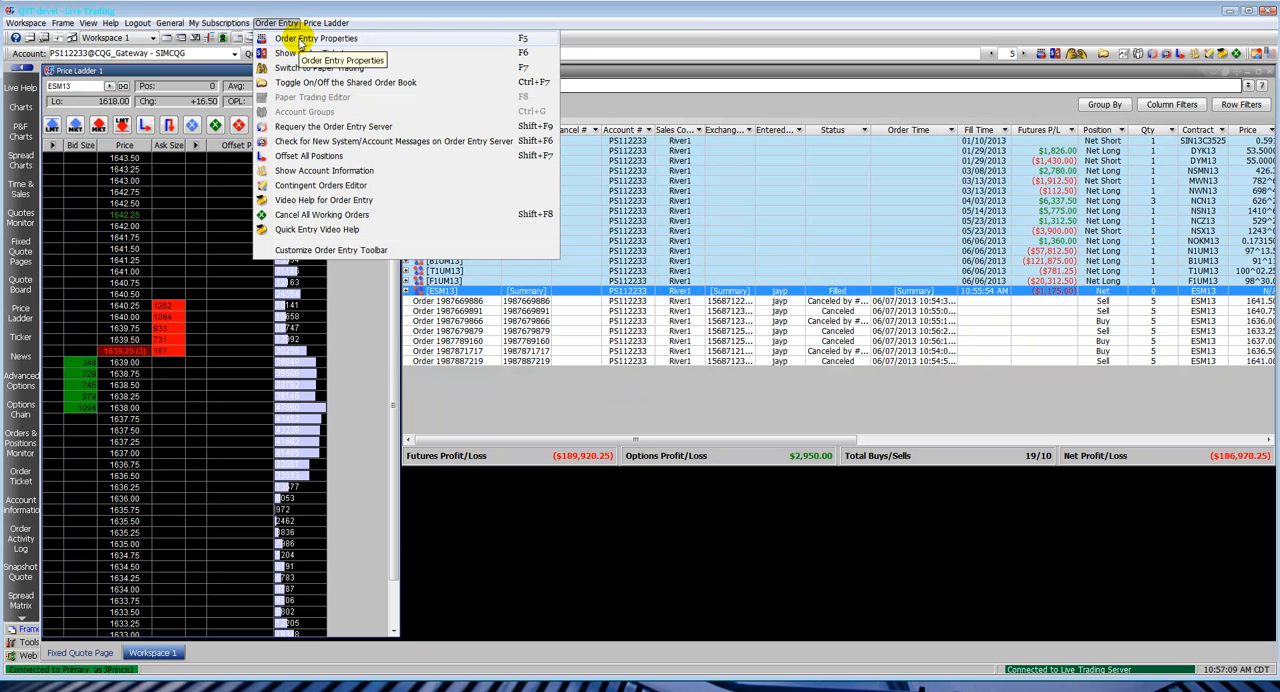
Step: Open Order Entry Properties and review the startup trading mode under Order Actions
click(313, 38)
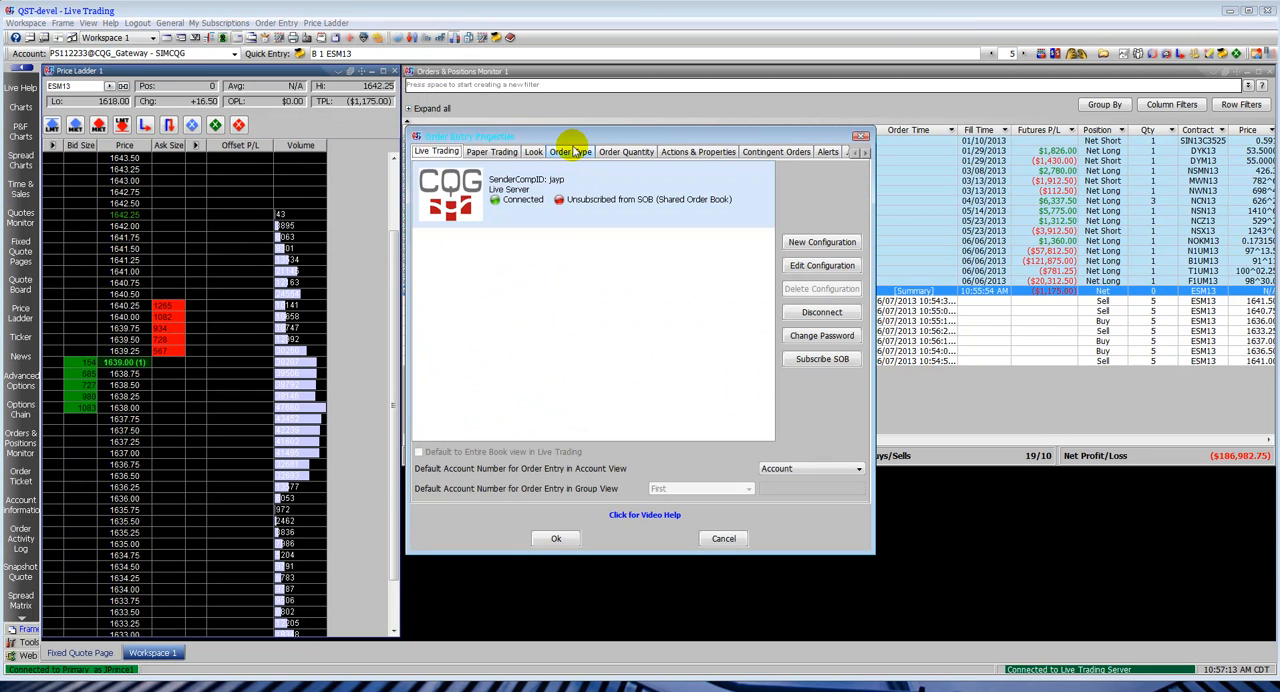
click(698, 151)
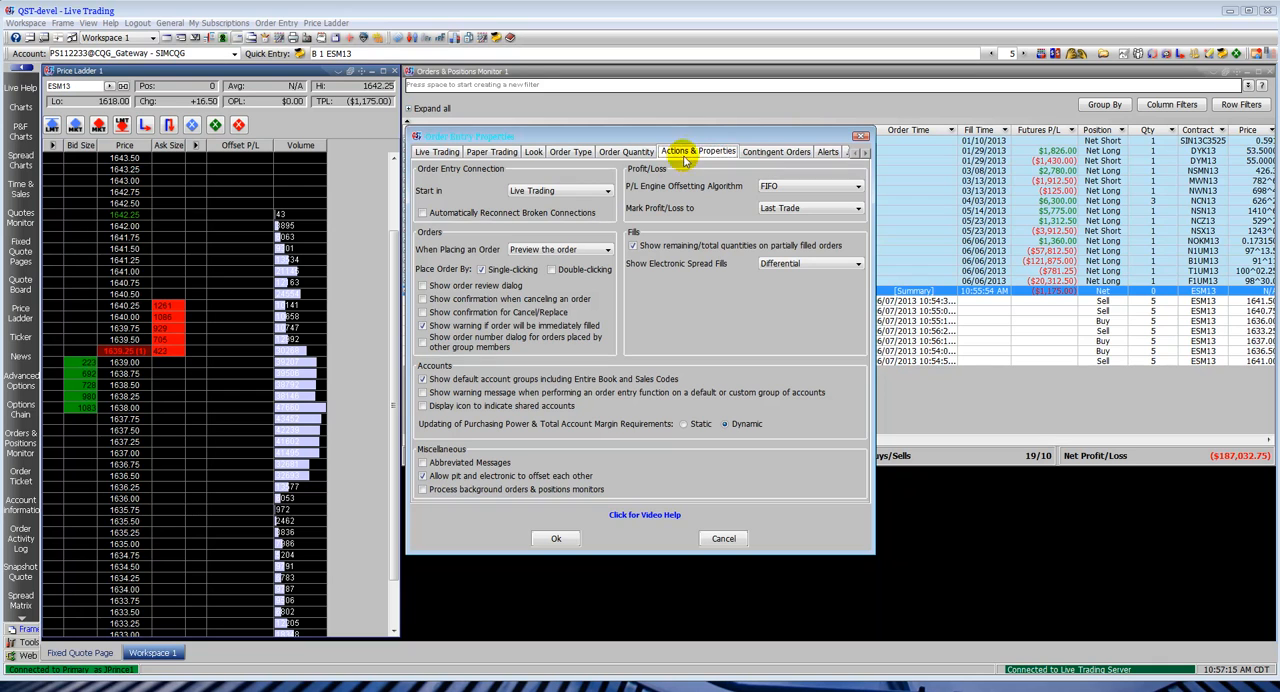
click(605, 191)
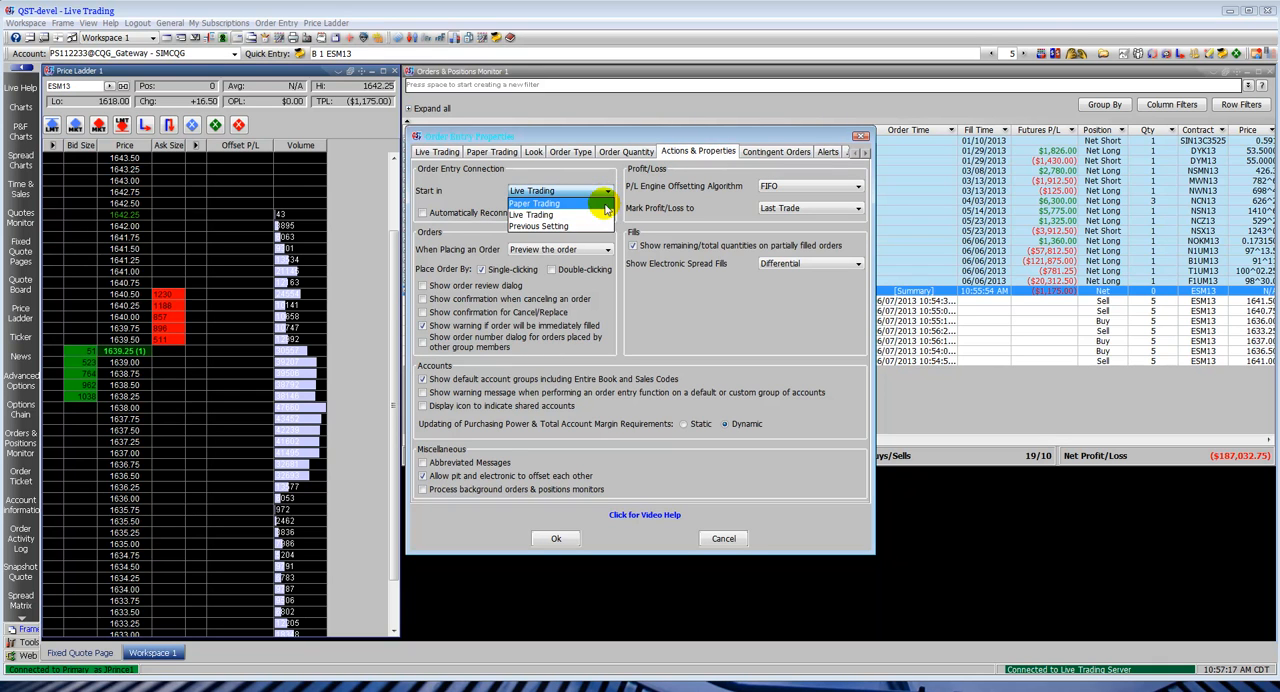
click(530, 216)
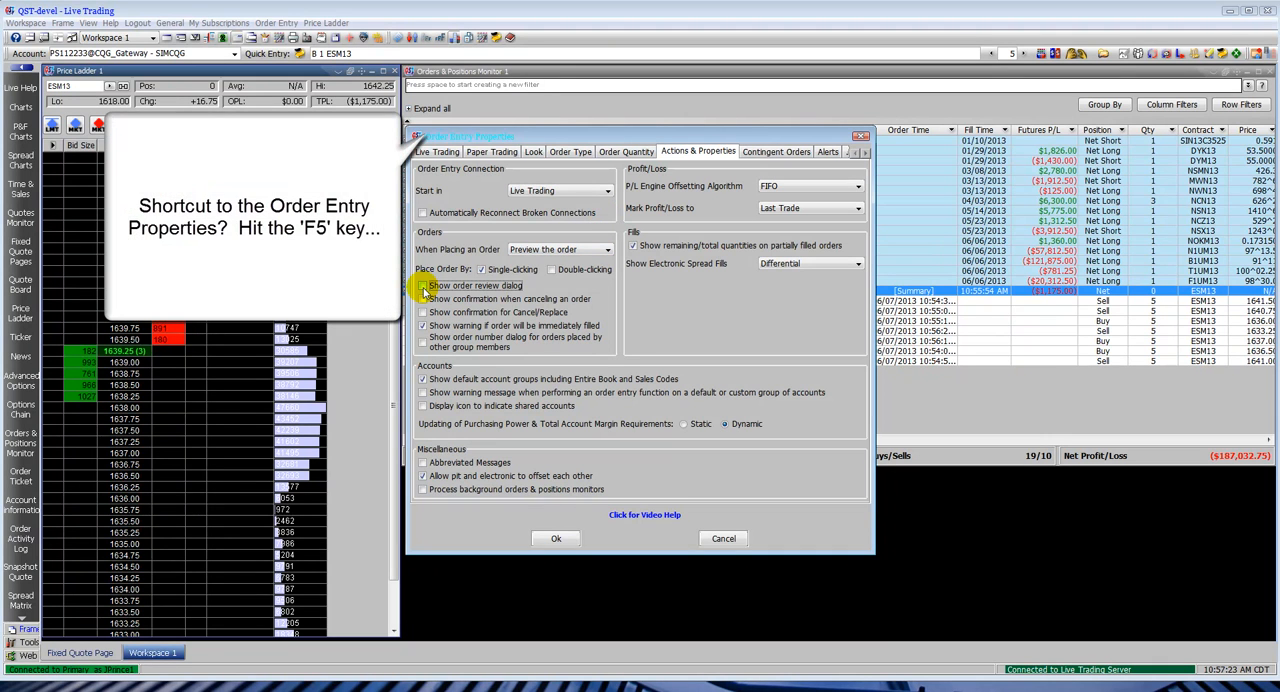
Step: Review contingent, alert, cross trade and order preview pages, disabling order number display
click(776, 151)
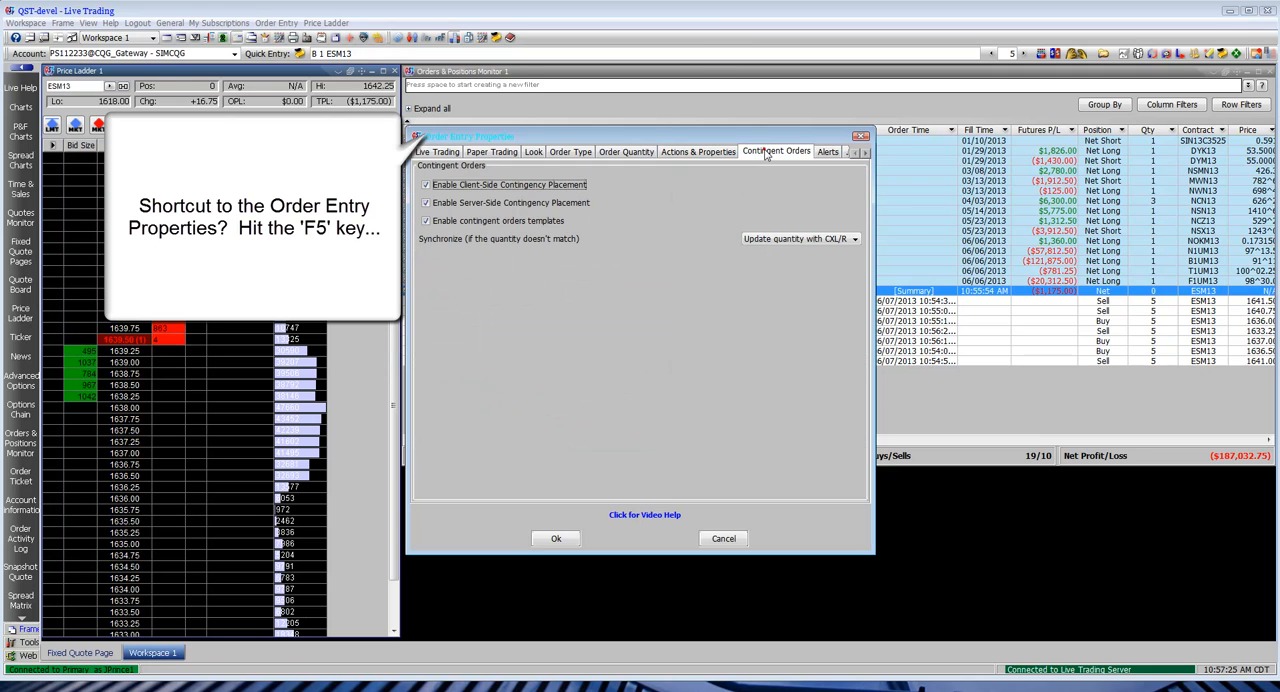
click(866, 151)
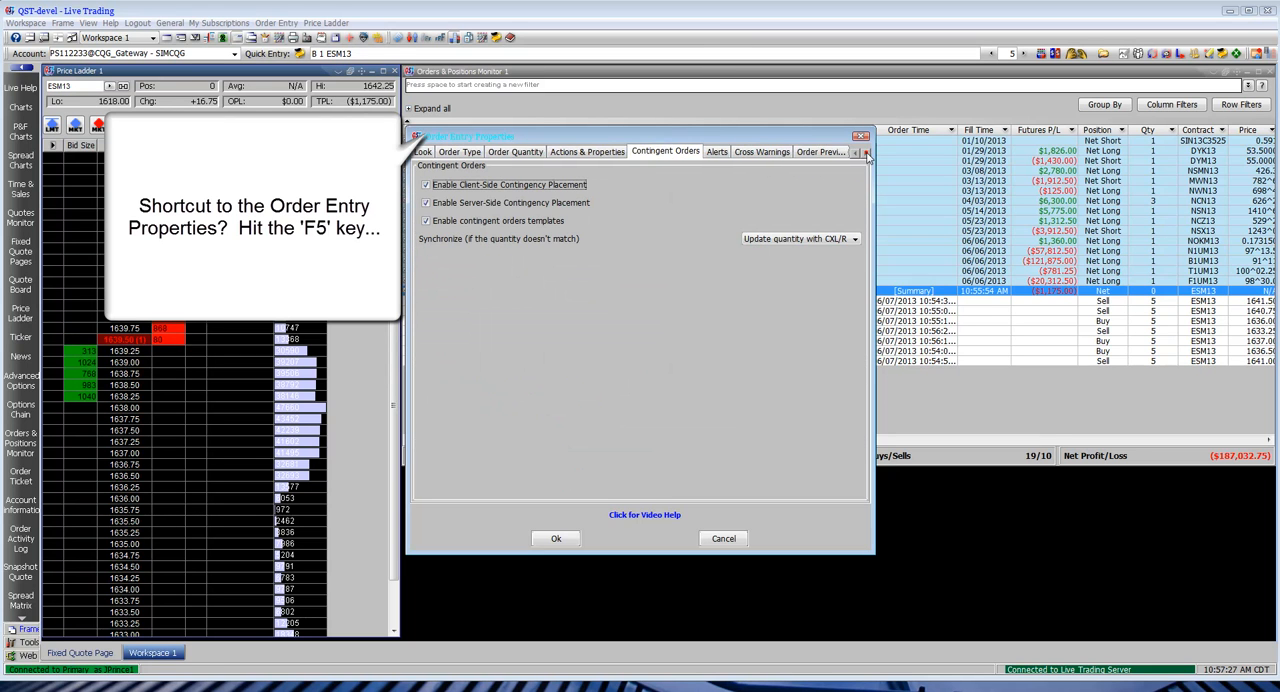
click(691, 151)
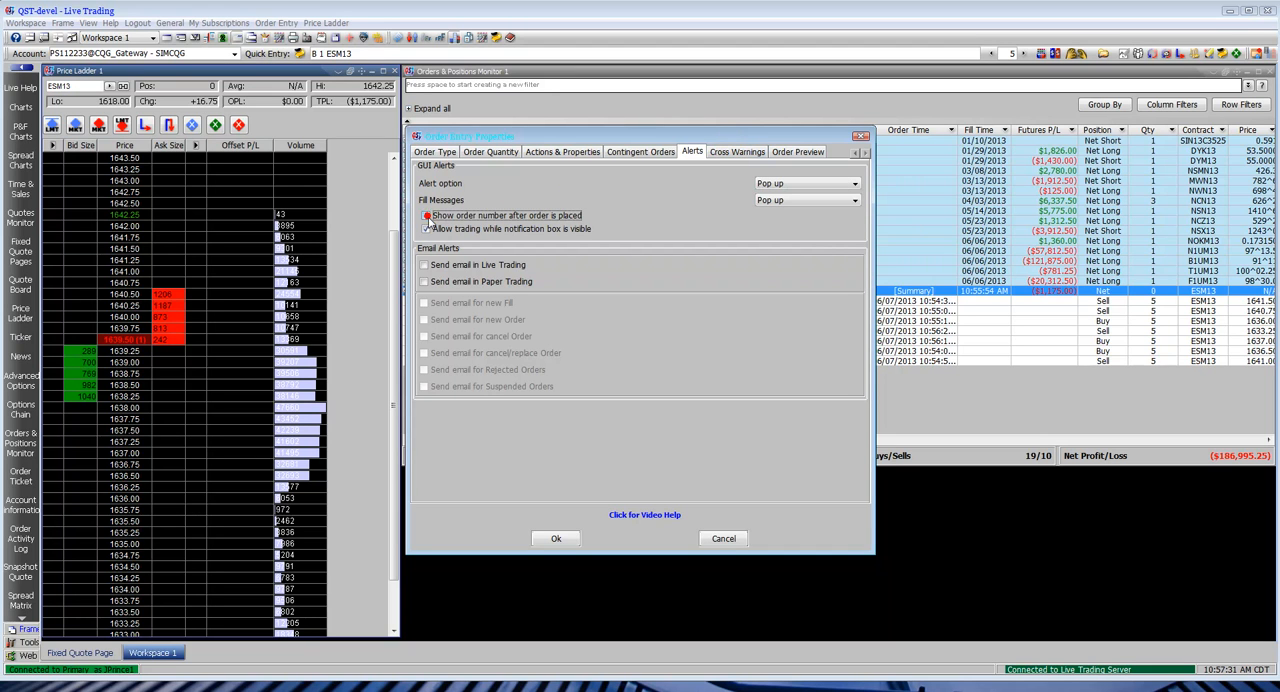
click(425, 229)
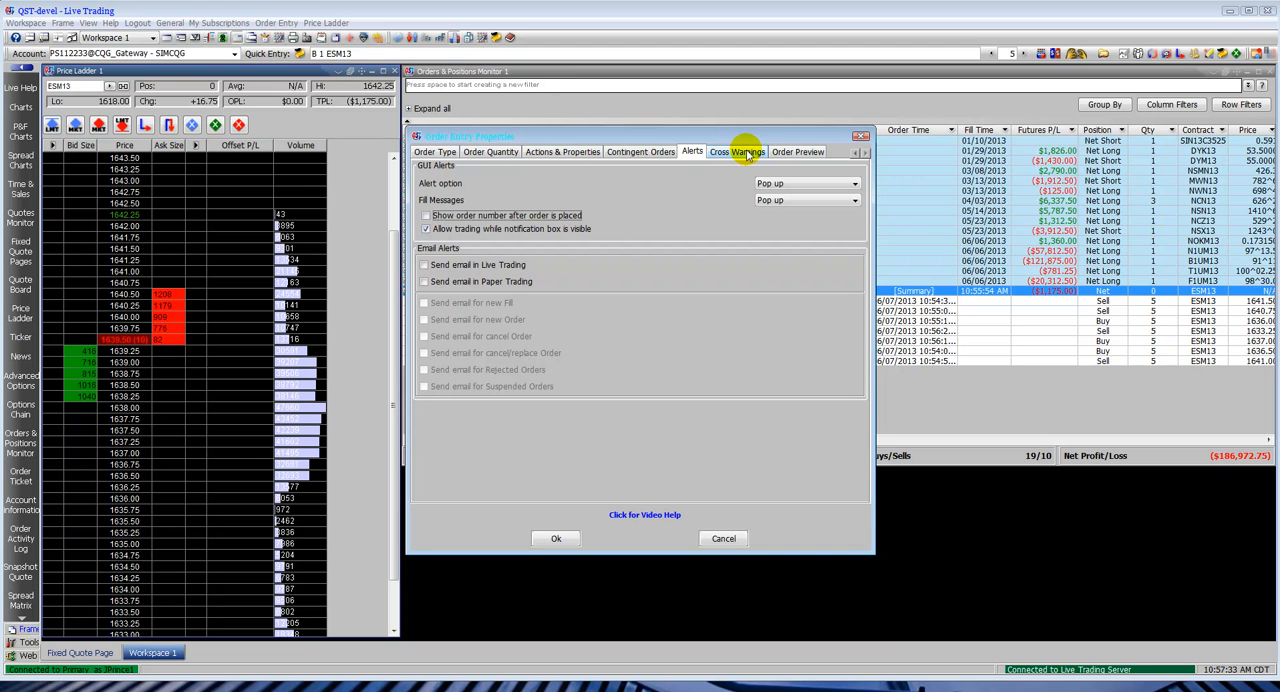
click(737, 151)
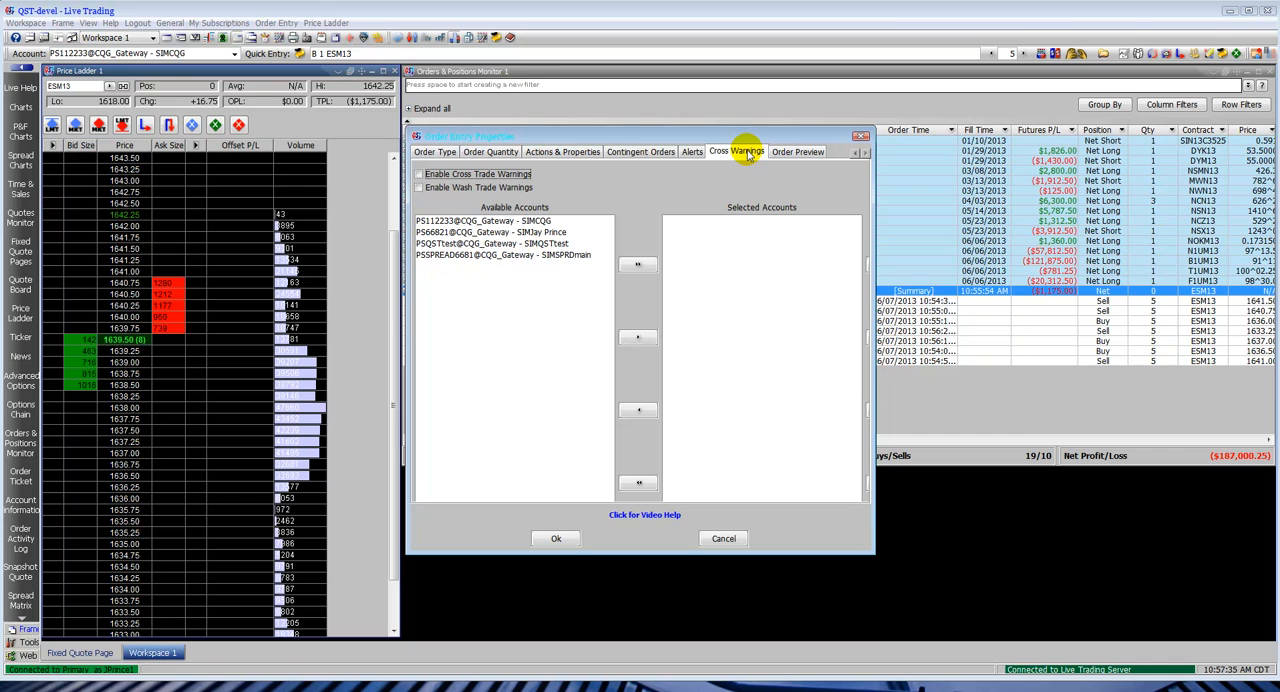
click(419, 188)
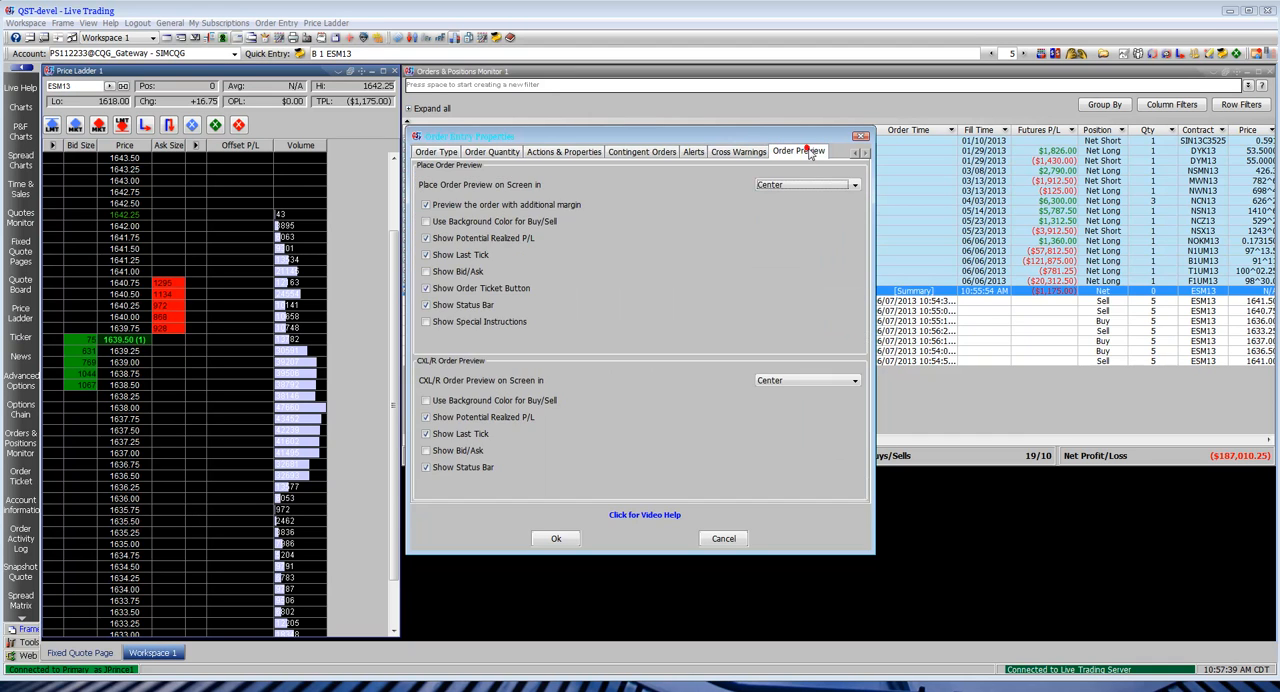
click(427, 205)
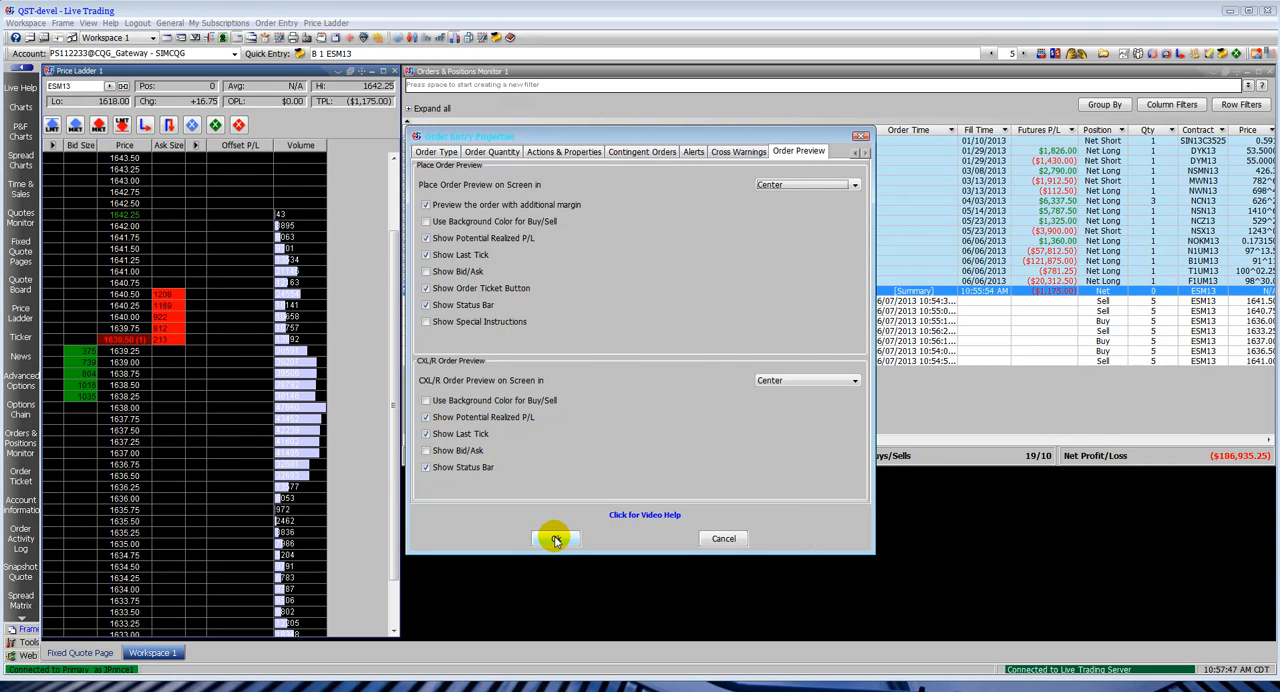
click(555, 538)
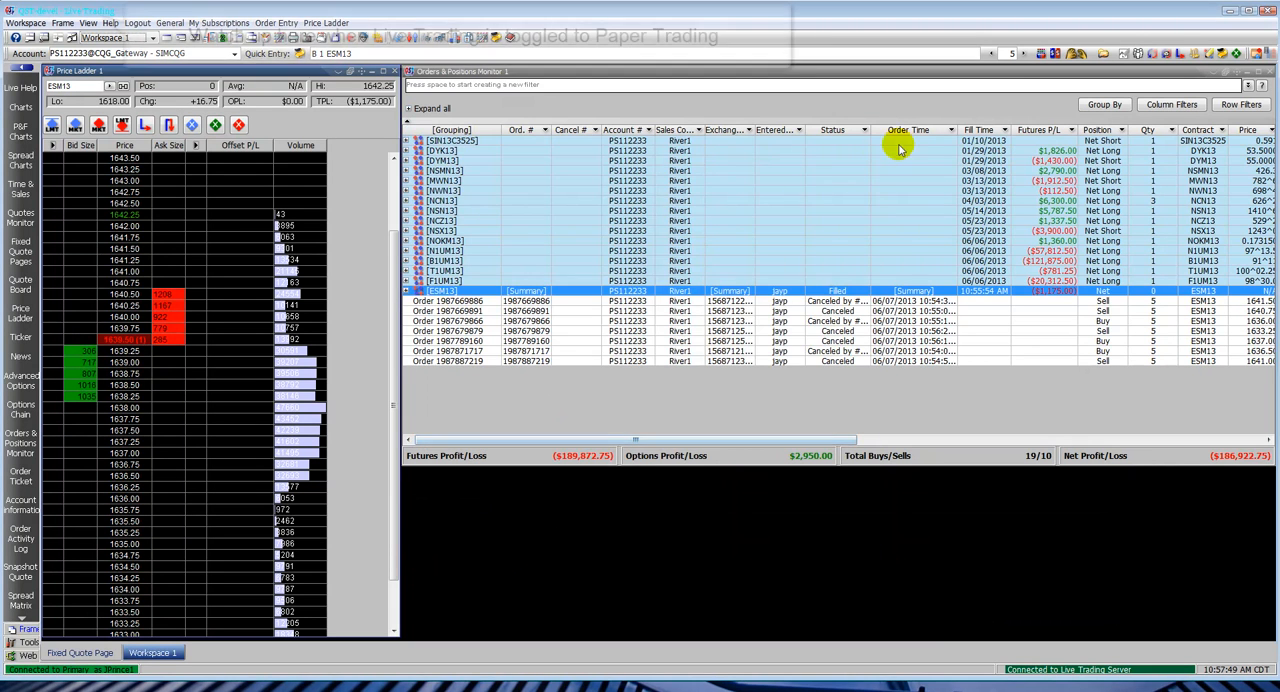
mouse_move(1077, 54)
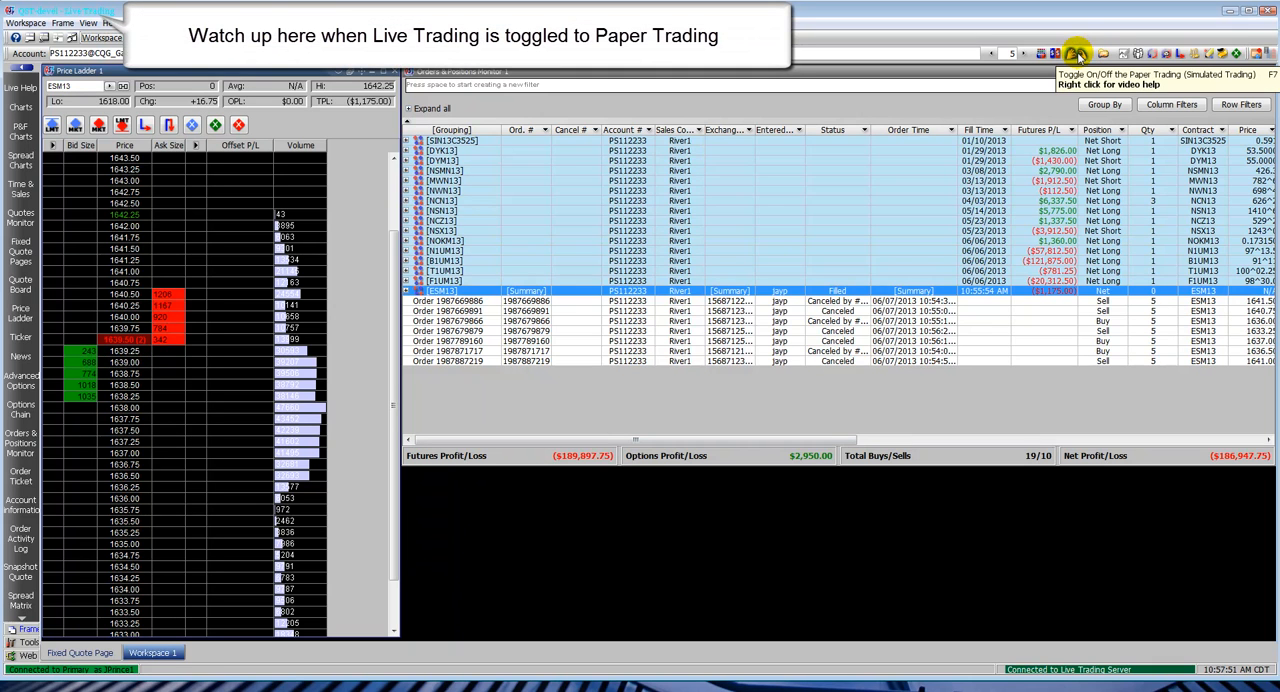
Step: Toggle to Paper Trading and show the 20@CVS paper account information
click(1077, 54)
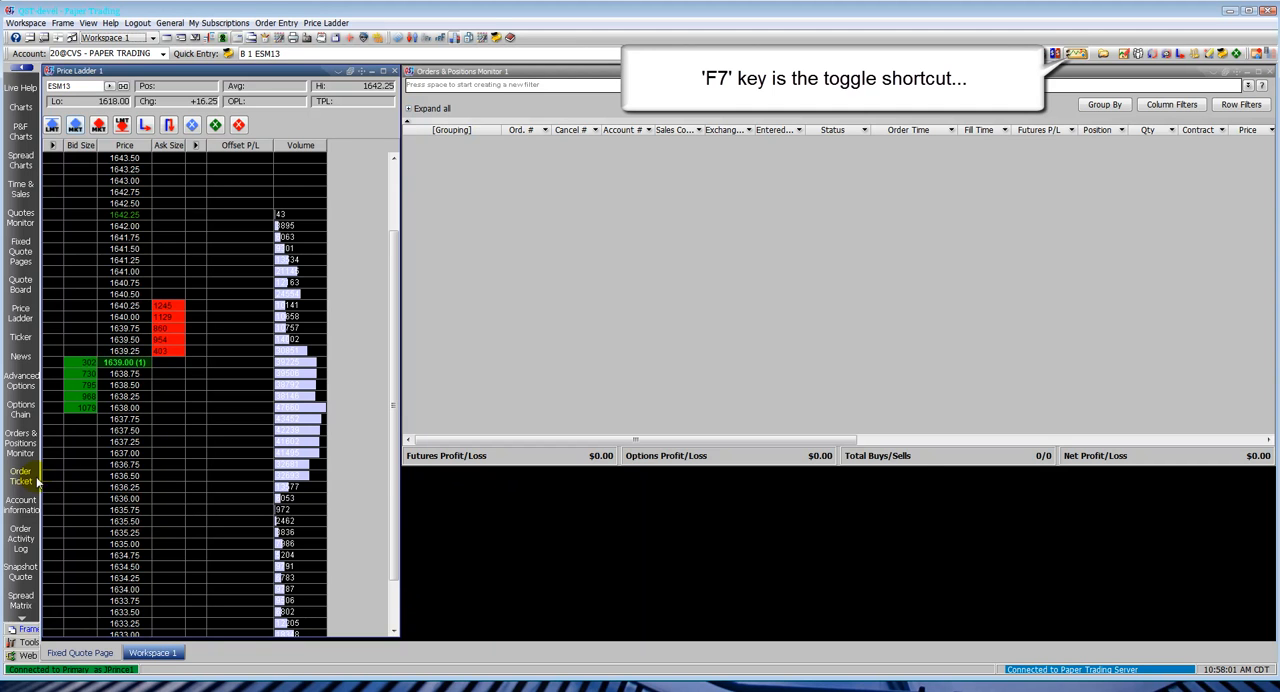
click(20, 504)
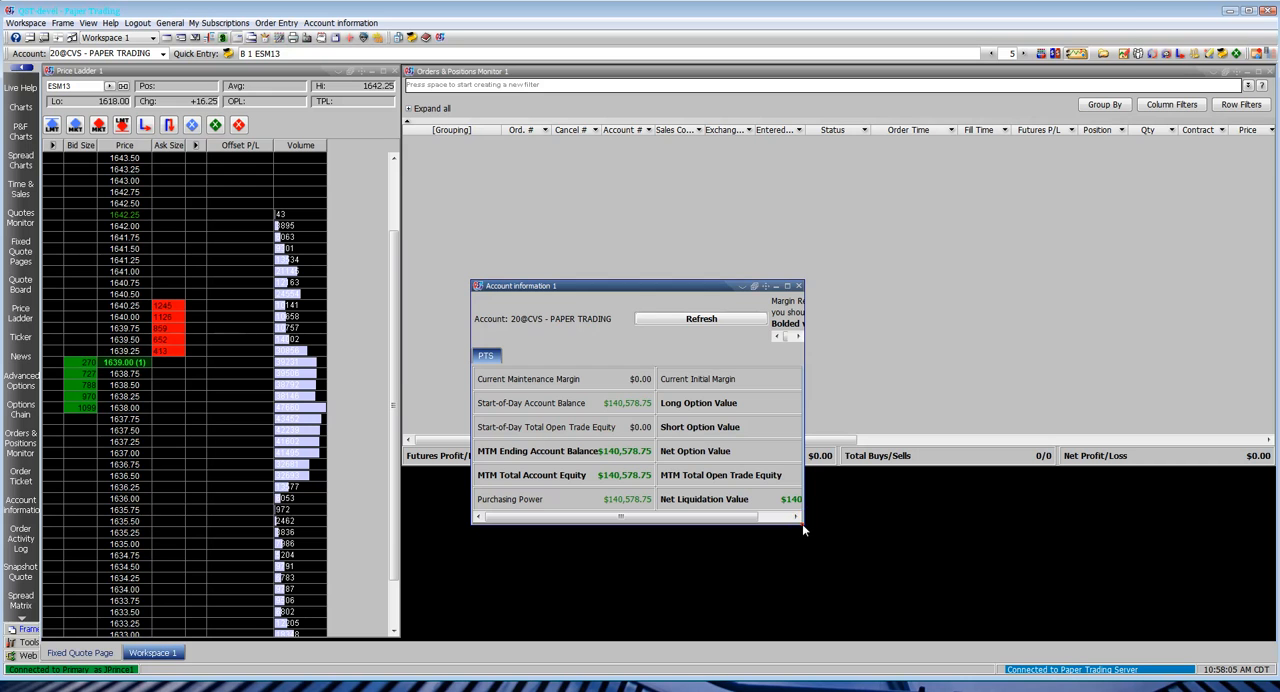
Step: Widen account information, review Paper Trading Editor balances, then permanently close the window
drag(803, 531, 1083, 545)
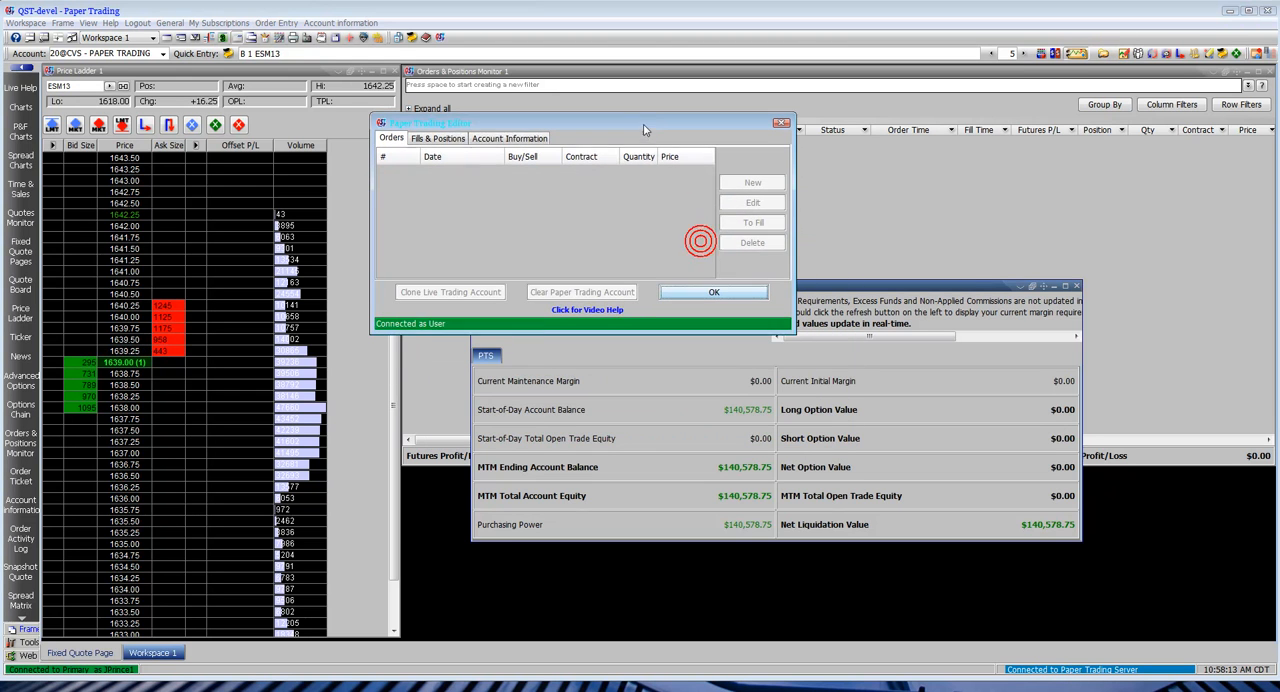
click(509, 137)
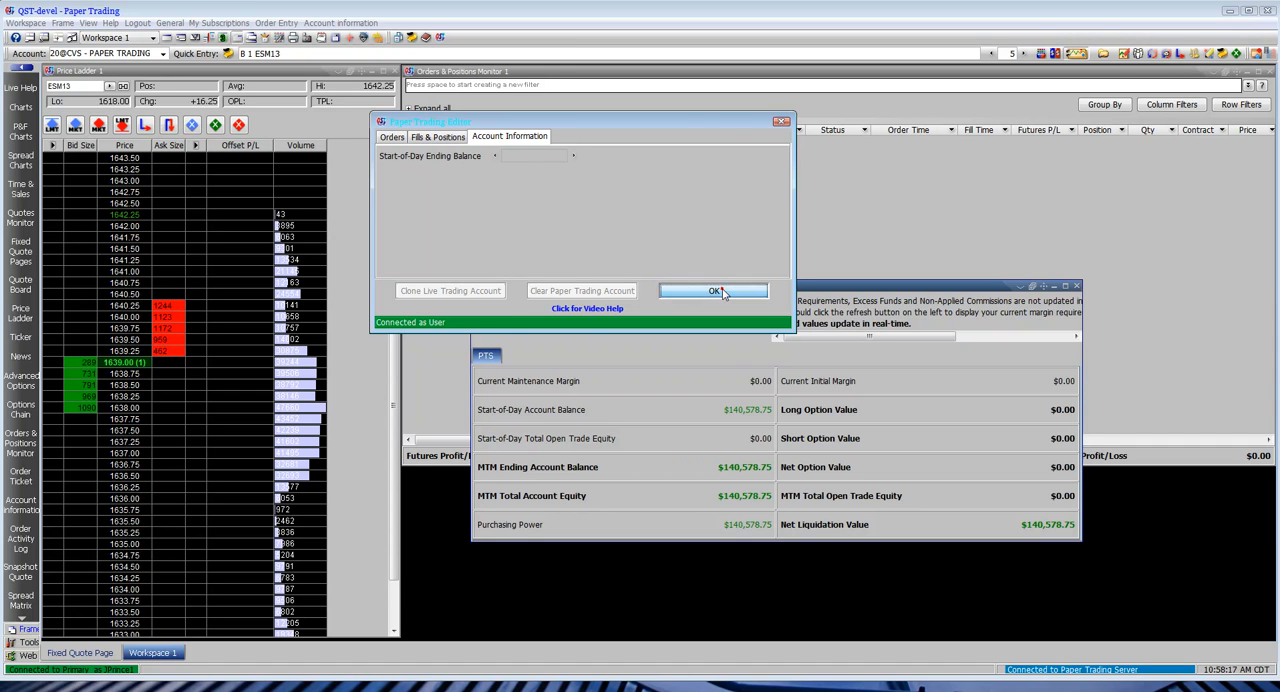
click(712, 290)
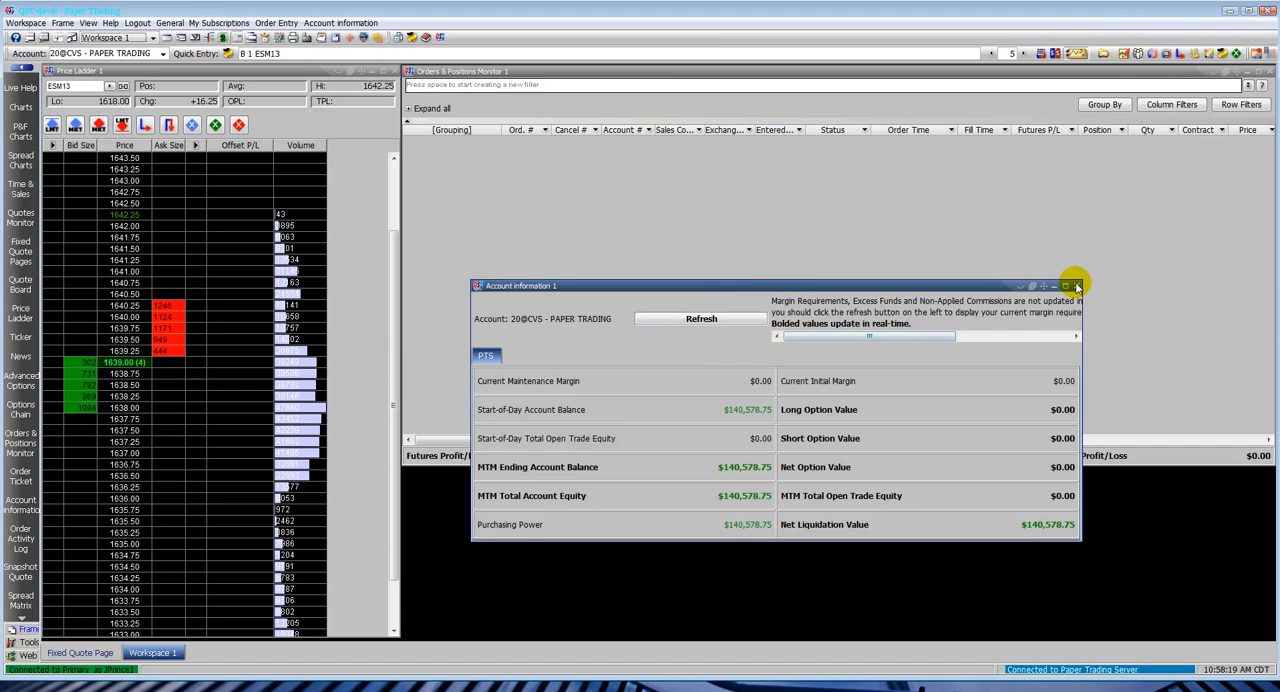
click(1077, 286)
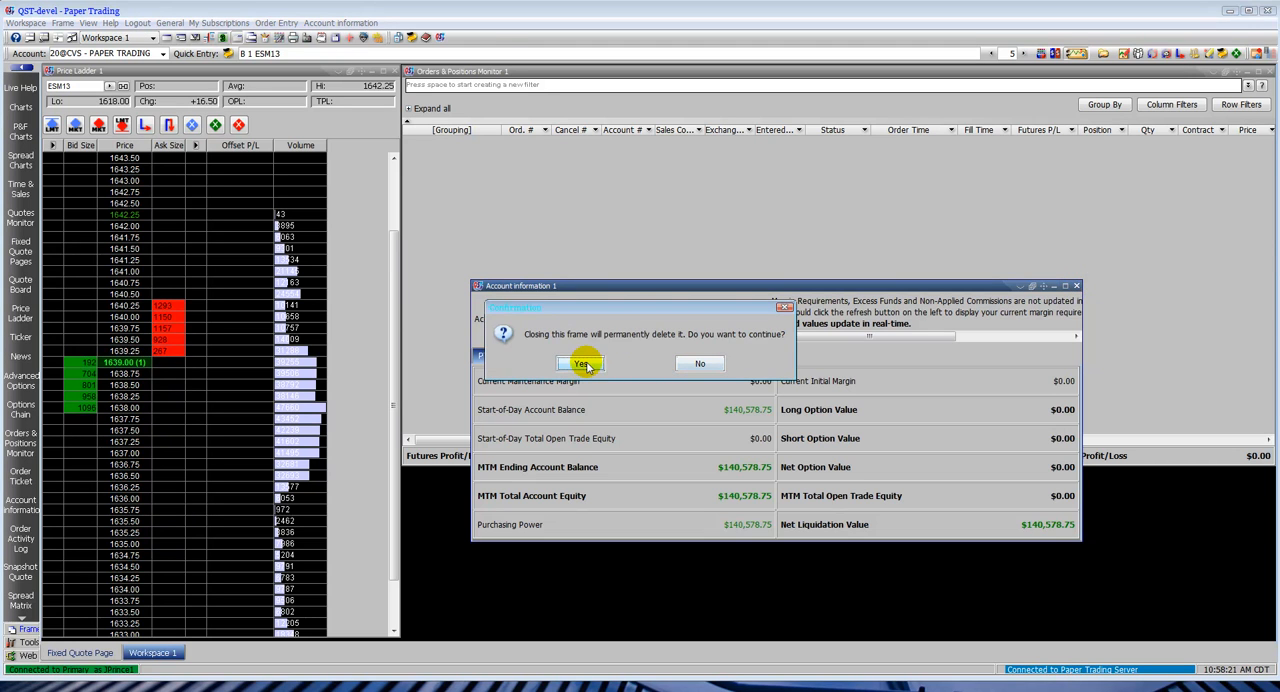
click(581, 363)
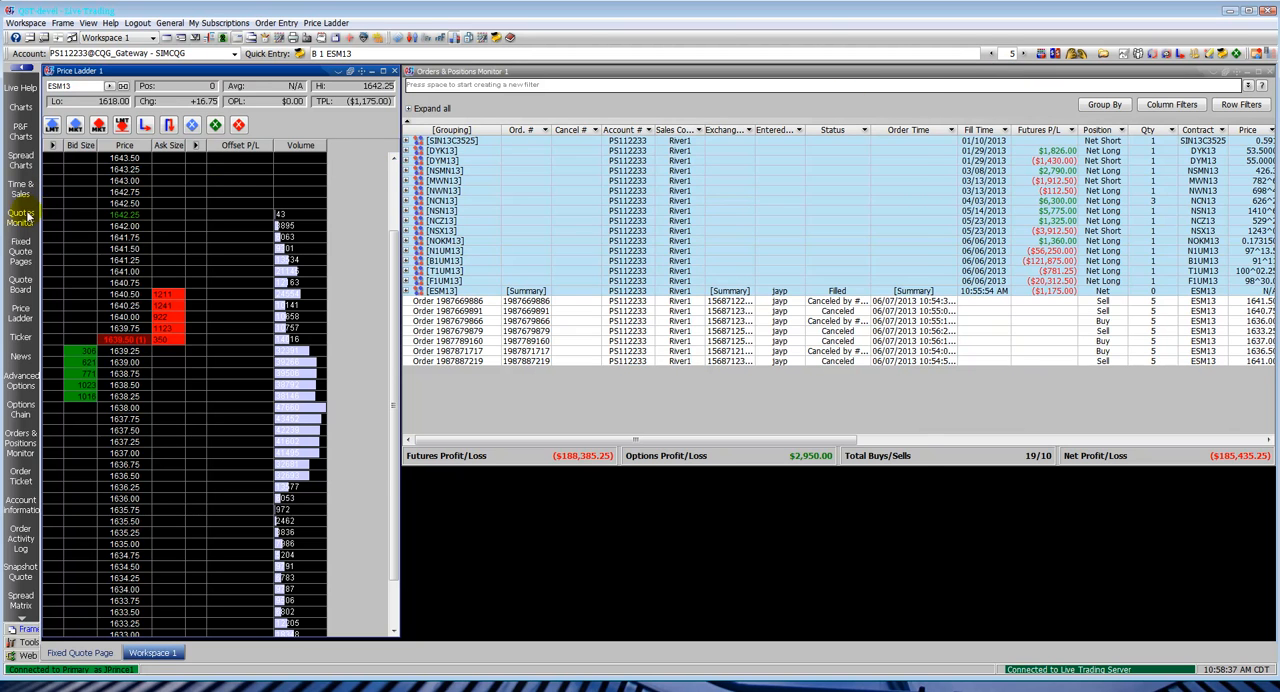
Step: Open a new Quotes Monitor and begin entering a contract symbol
click(20, 217)
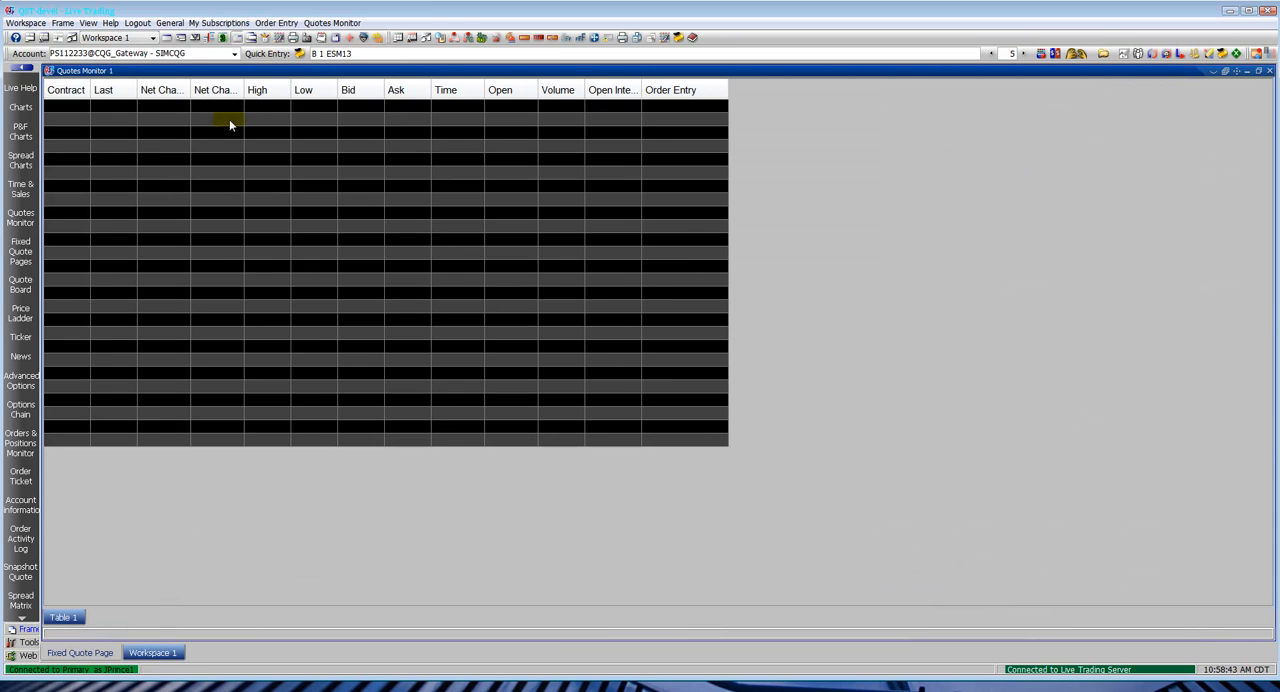
click(65, 120)
text(ESM13)
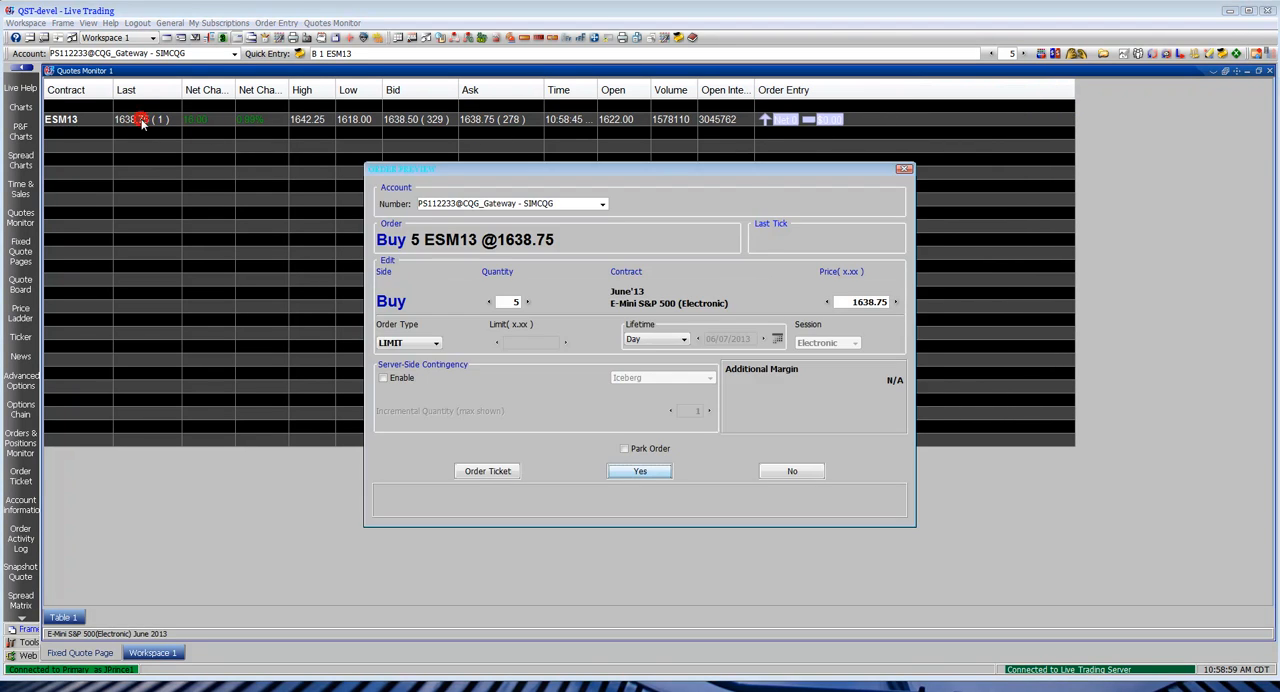
Step: Decline the buy preview and send a 5-lot ESM13 GTC sell limit at 1639.50
click(639, 471)
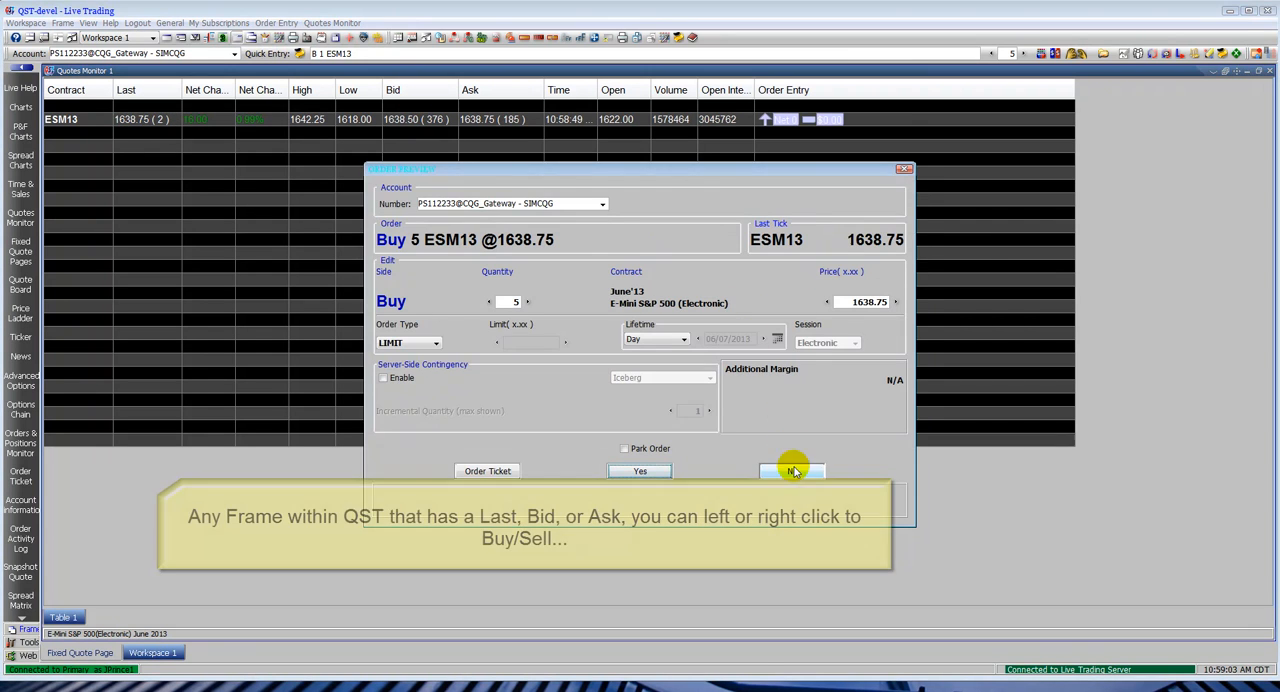
mouse_move(735, 285)
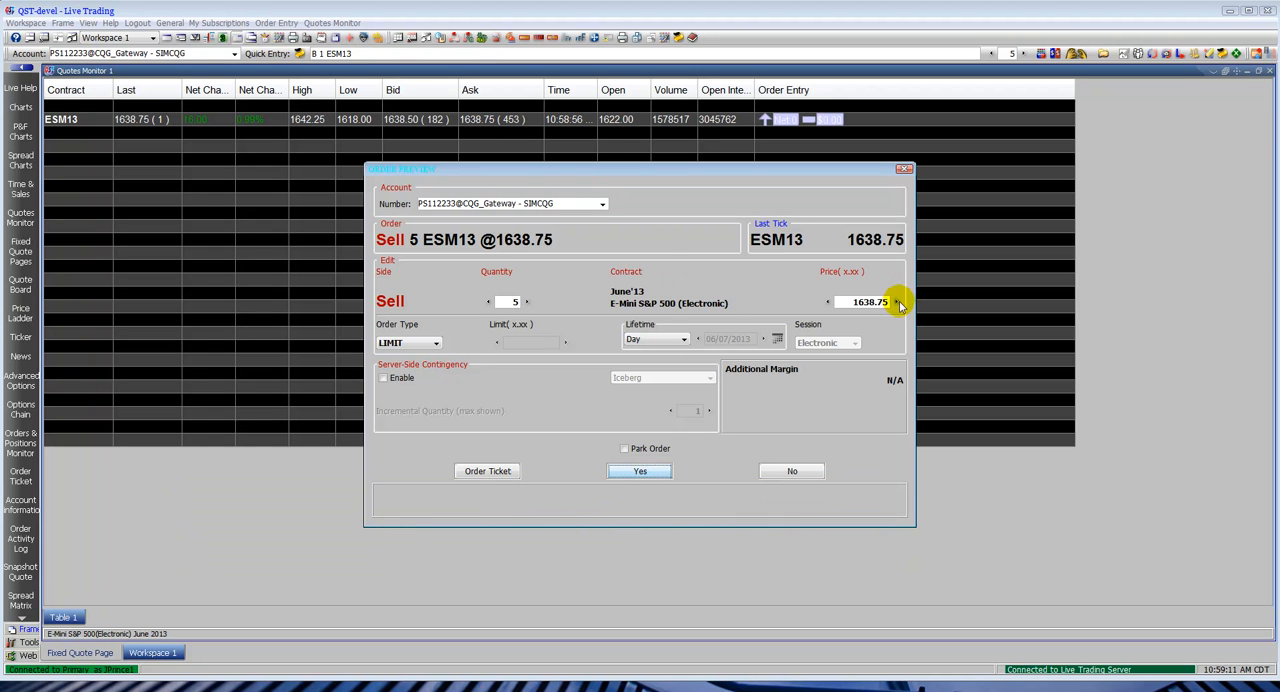
click(896, 301)
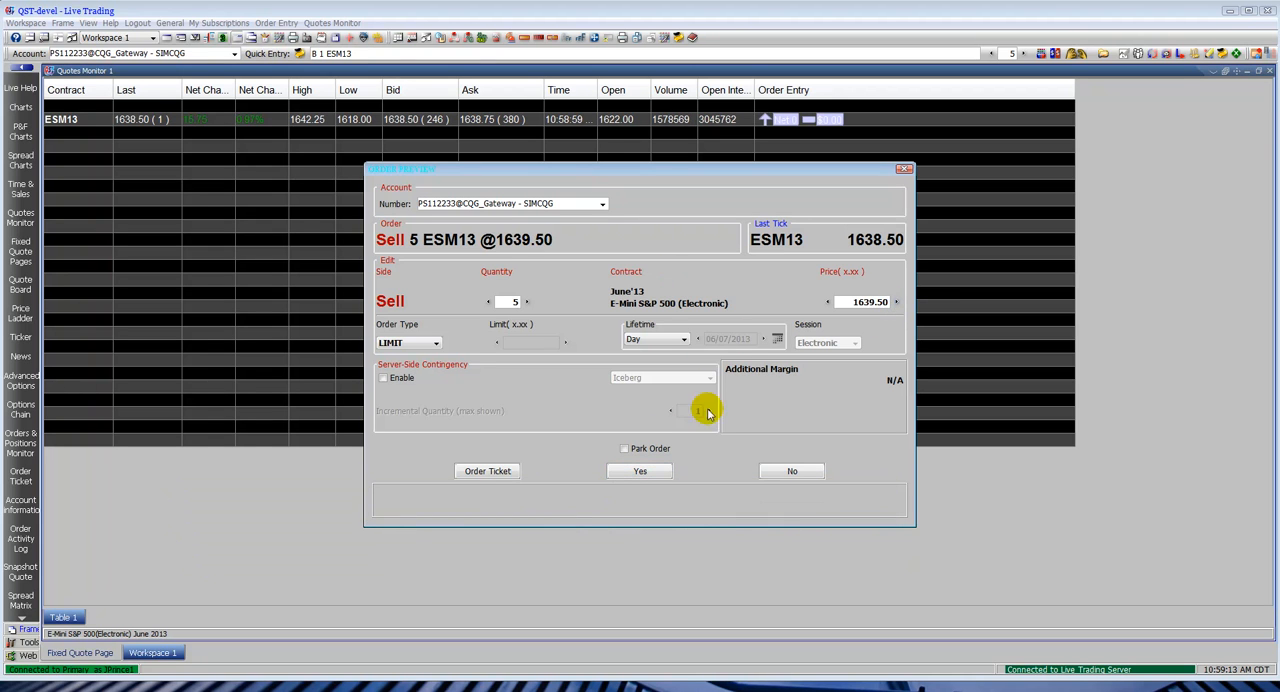
click(655, 338)
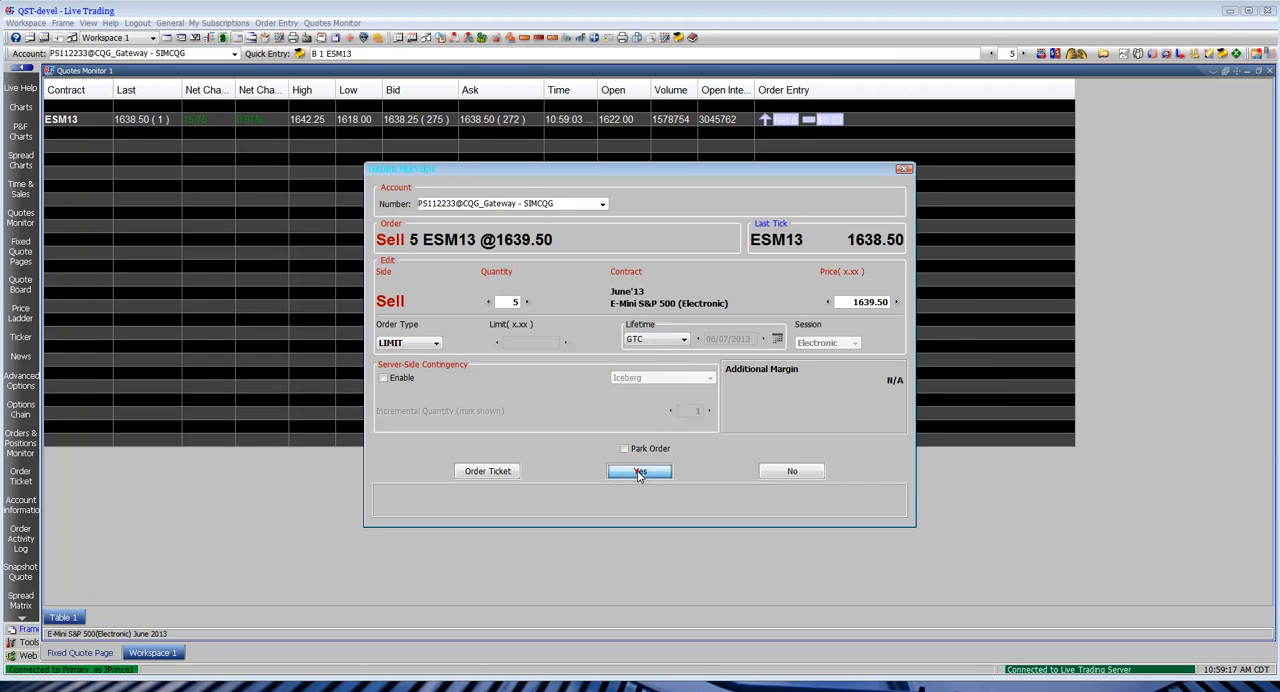
click(639, 471)
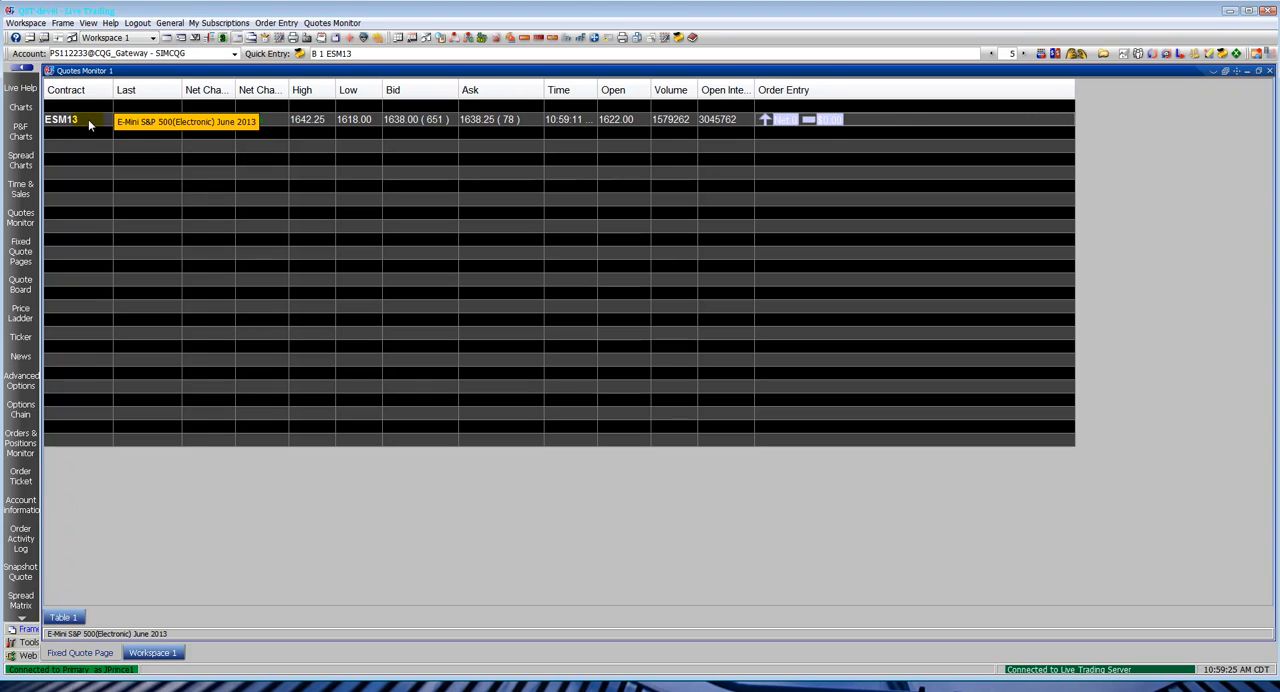
right_click(60, 119)
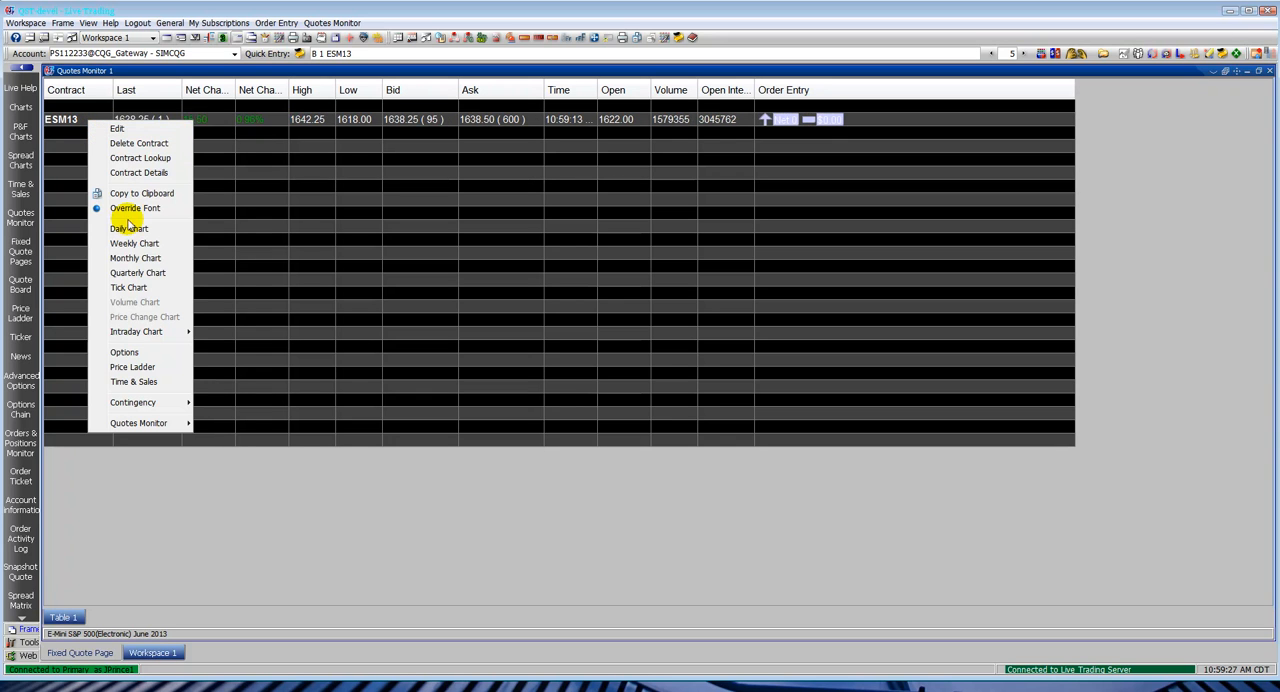
mouse_move(155, 331)
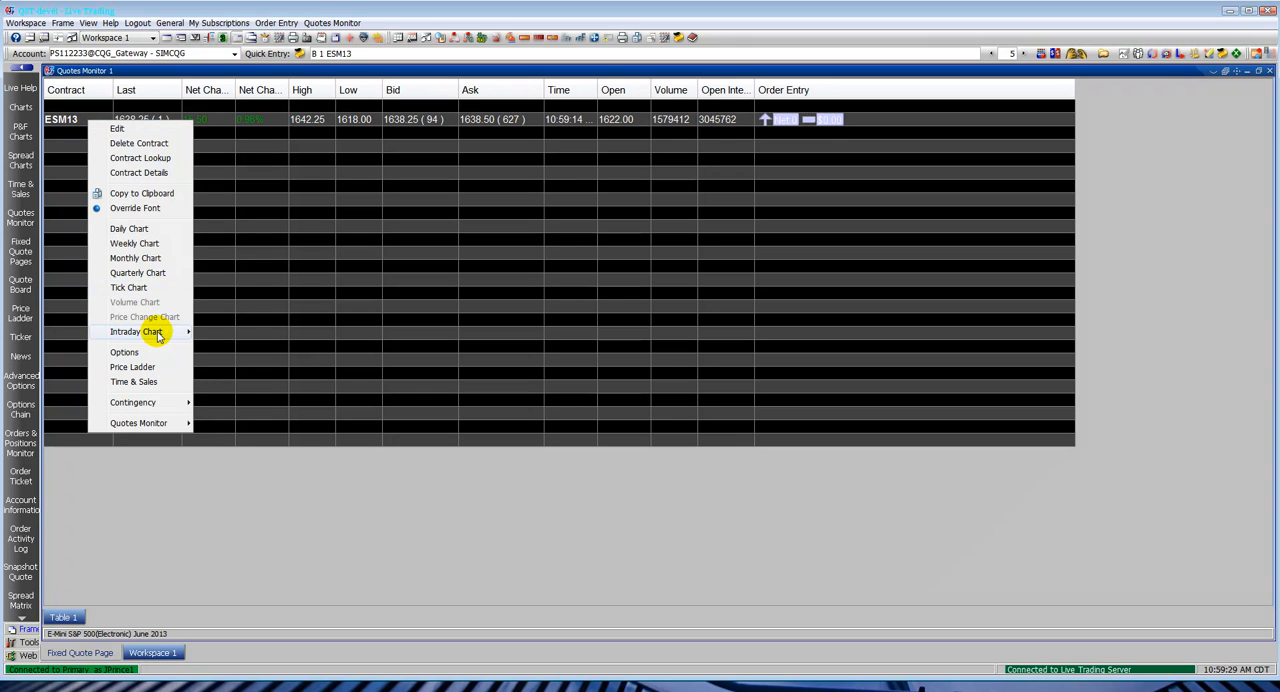
Step: Open a 5-minute ESM13 intraday chart with Bollinger Bands and RSI
click(137, 331)
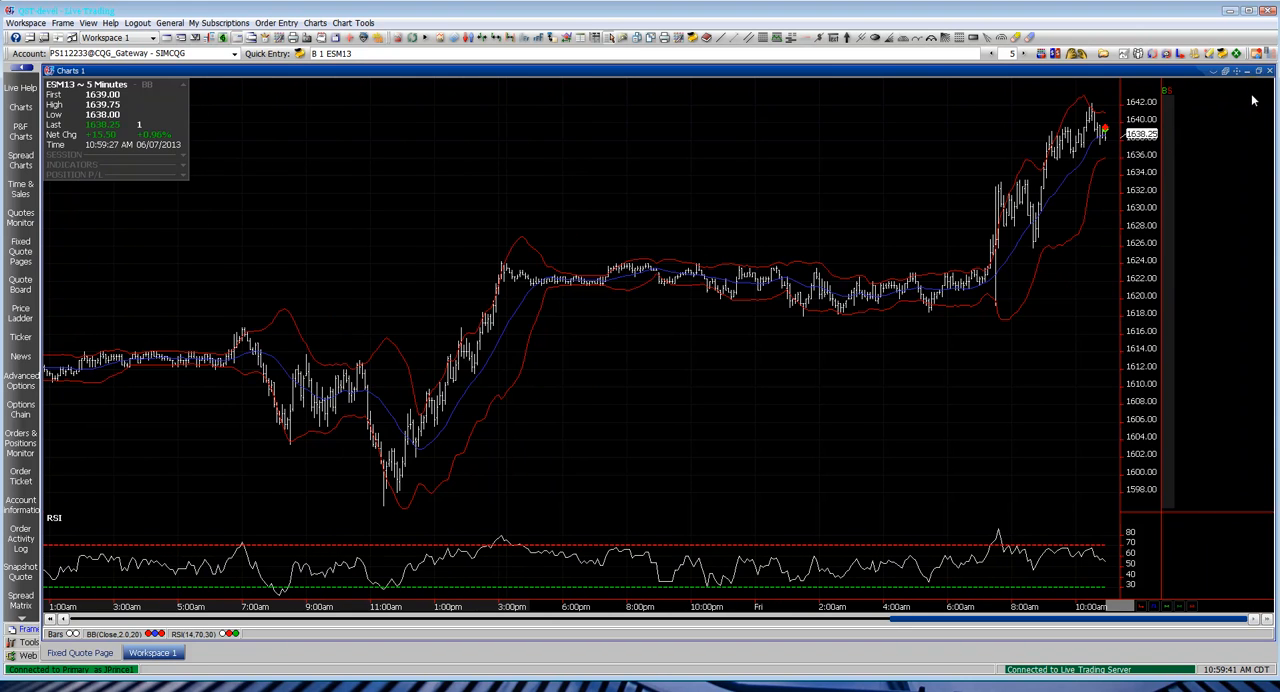
mouse_move(1168, 135)
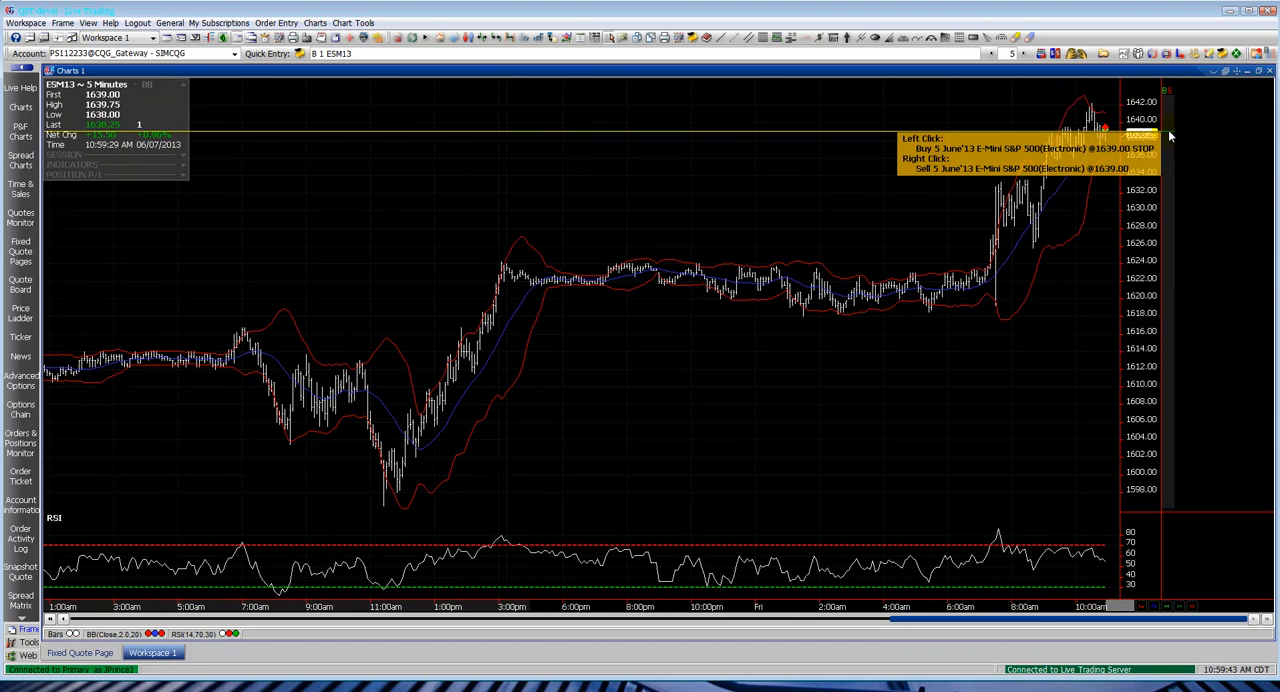
mouse_move(1175, 203)
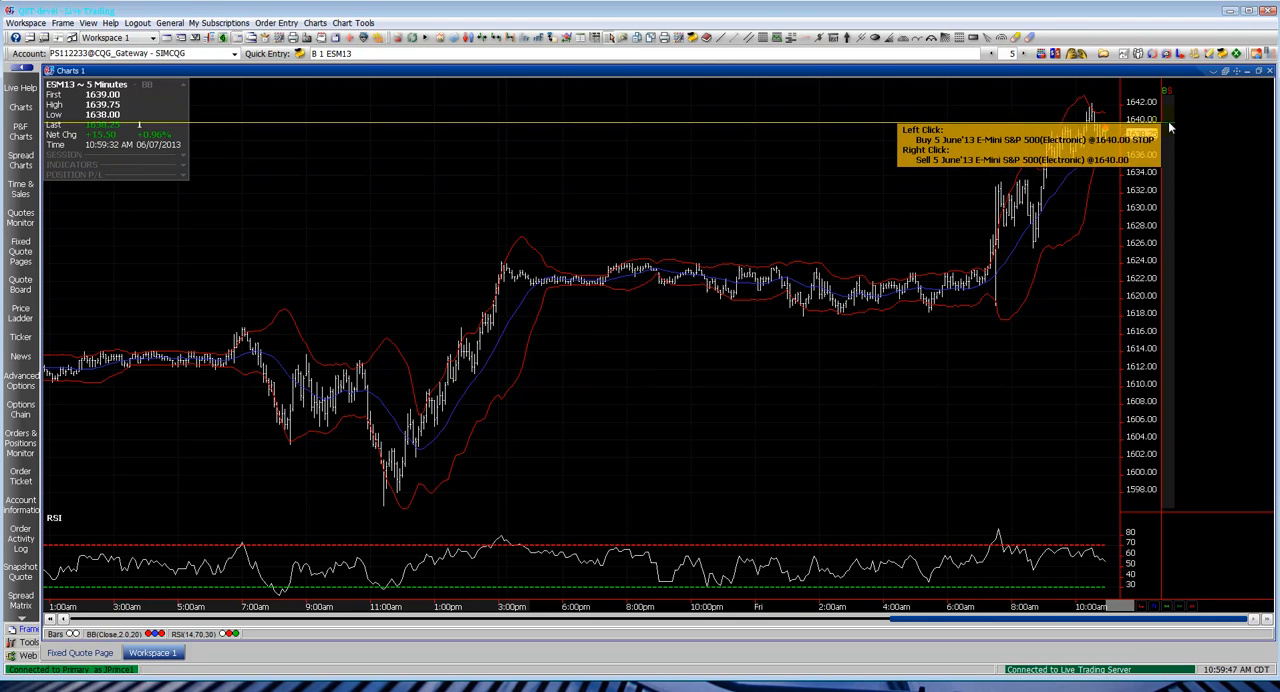
mouse_move(1173, 145)
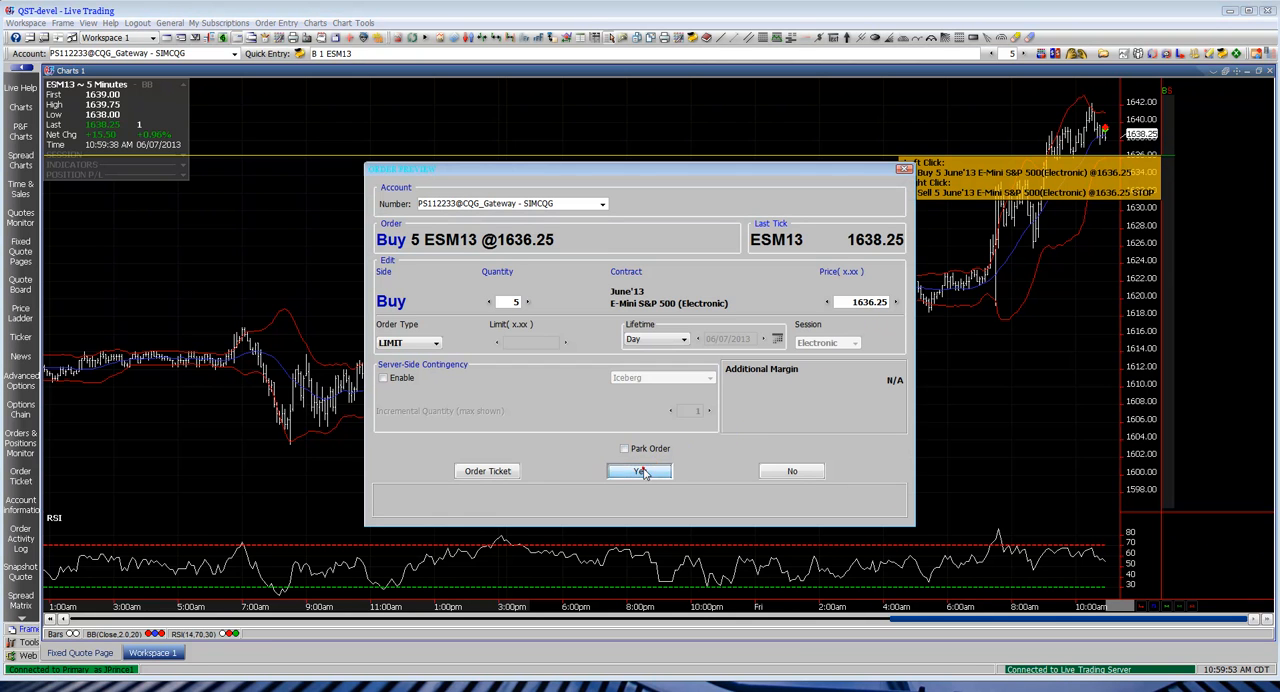
Step: Buy 5 ESM13 at 1636.25 from the chart, reprice to 1634.25, and dismiss the 1638.50 fill notice
click(639, 471)
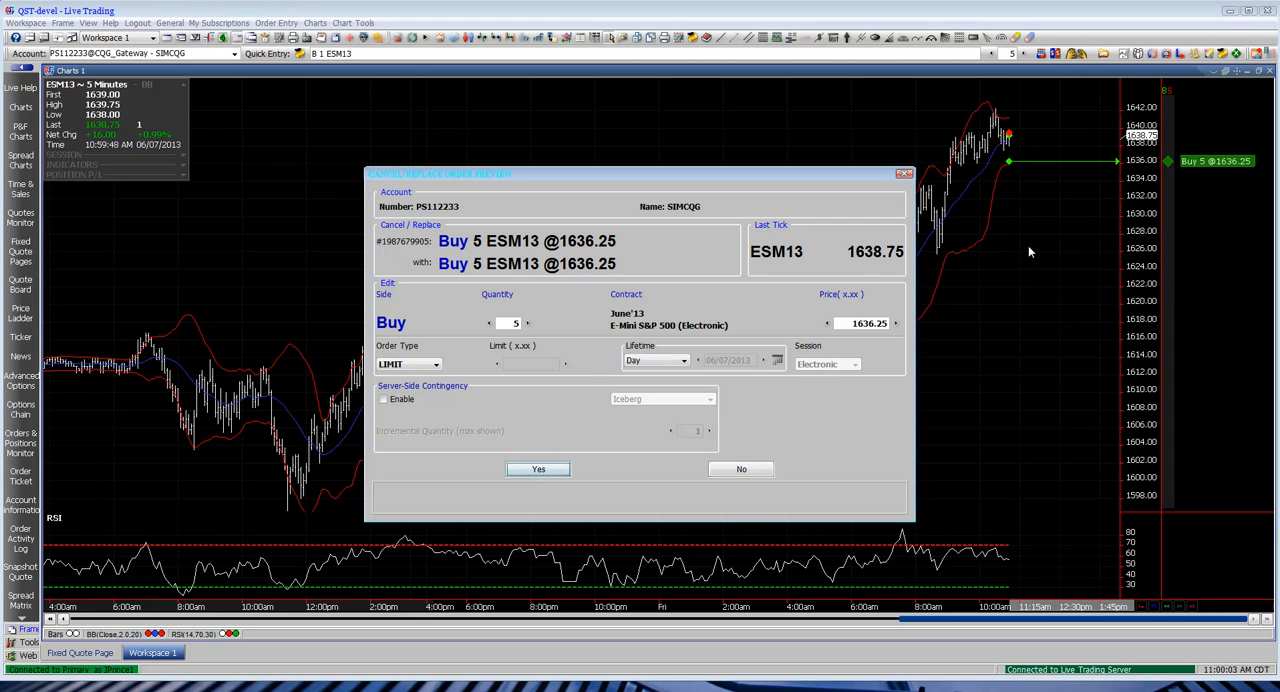
click(825, 323)
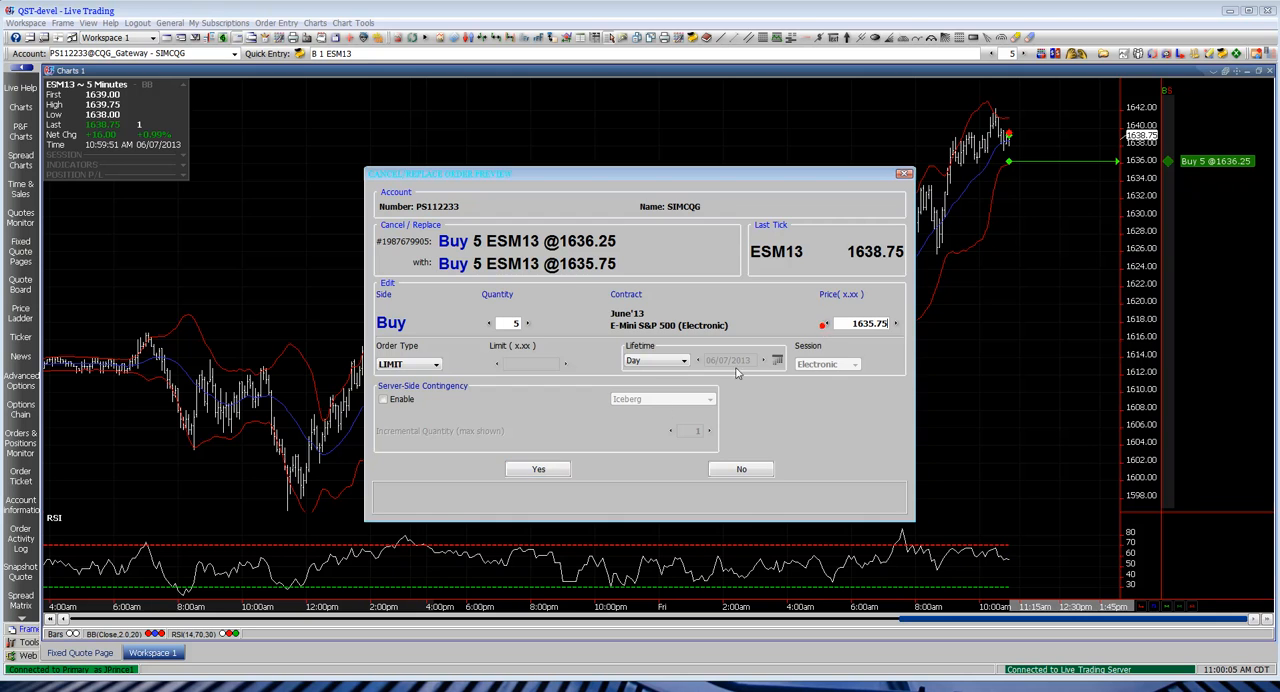
click(740, 469)
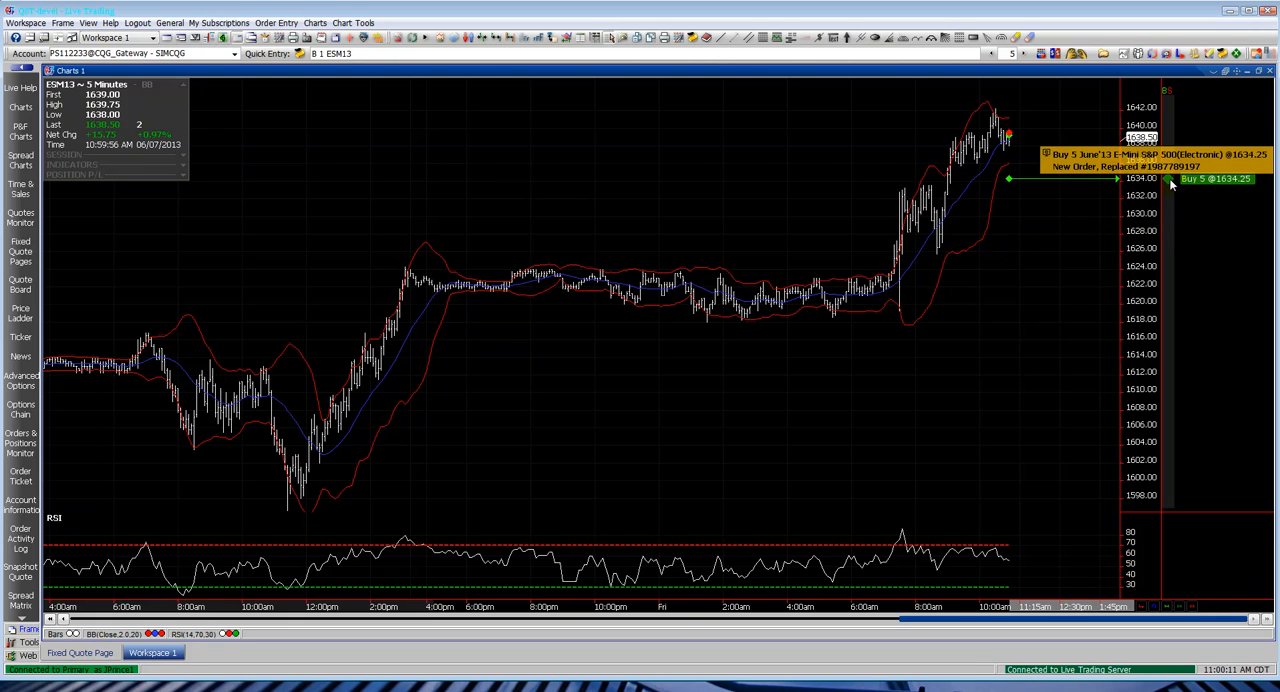
right_click(1215, 178)
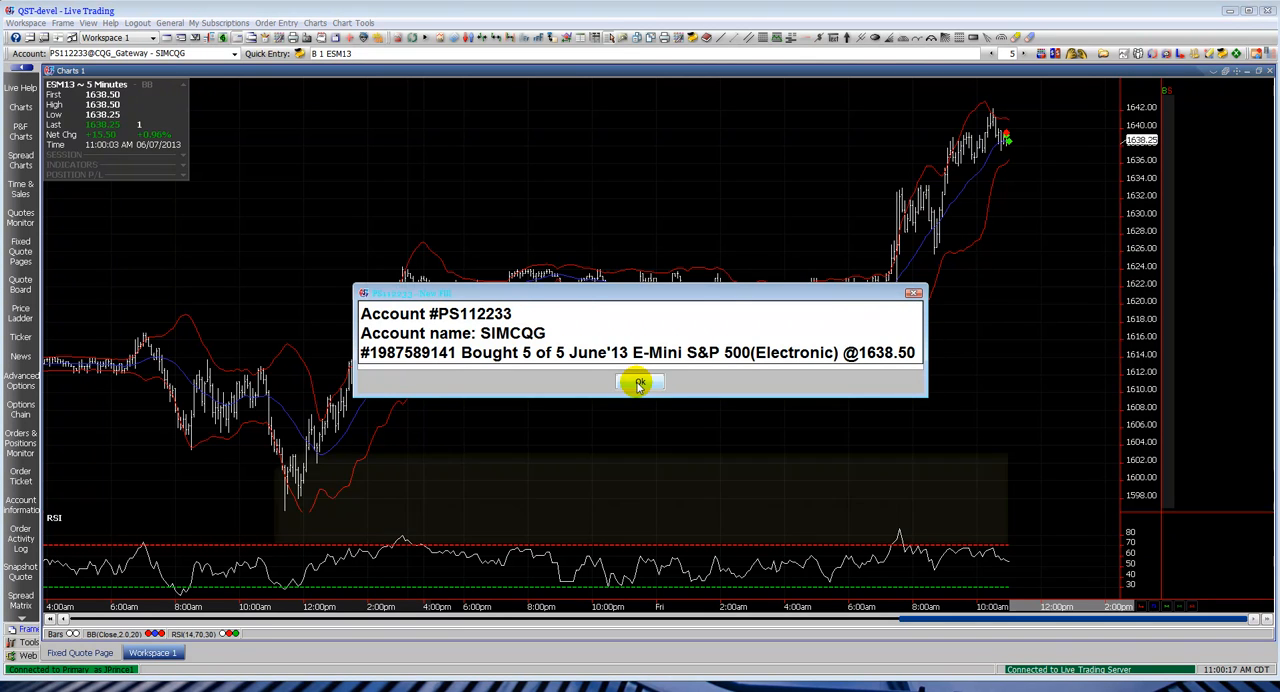
click(638, 383)
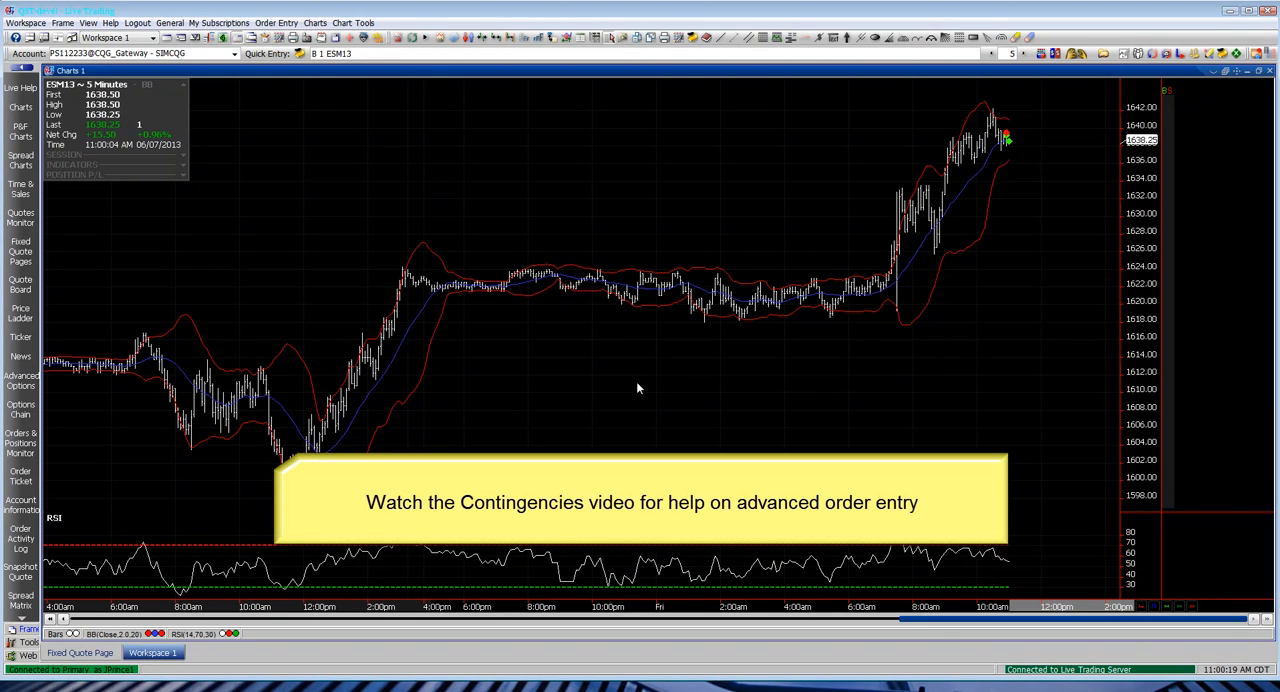
mouse_move(808, 407)
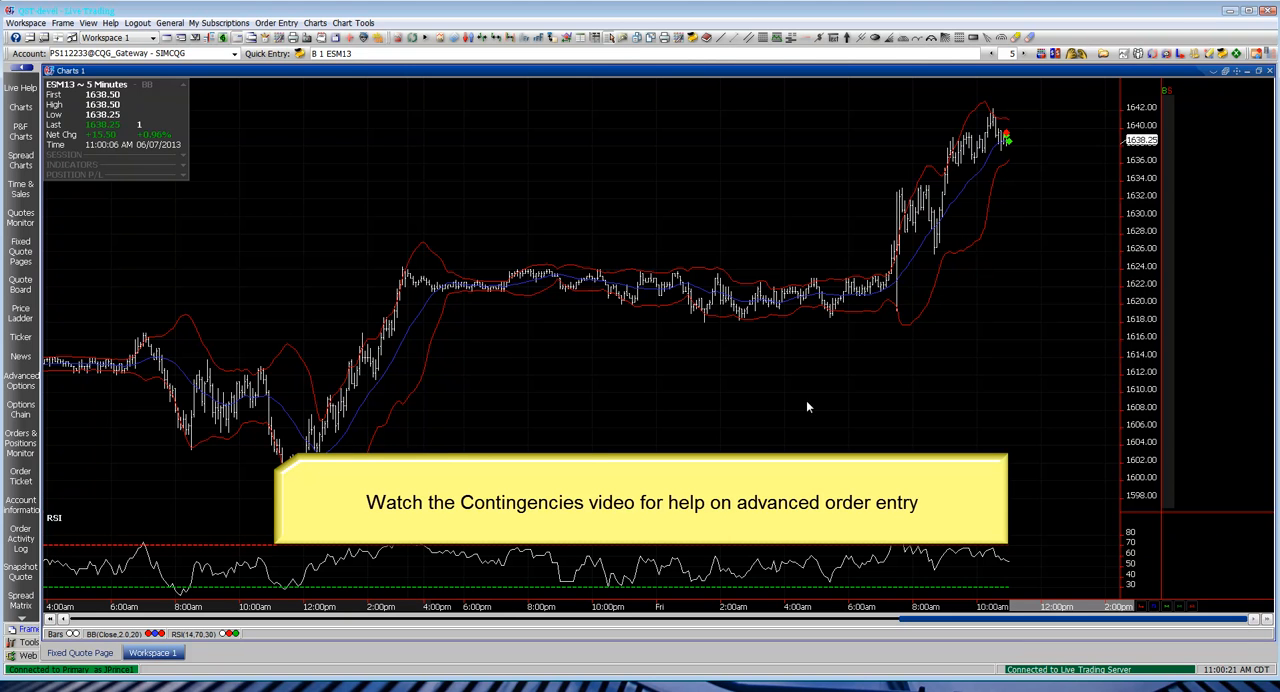